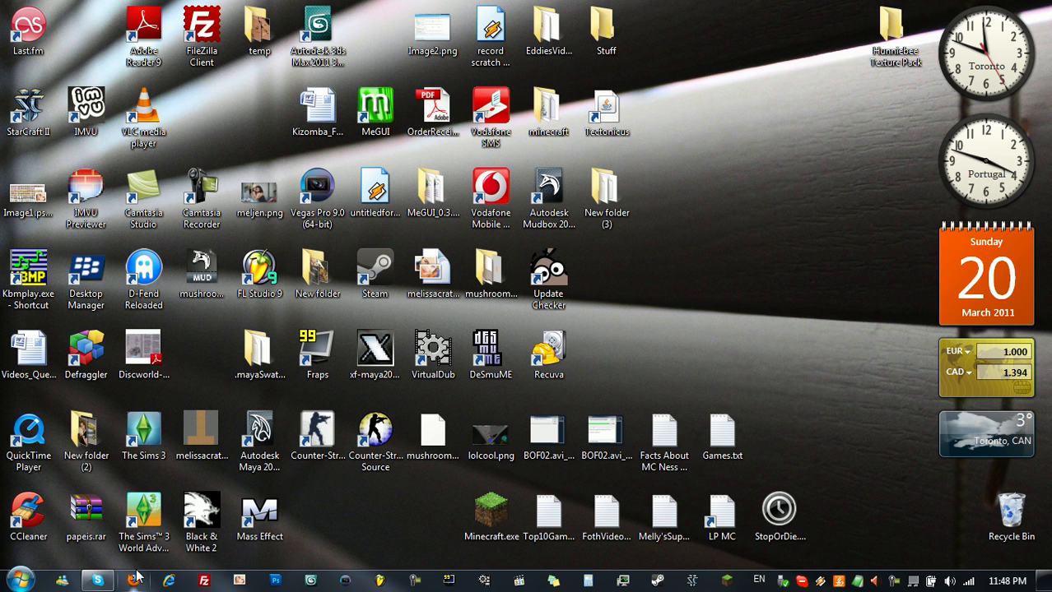
{"action": "mouse_move", "coordinate": [376, 507]}
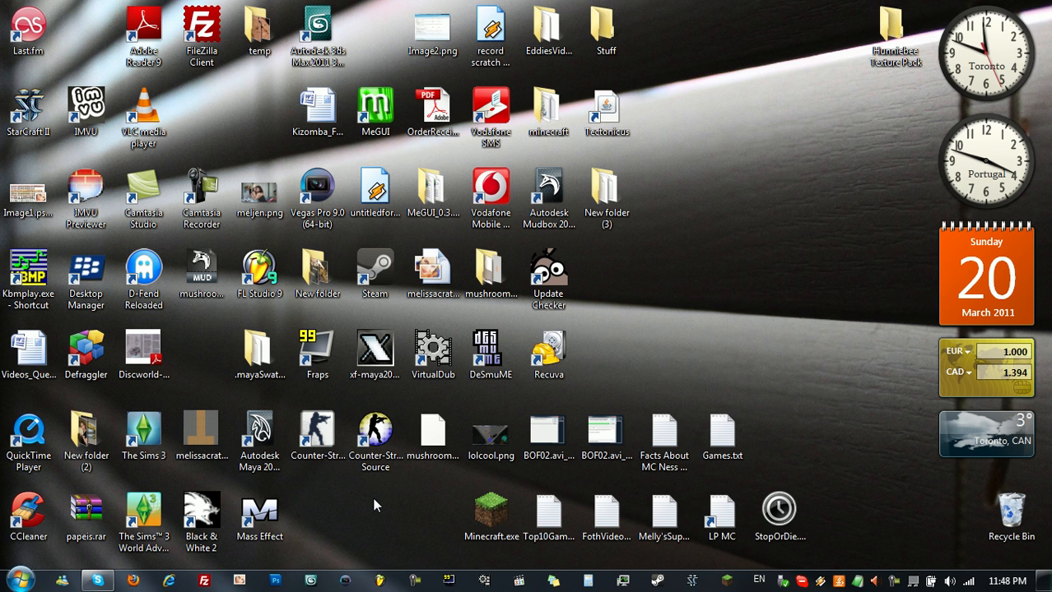
Navigate to the Roaming application data folder via %appdata%
{"action": "left_click", "coordinate": [316, 432]}
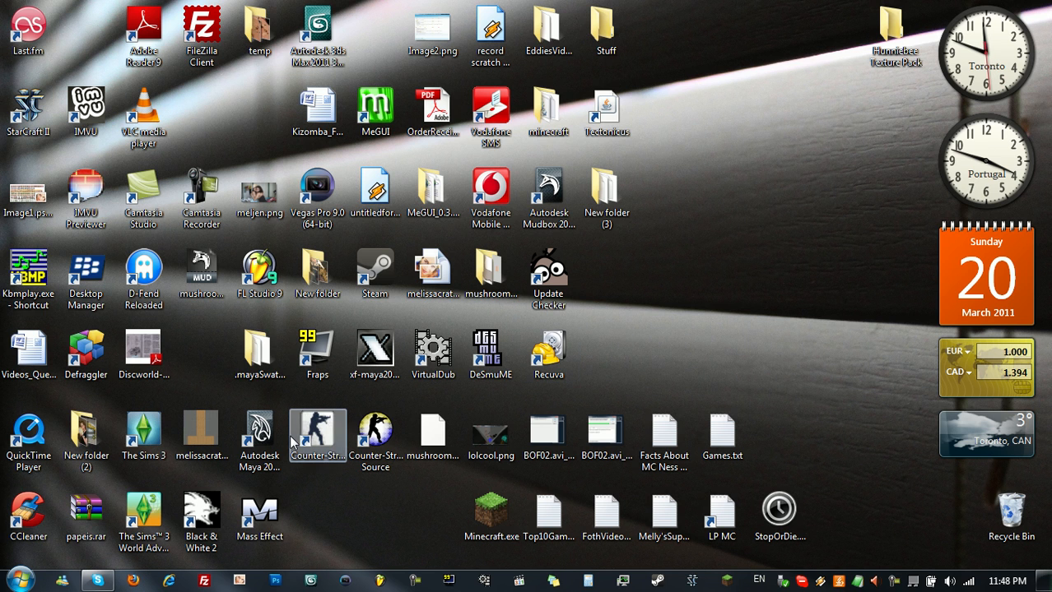
{"action": "left_click", "coordinate": [15, 590]}
{"action": "type", "text": "%appdata%"}
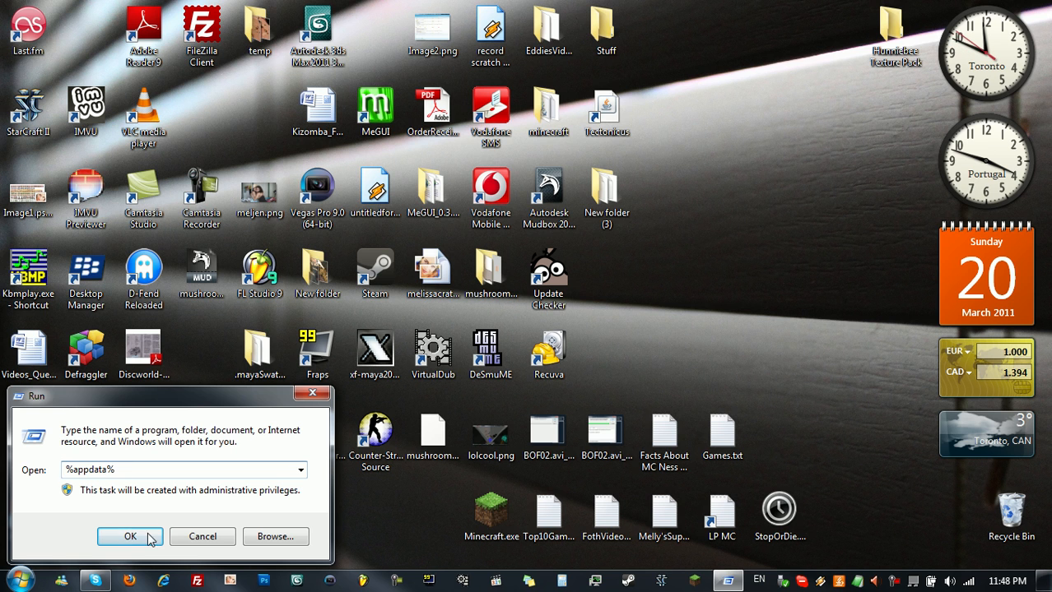
{"action": "left_click", "coordinate": [130, 537]}
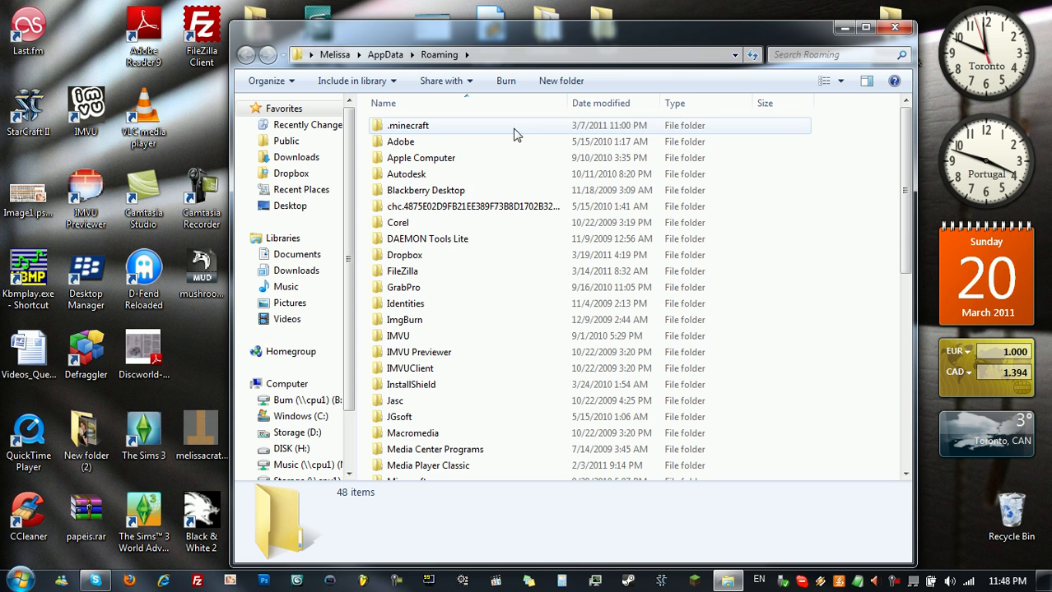
{"action": "mouse_move", "coordinate": [414, 125]}
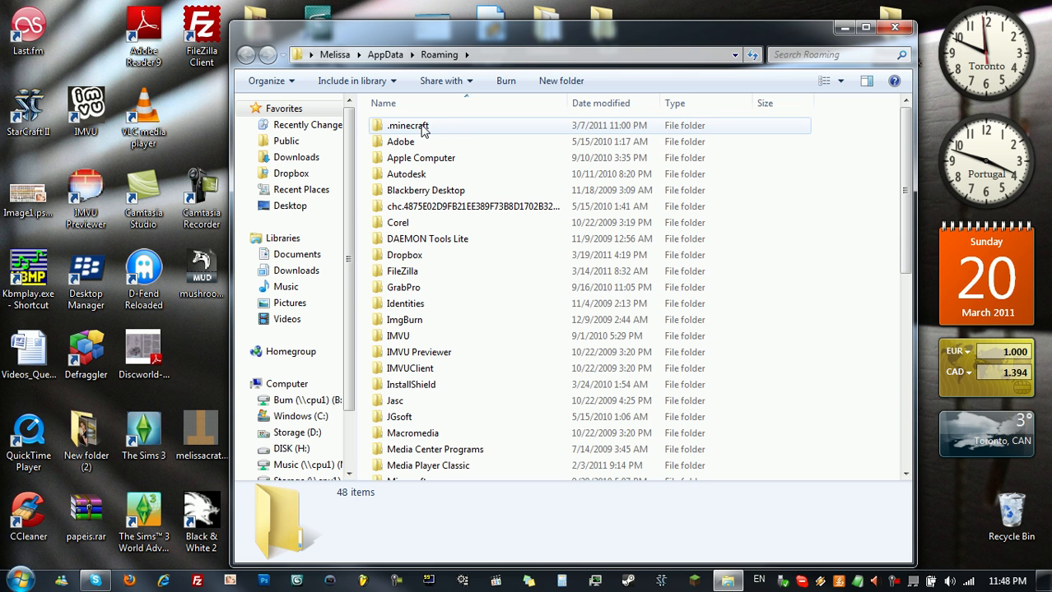
Go into .minecraft then bin and bring up the right-click options for minecraft.jar
{"action": "double_click", "coordinate": [405, 125]}
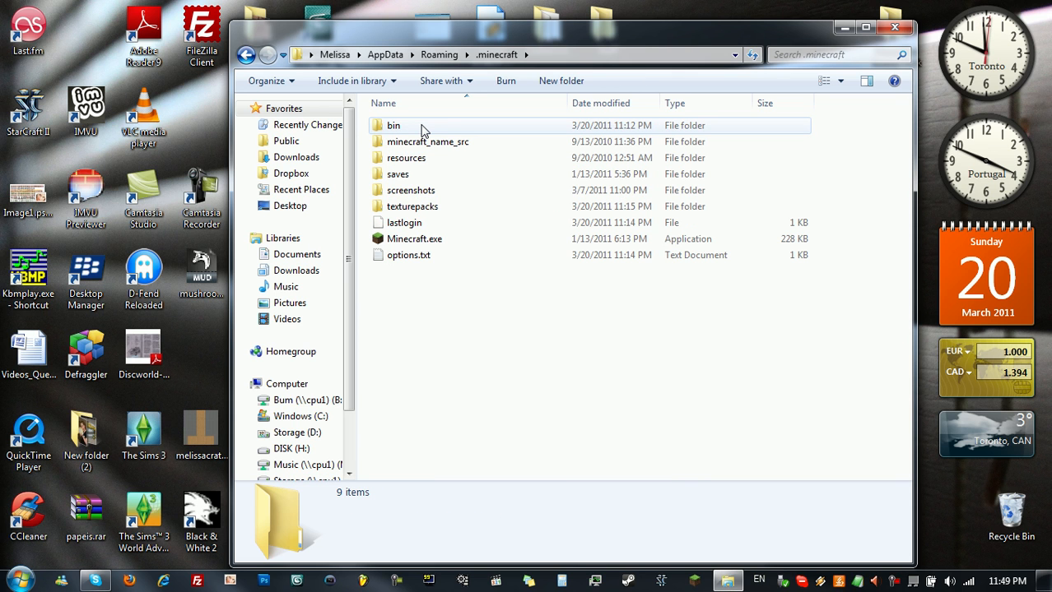
{"action": "mouse_move", "coordinate": [409, 129]}
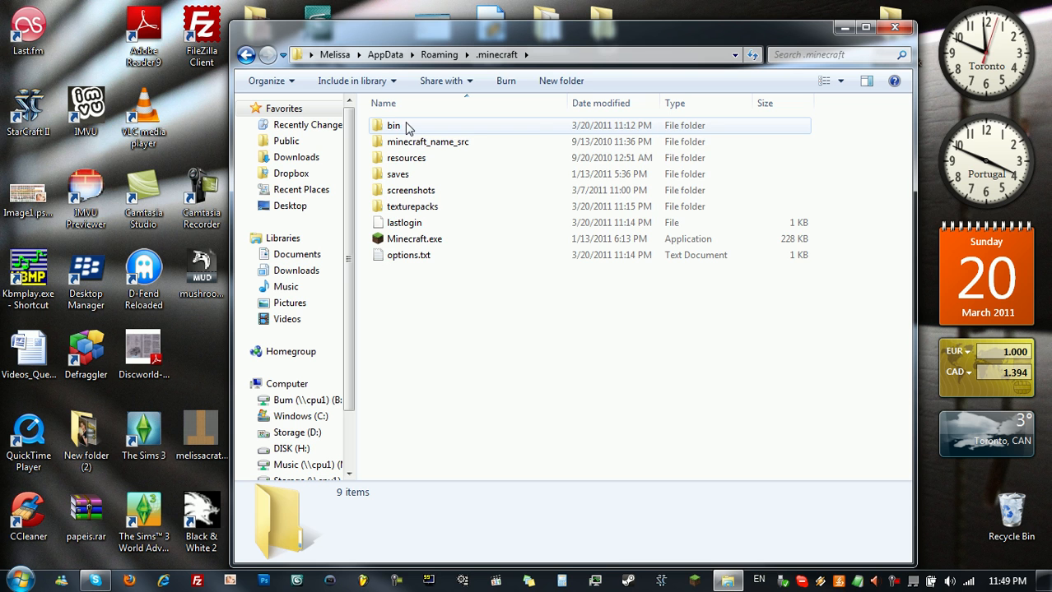
{"action": "double_click", "coordinate": [393, 125]}
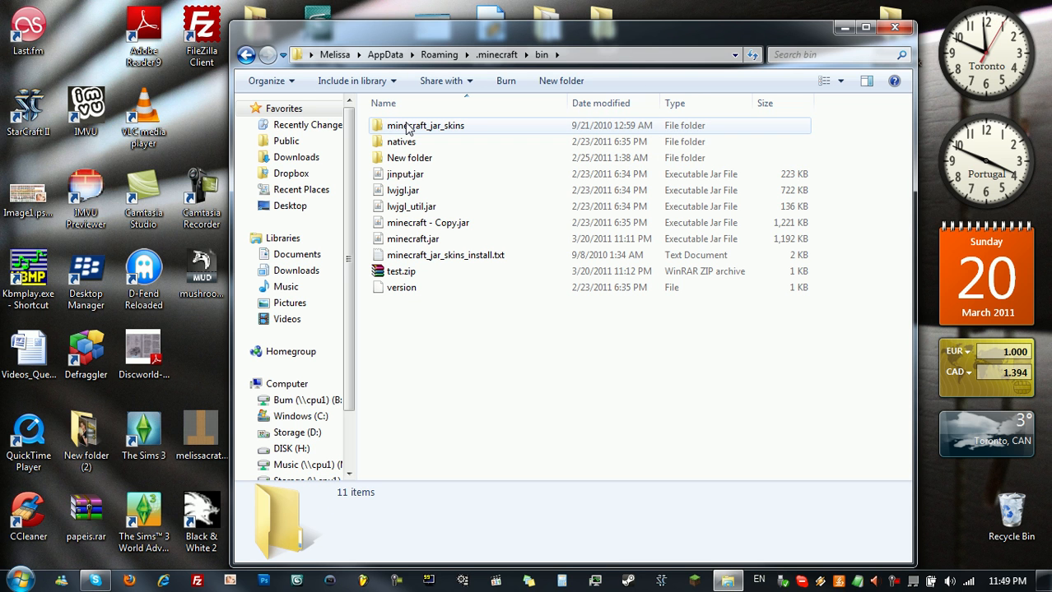
{"action": "left_click", "coordinate": [411, 239]}
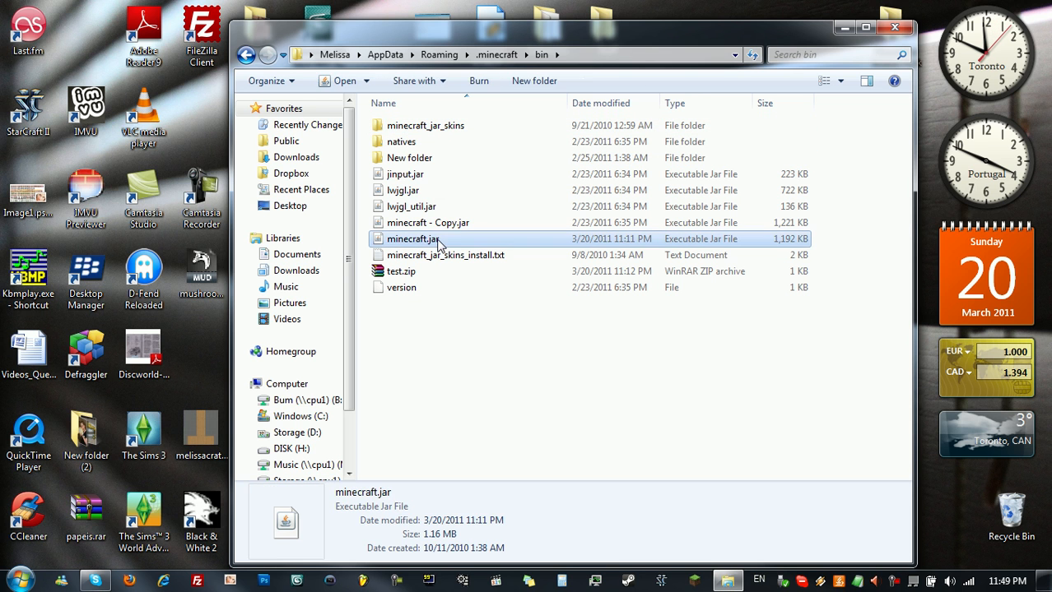
{"action": "right_click", "coordinate": [412, 239]}
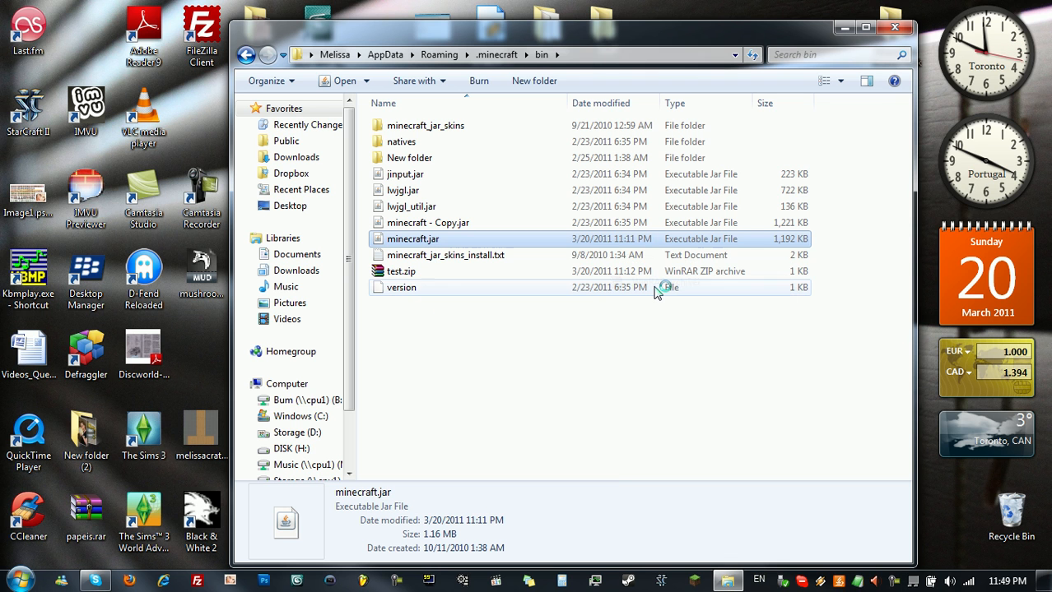
View minecraft.jar in WinRAR and look through its font, mob and armor folders
{"action": "double_click", "coordinate": [411, 239]}
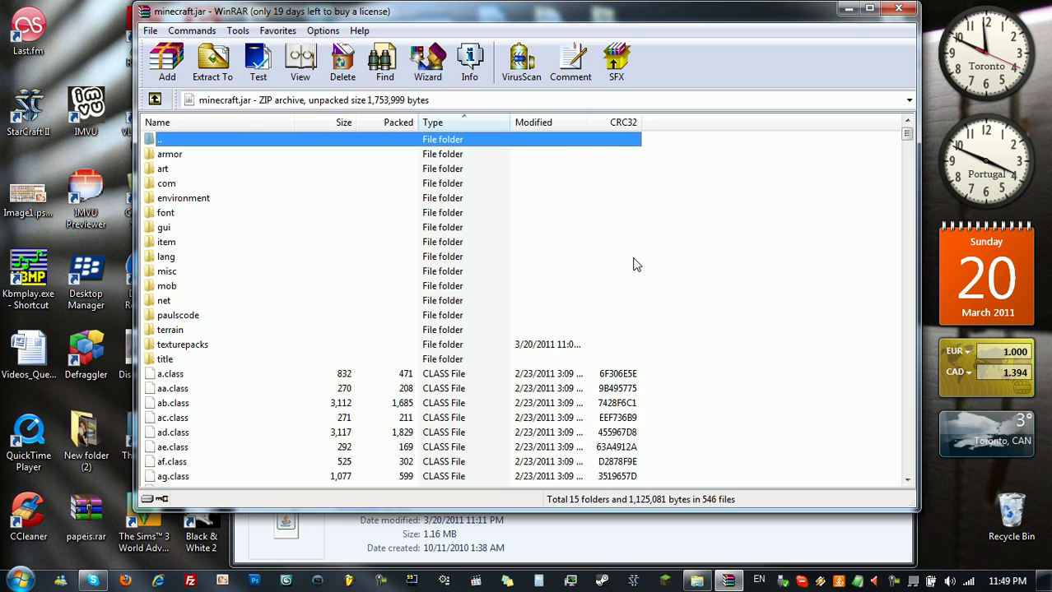
{"action": "left_click", "coordinate": [165, 212]}
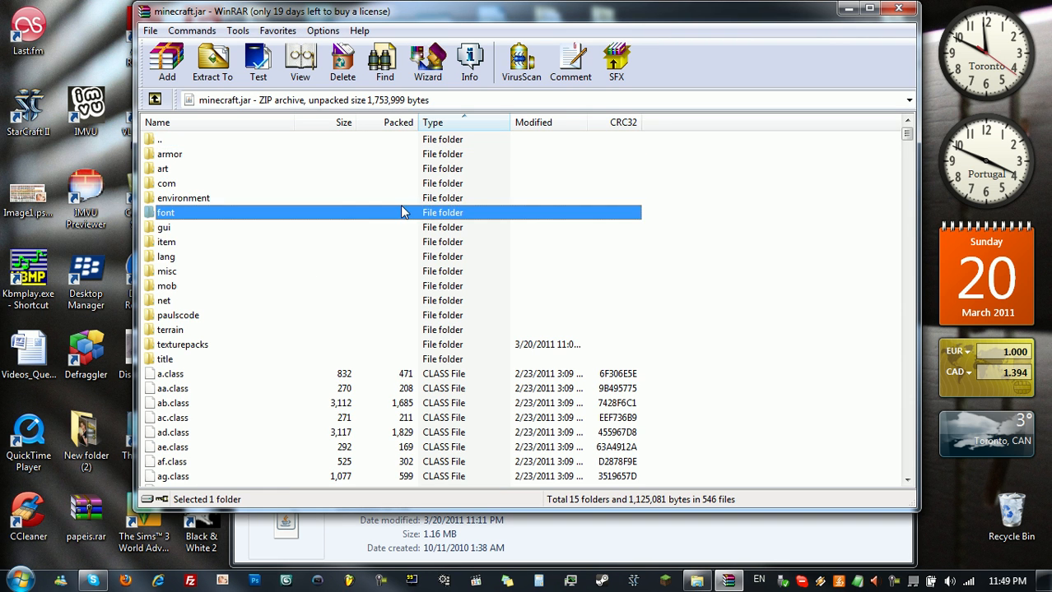
{"action": "left_click", "coordinate": [170, 155]}
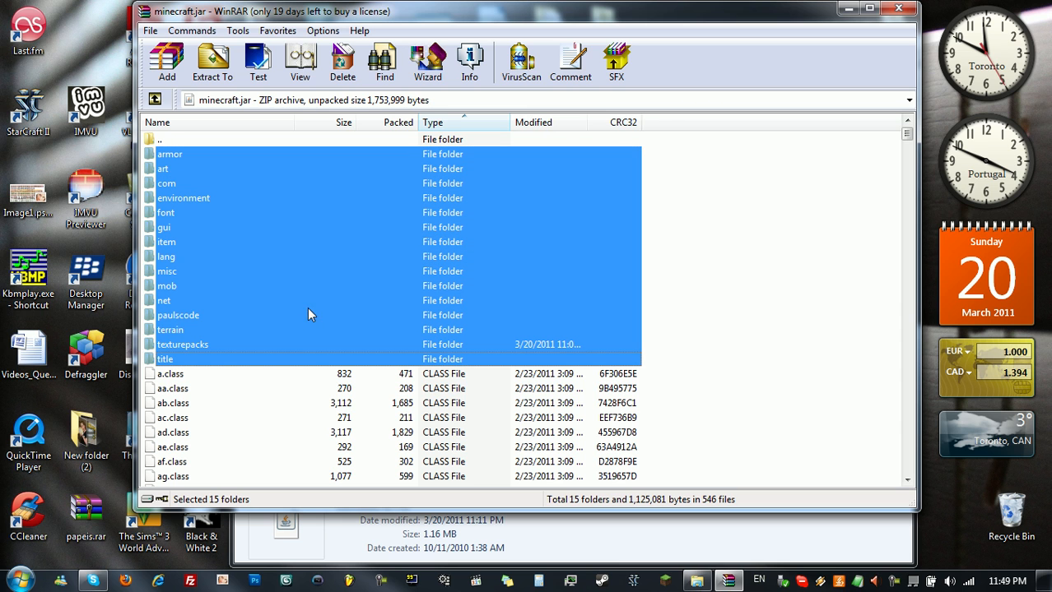
{"action": "left_click", "coordinate": [166, 286]}
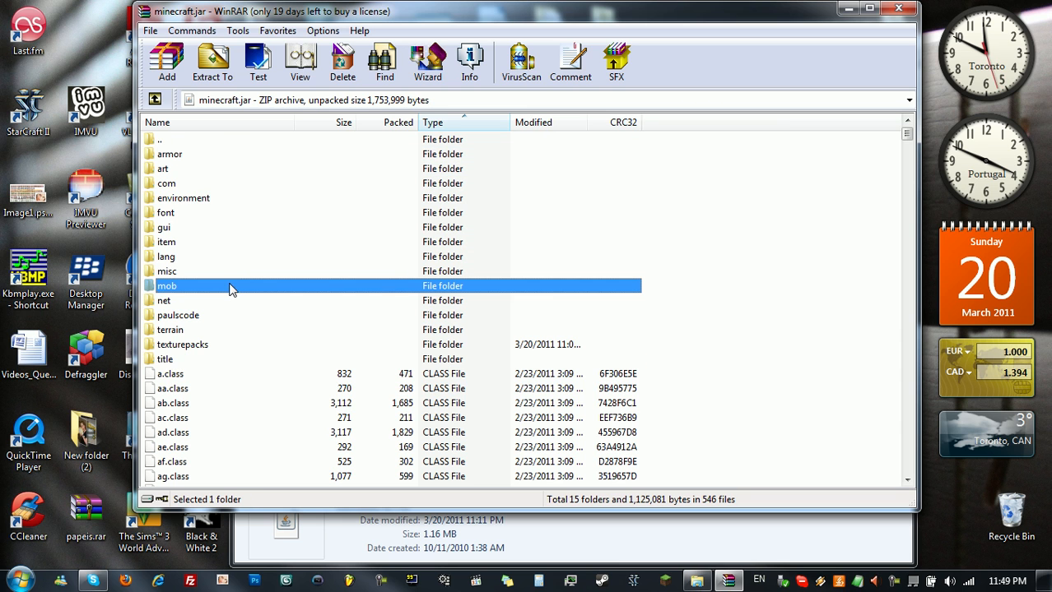
{"action": "left_click", "coordinate": [169, 155]}
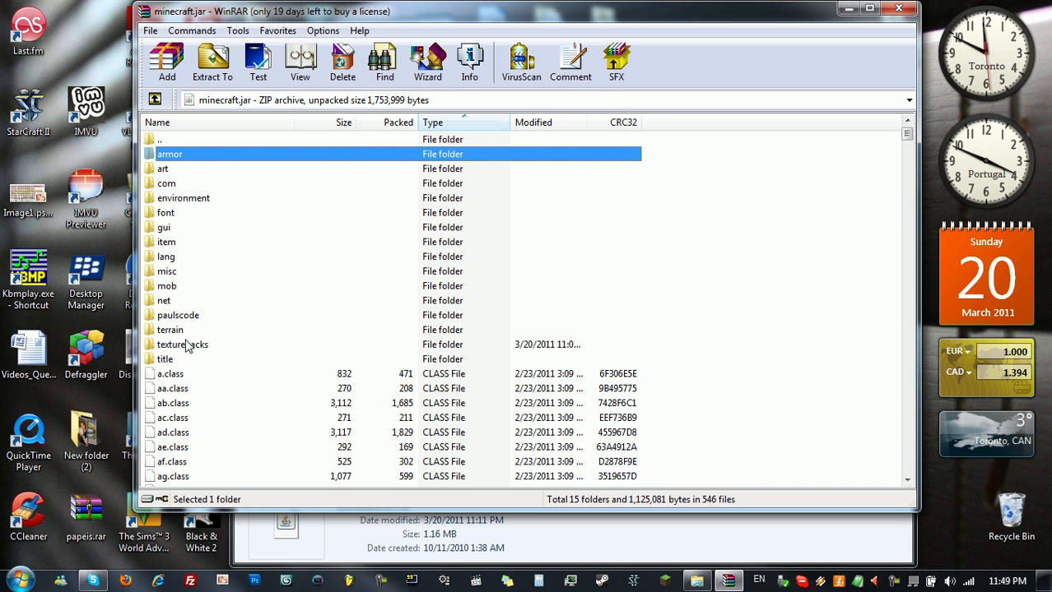
{"action": "mouse_move", "coordinate": [250, 481]}
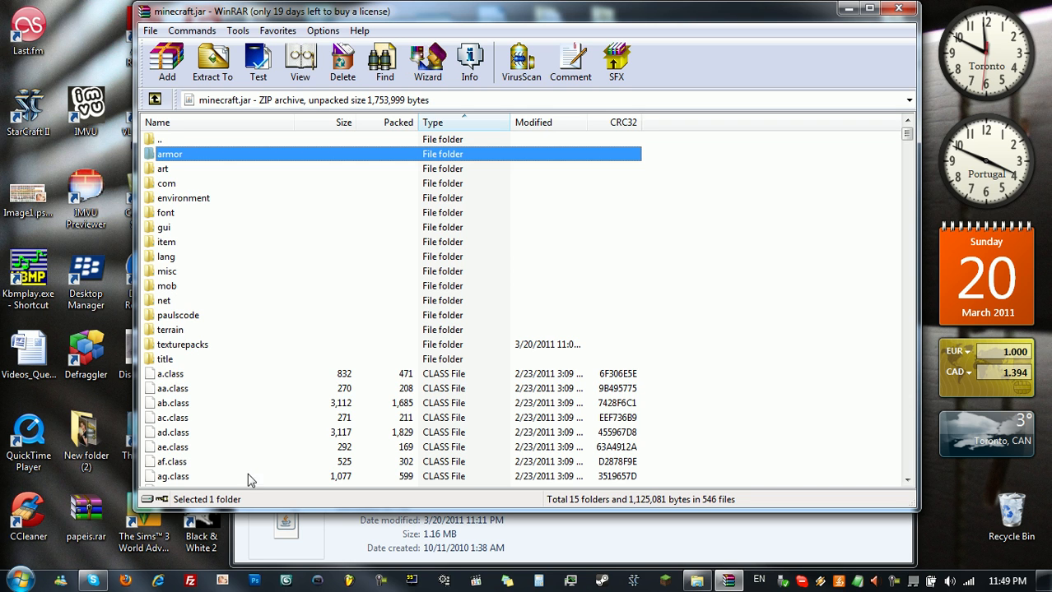
{"action": "mouse_move", "coordinate": [222, 583]}
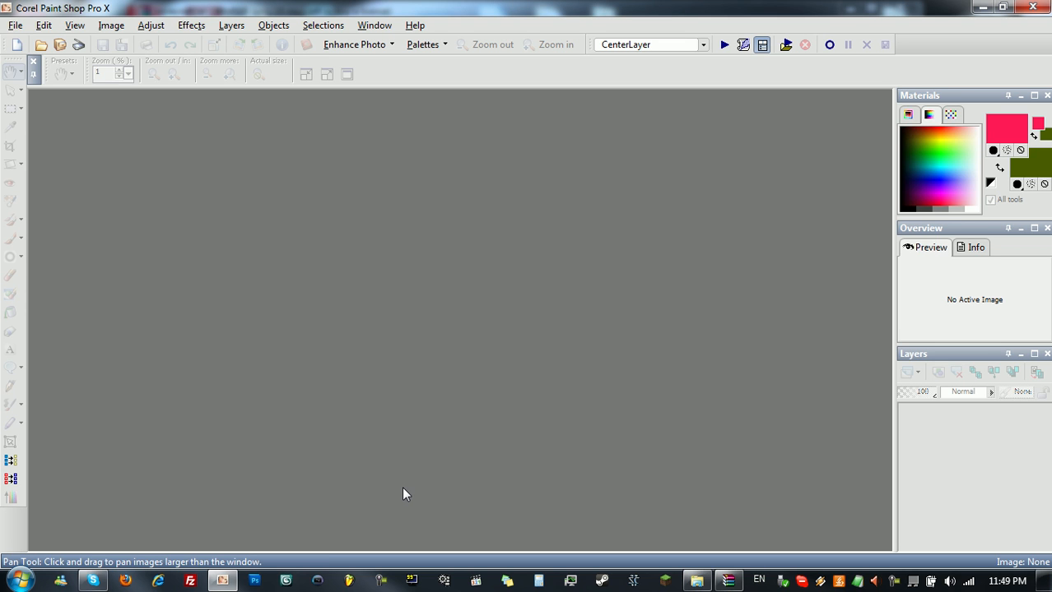
{"action": "mouse_move", "coordinate": [415, 491]}
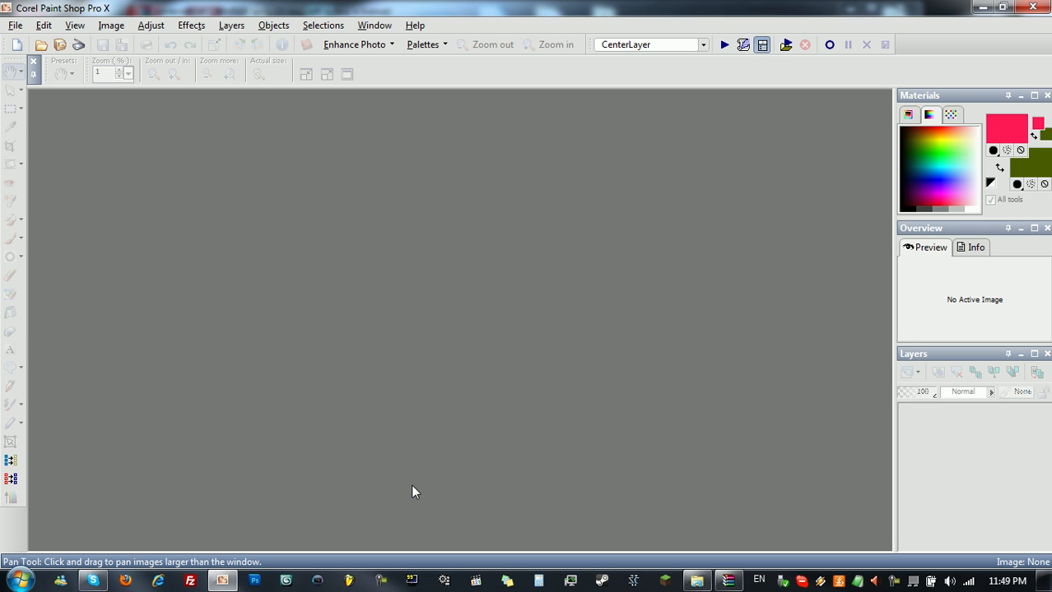
{"action": "mouse_move", "coordinate": [112, 242]}
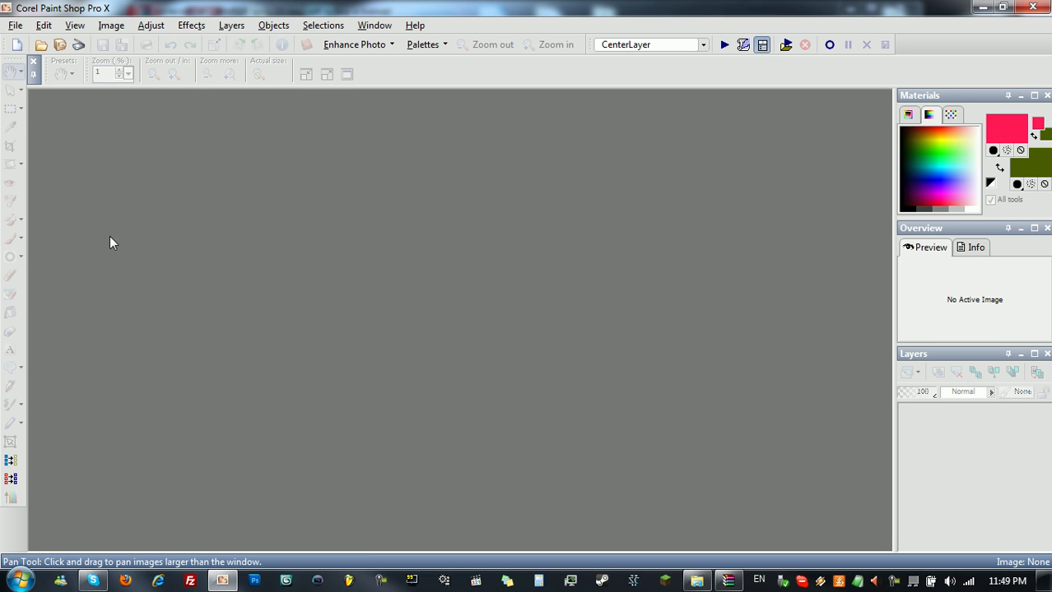
{"action": "mouse_move", "coordinate": [589, 224]}
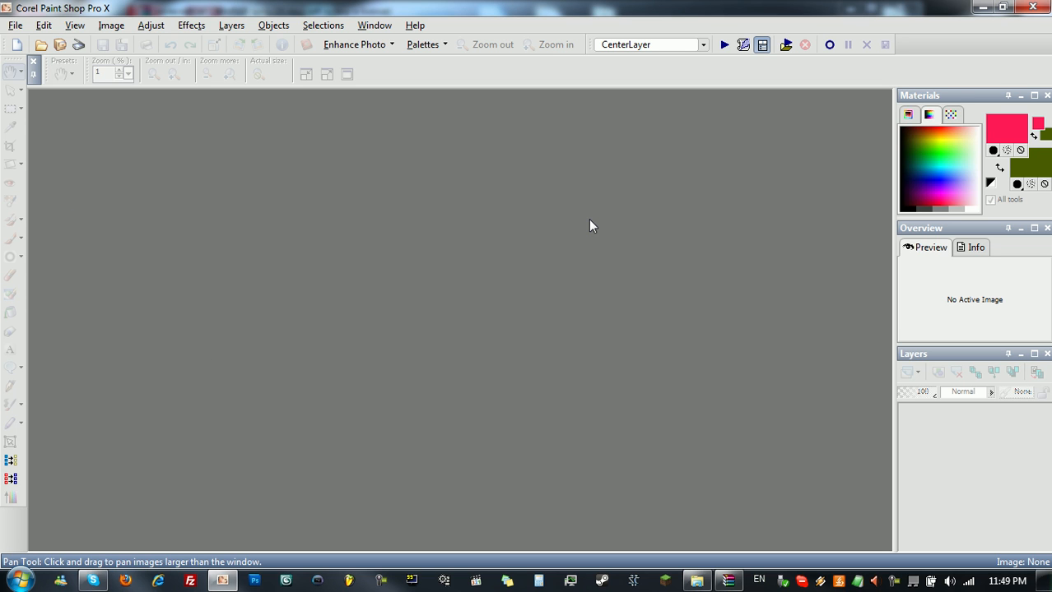
{"action": "mouse_move", "coordinate": [557, 428]}
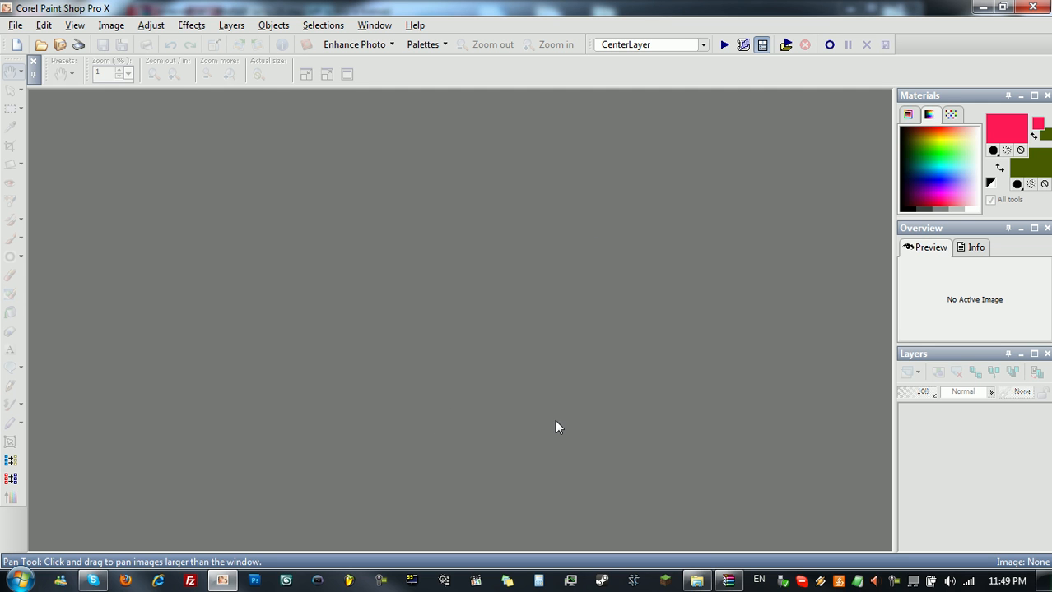
{"action": "mouse_move", "coordinate": [699, 580]}
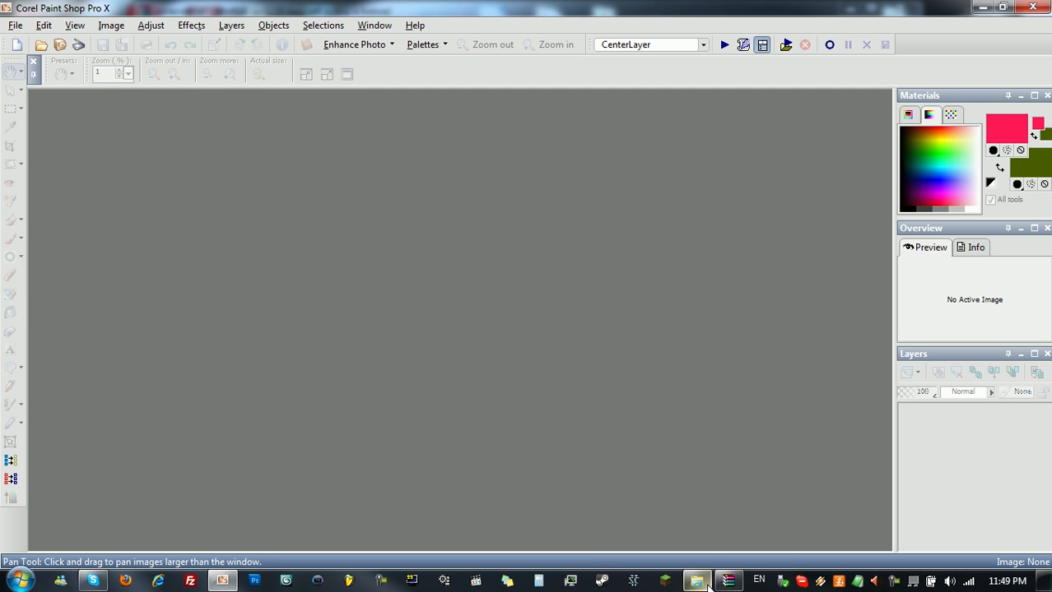
{"action": "mouse_move", "coordinate": [729, 579]}
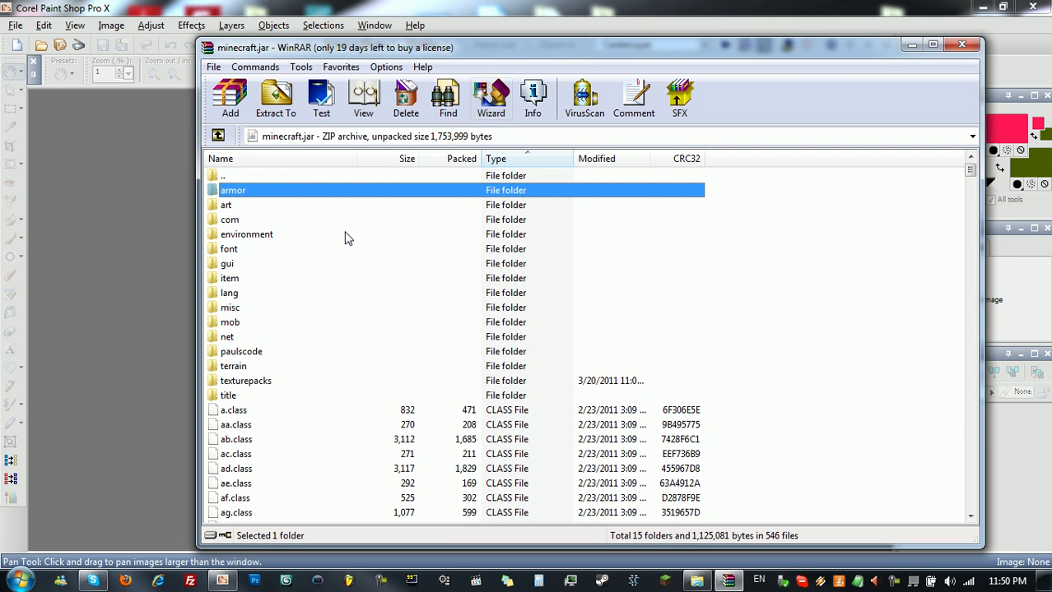
Browse the archive listing past the environment and armor folders and a.class
{"action": "left_click", "coordinate": [247, 233]}
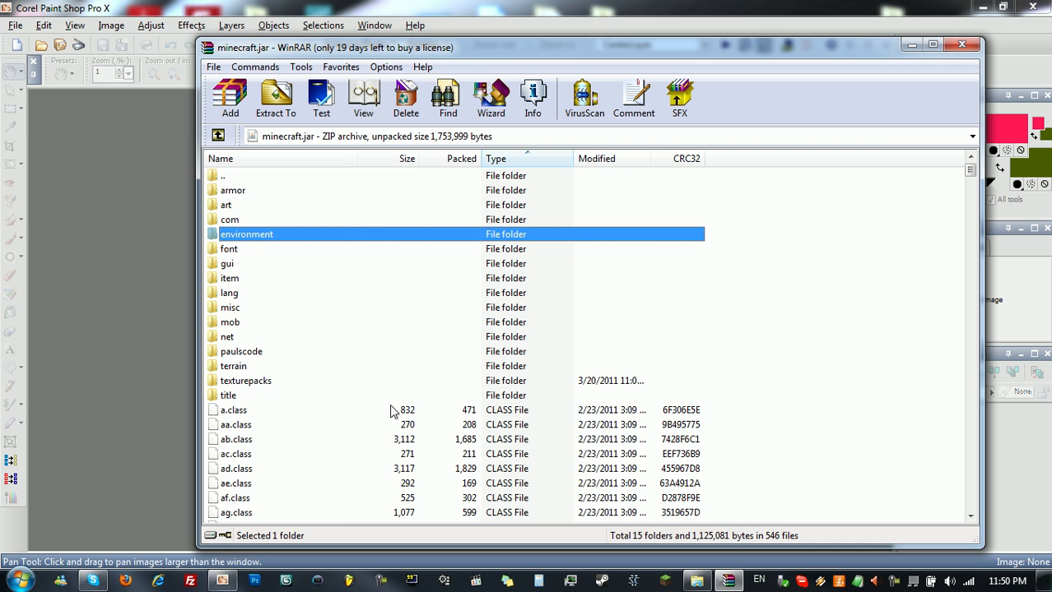
{"action": "left_click", "coordinate": [234, 410]}
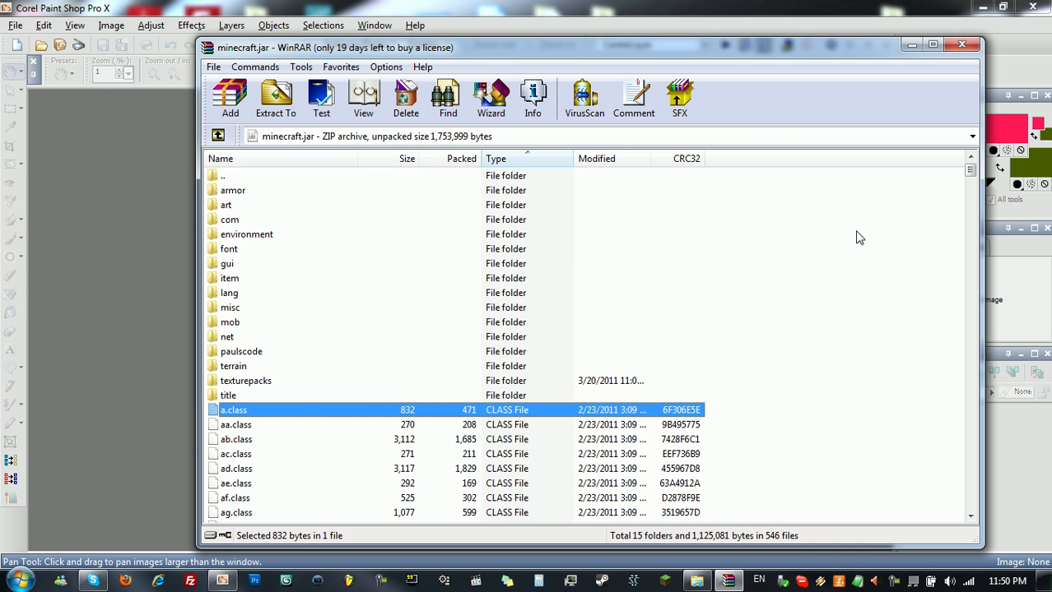
{"action": "mouse_move", "coordinate": [671, 263]}
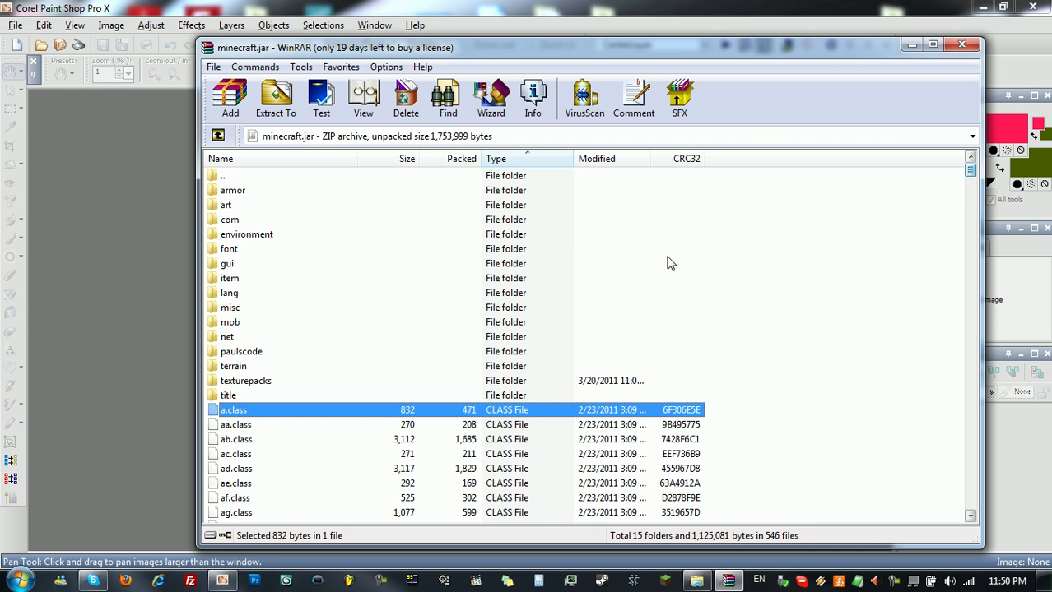
{"action": "left_click", "coordinate": [234, 190]}
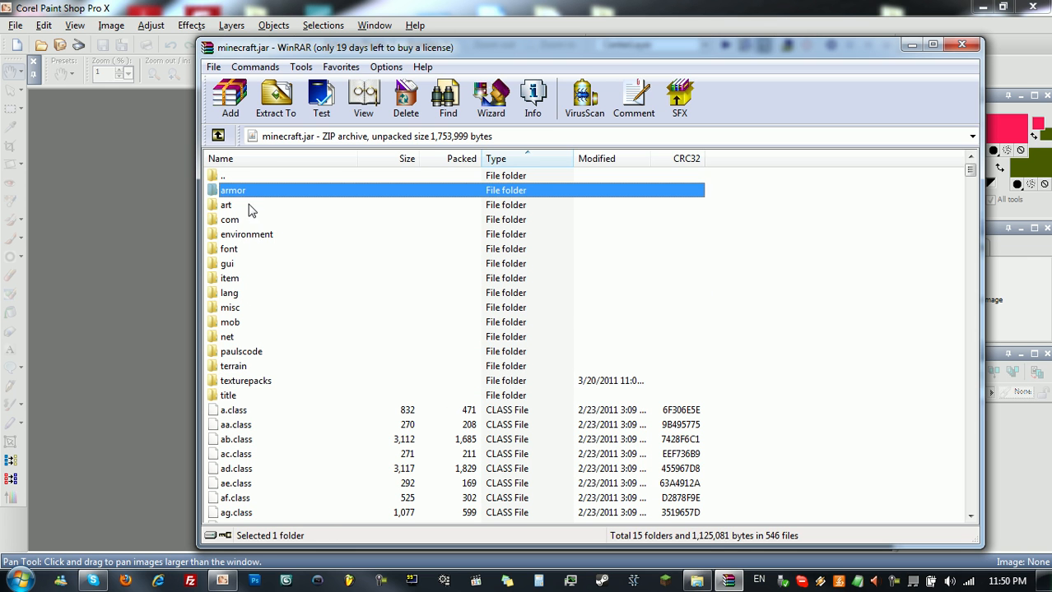
{"action": "left_click", "coordinate": [230, 308]}
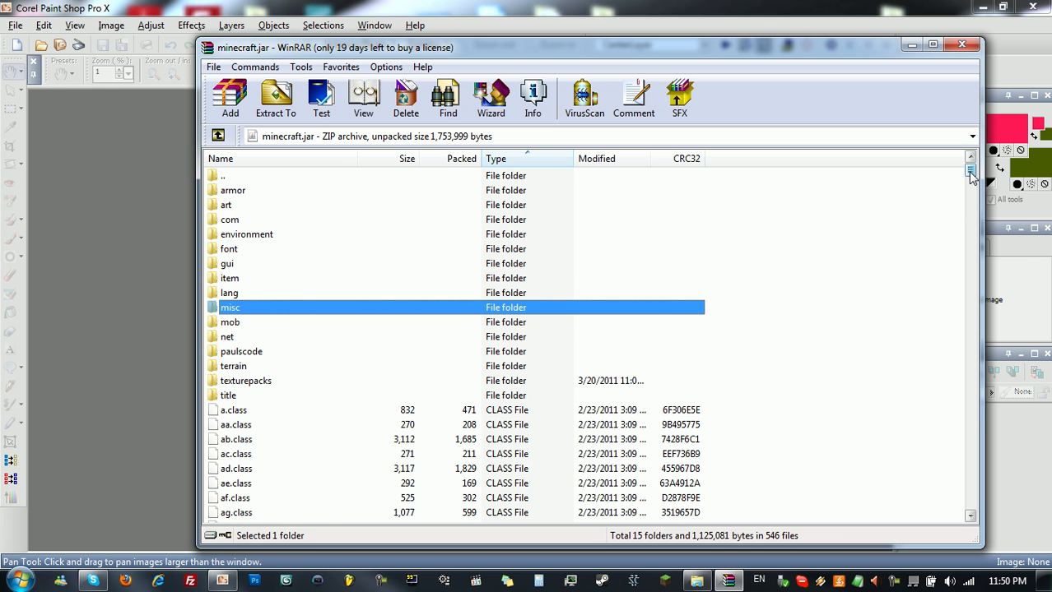
Scroll to the end of the archive and pick out terrain.png
{"action": "left_click_drag", "start_coordinate": [971, 173], "coordinate": [971, 277]}
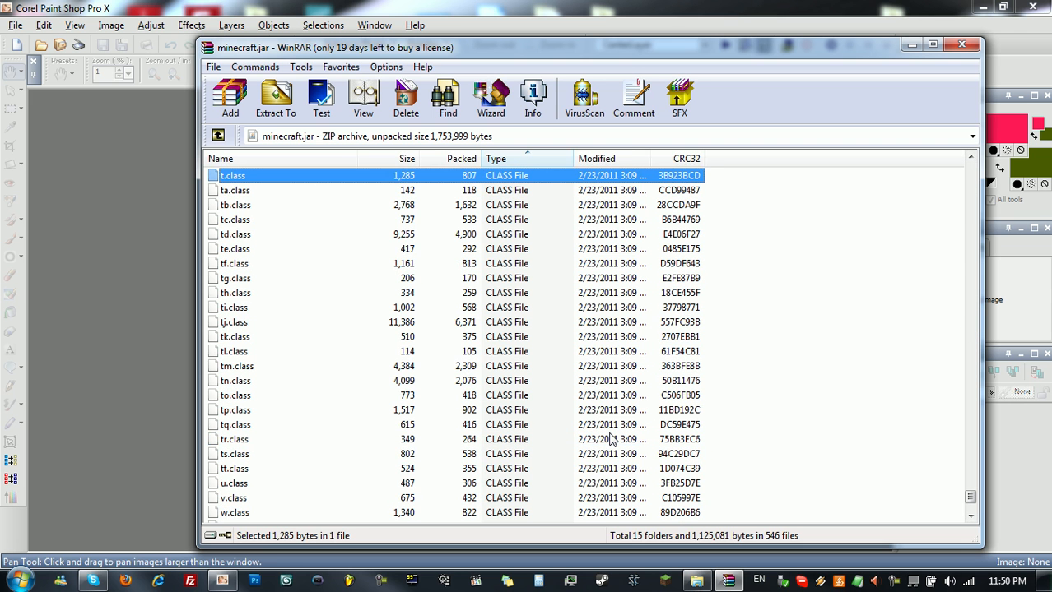
{"action": "left_click", "coordinate": [234, 191]}
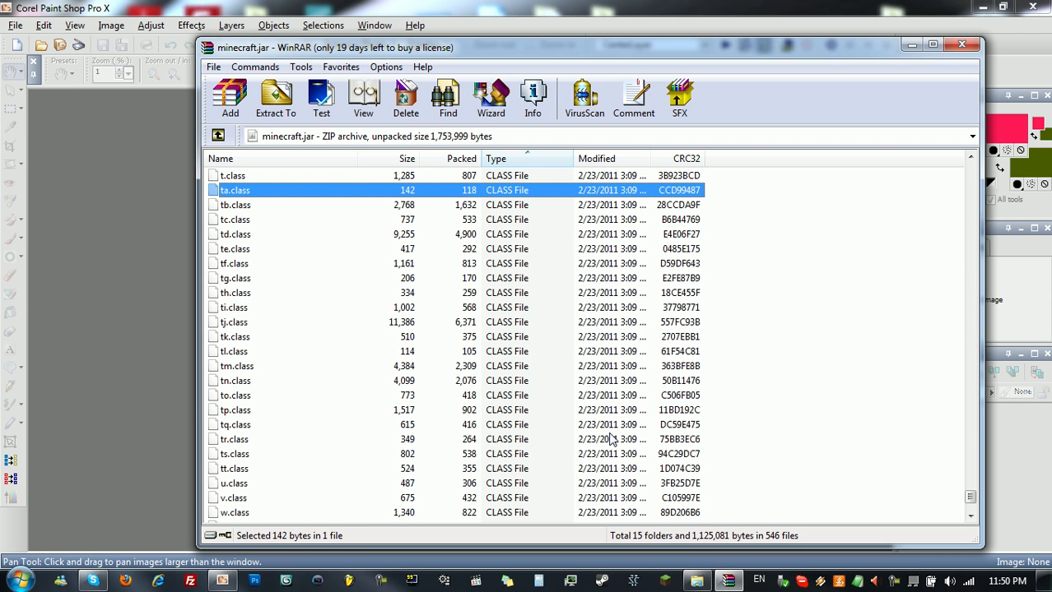
{"action": "scroll", "scroll_direction": "down", "scroll_amount": 3}
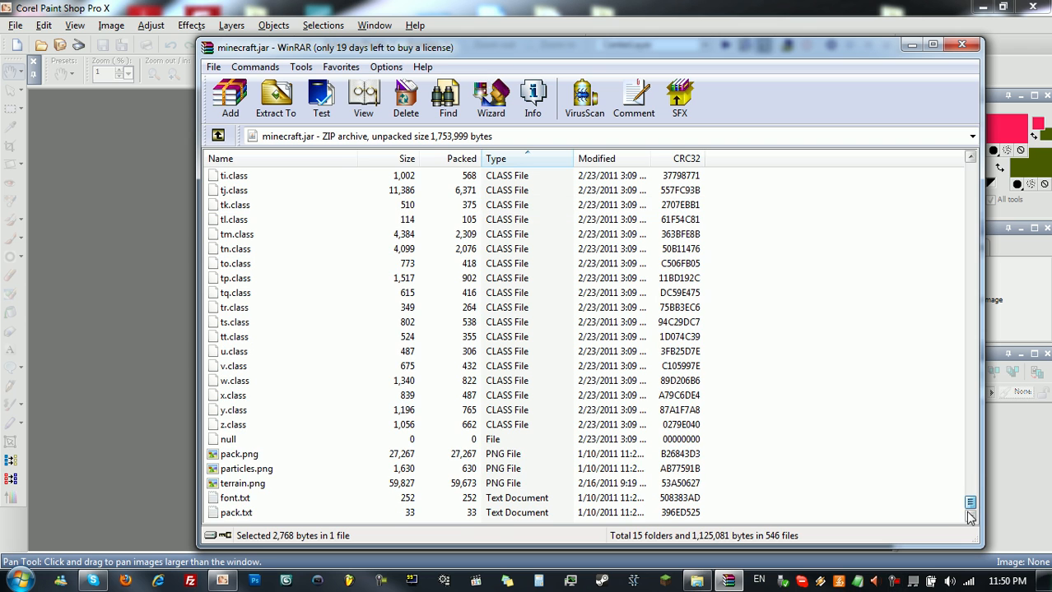
{"action": "left_click", "coordinate": [243, 484]}
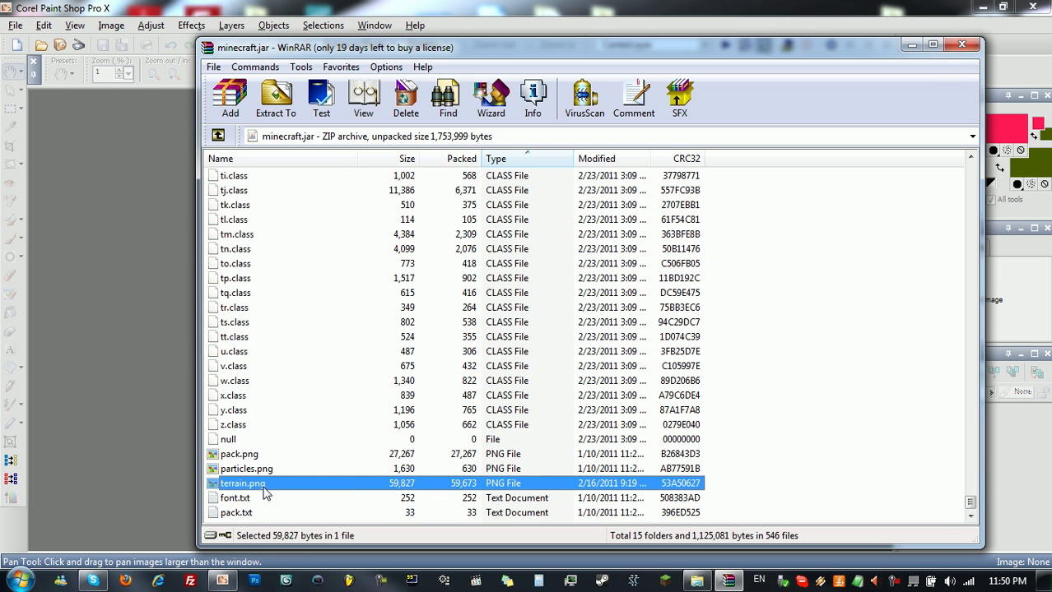
{"action": "mouse_move", "coordinate": [244, 493]}
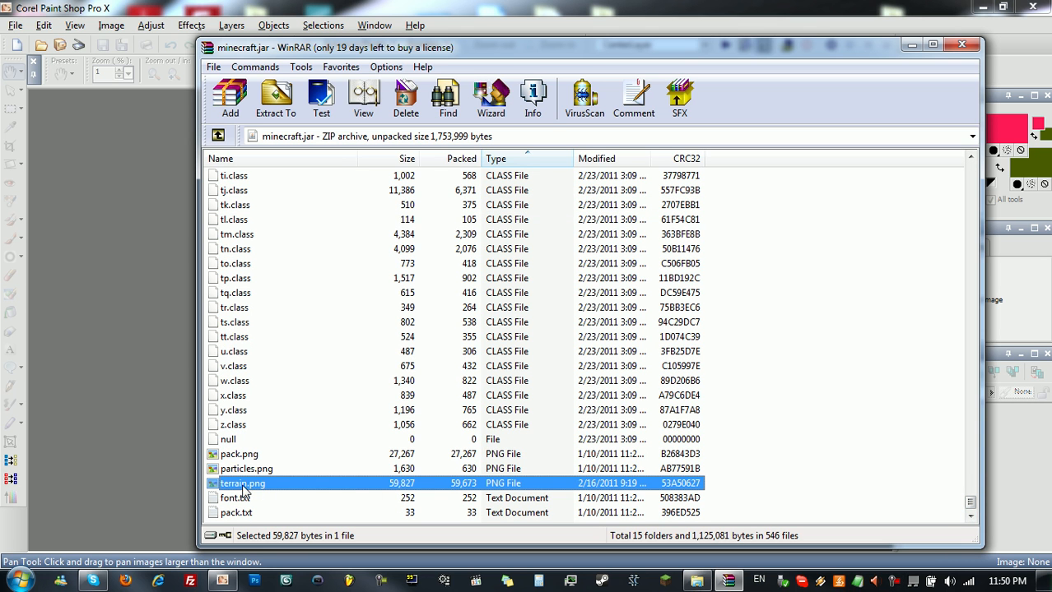
{"action": "mouse_move", "coordinate": [283, 491]}
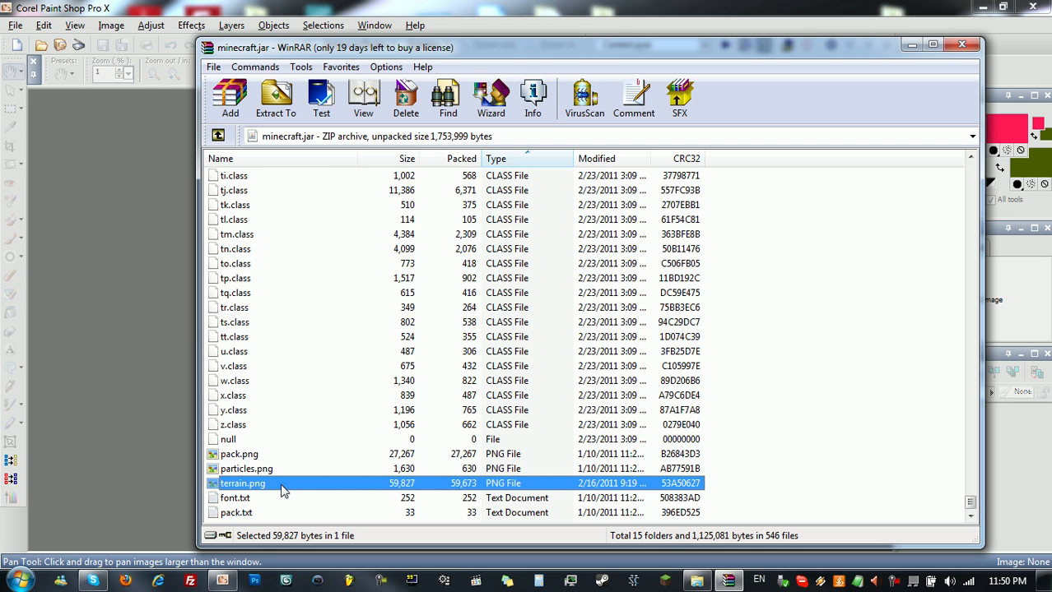
{"action": "mouse_move", "coordinate": [130, 414]}
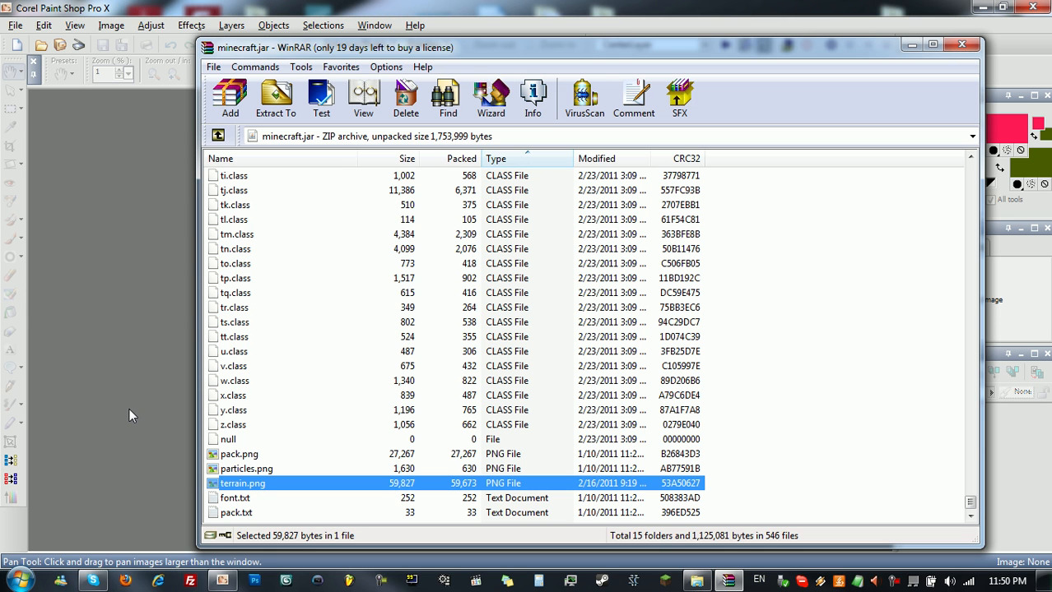
Load terrain.png into Paint Shop Pro X and zoom in on the top block textures
{"action": "double_click", "coordinate": [242, 484]}
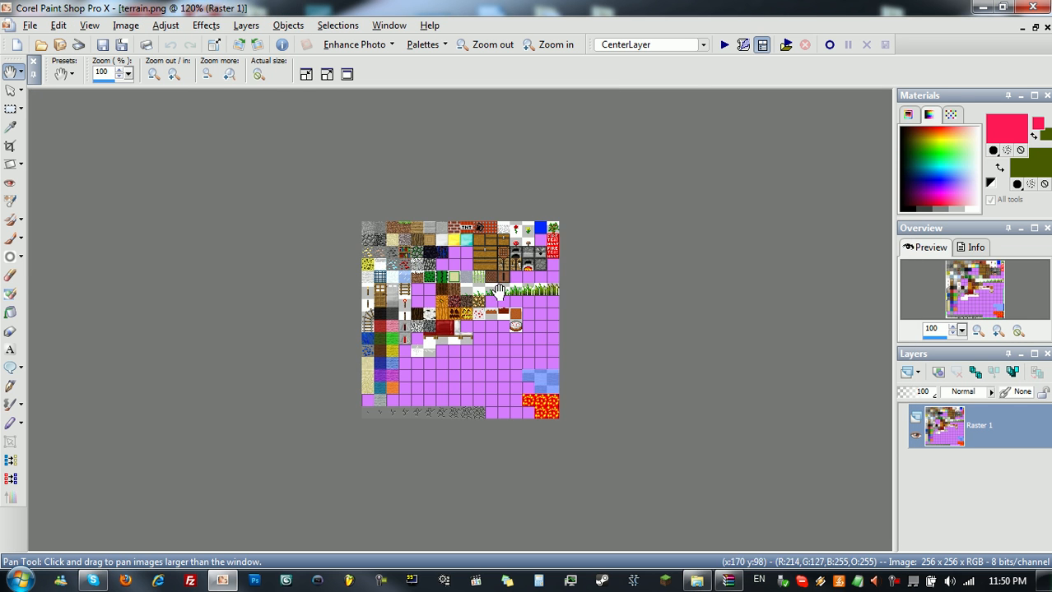
{"action": "left_click", "coordinate": [553, 45]}
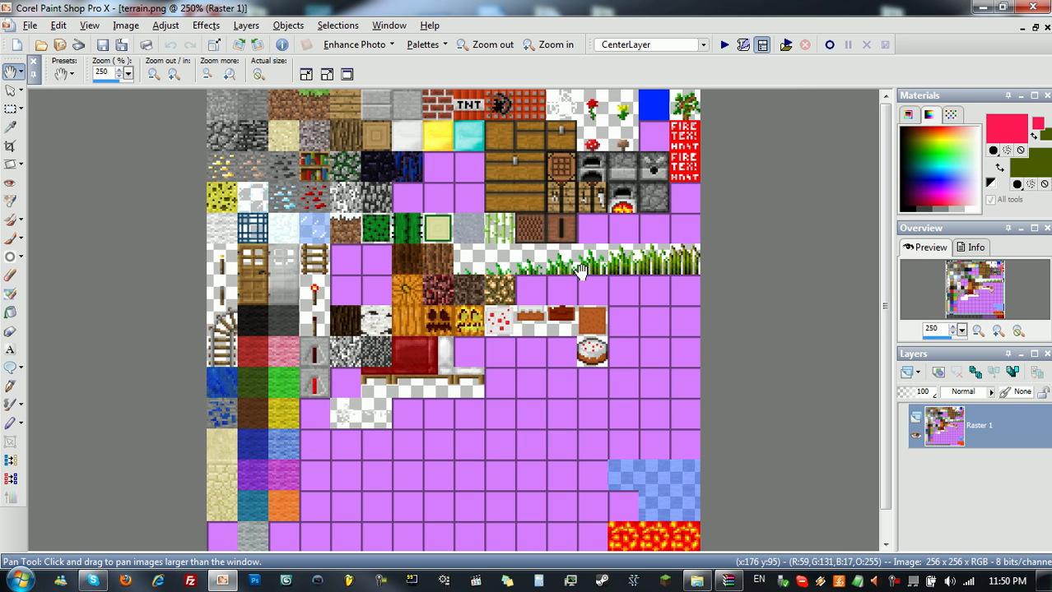
{"action": "left_click", "coordinate": [556, 45]}
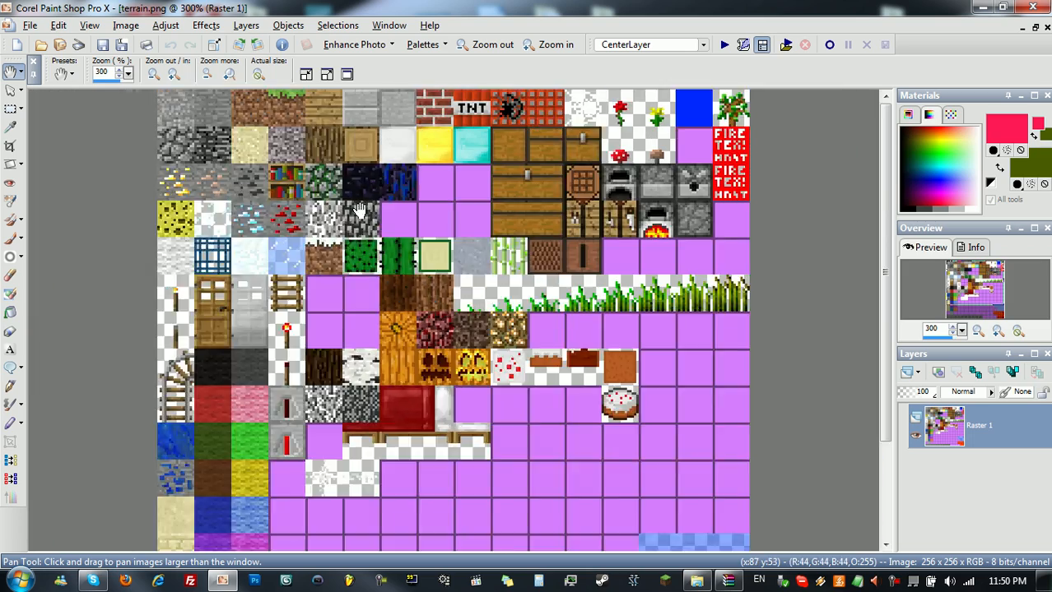
{"action": "left_click", "coordinate": [486, 44]}
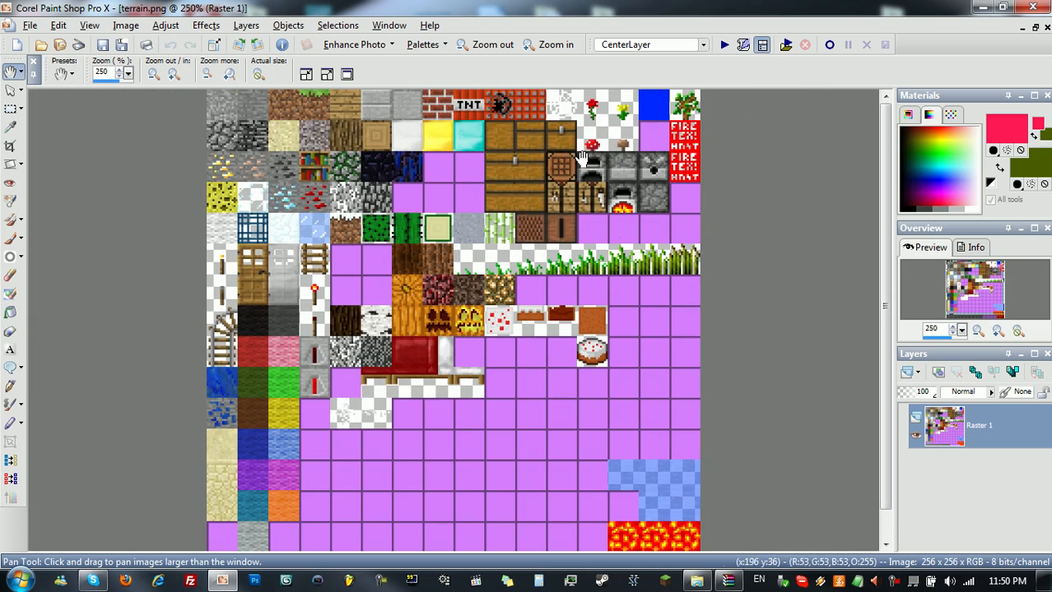
{"action": "left_click", "coordinate": [557, 44]}
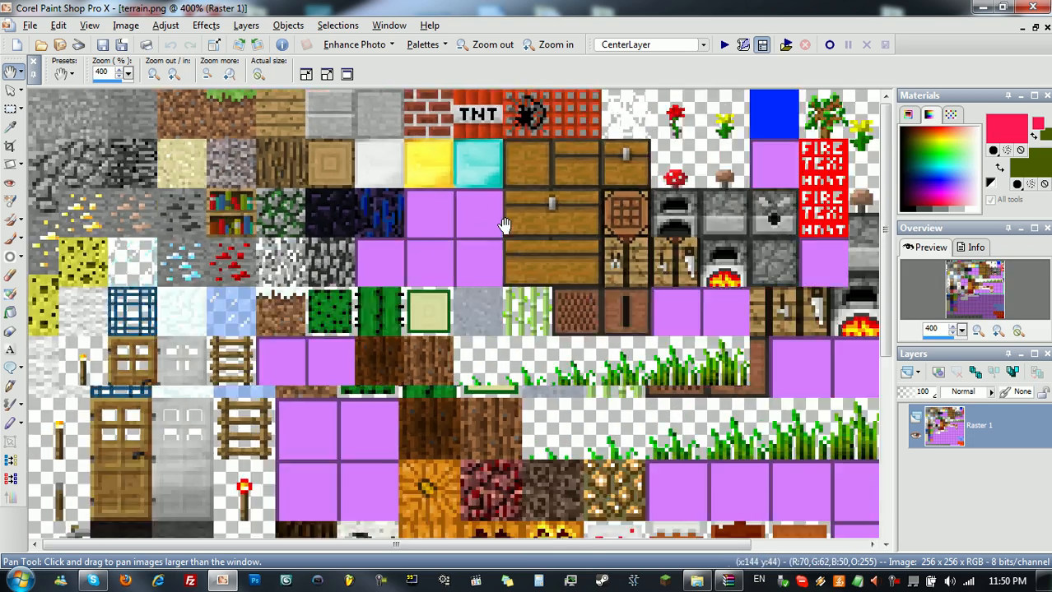
Outline the blue top-right tile and the top-left stone tiles with rectangular selections
{"action": "left_click", "coordinate": [489, 45]}
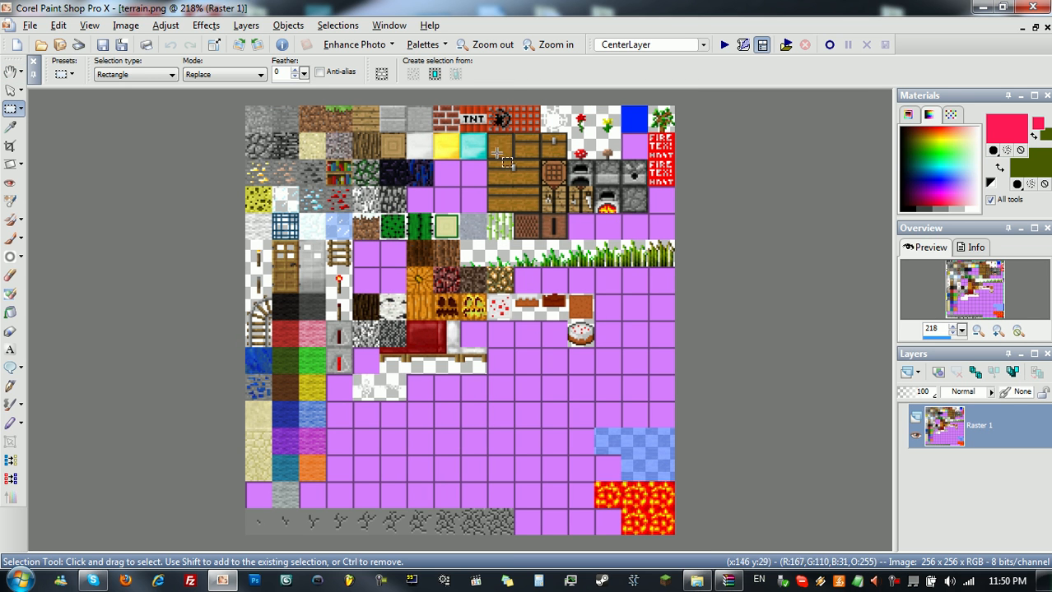
{"action": "mouse_move", "coordinate": [676, 144]}
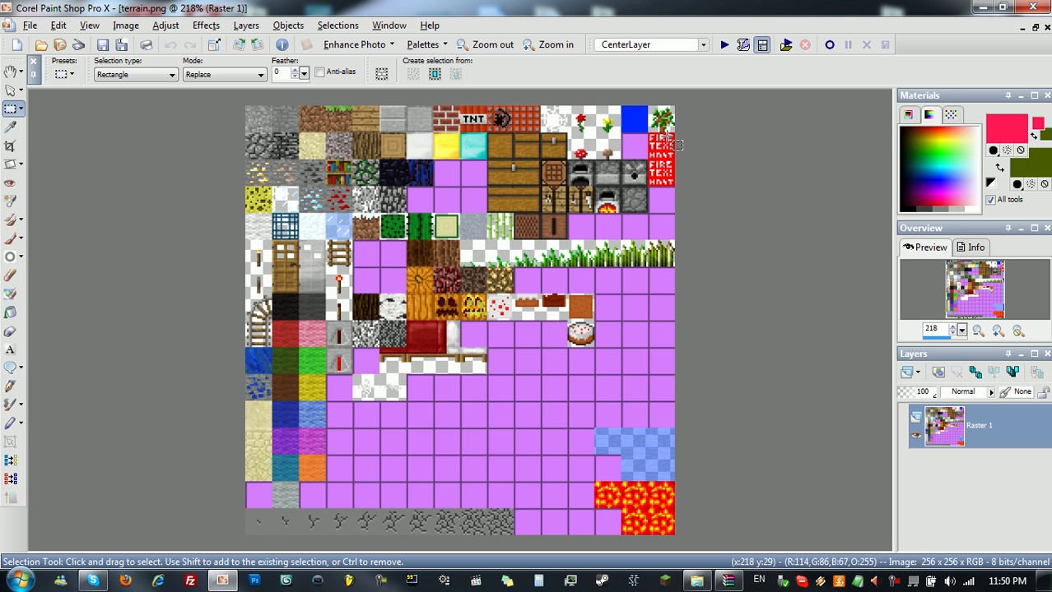
{"action": "left_click_drag", "start_coordinate": [619, 107], "coordinate": [648, 128]}
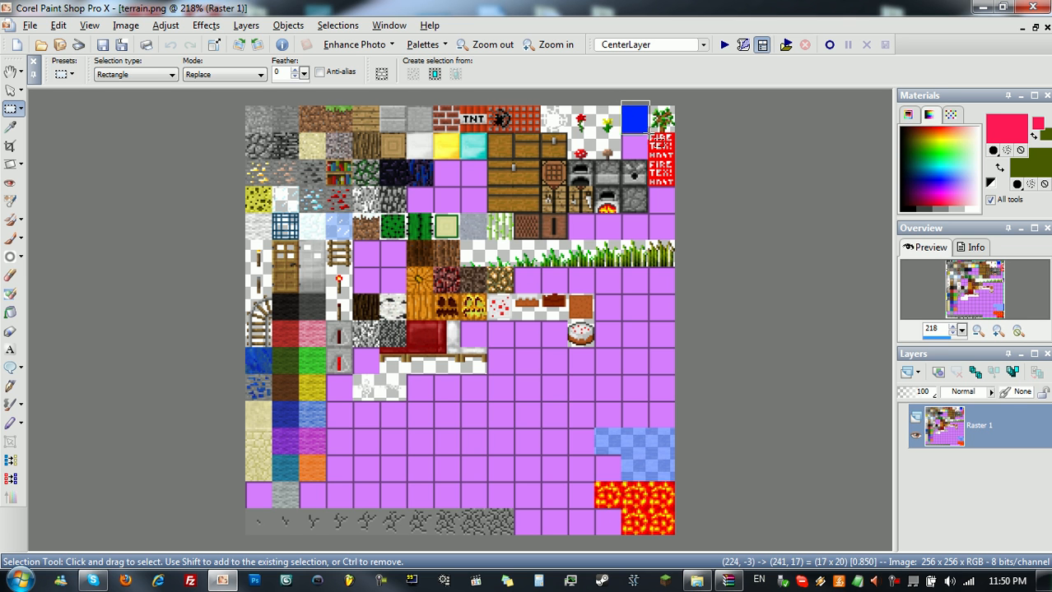
{"action": "left_click", "coordinate": [552, 44]}
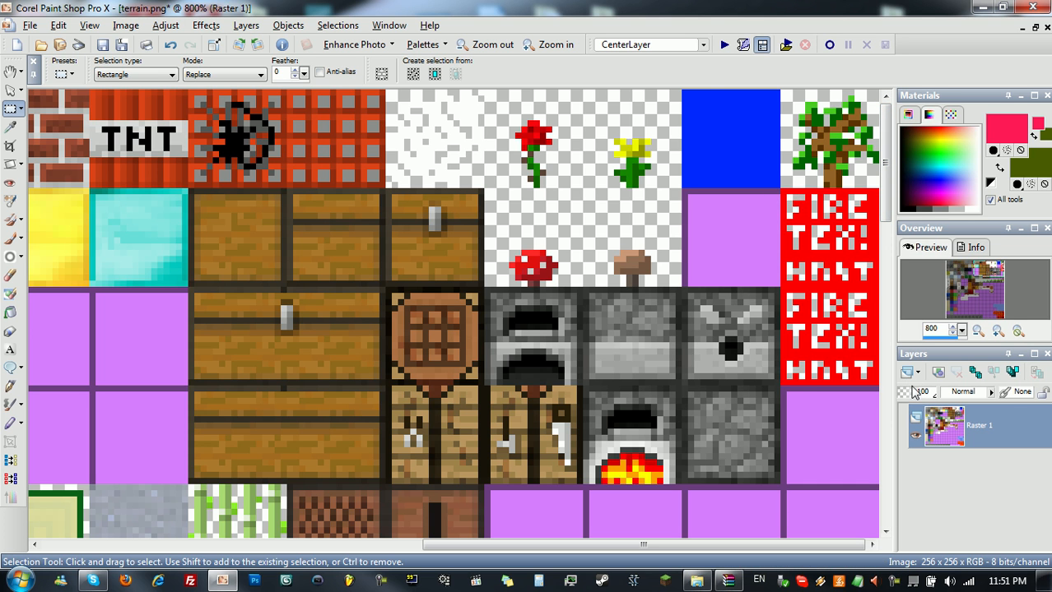
{"action": "left_click", "coordinate": [491, 44]}
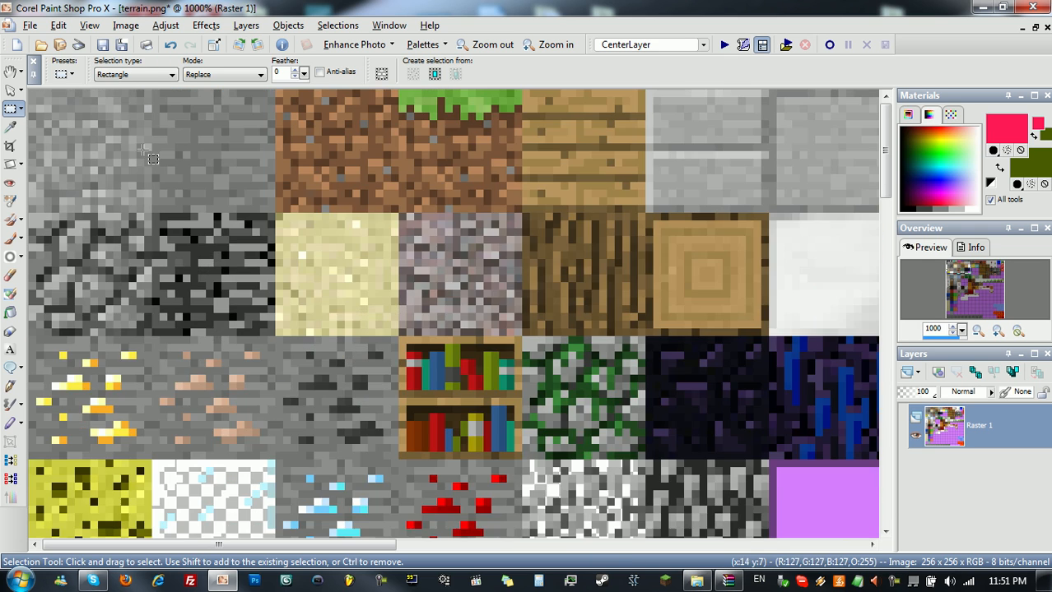
{"action": "left_click", "coordinate": [484, 45]}
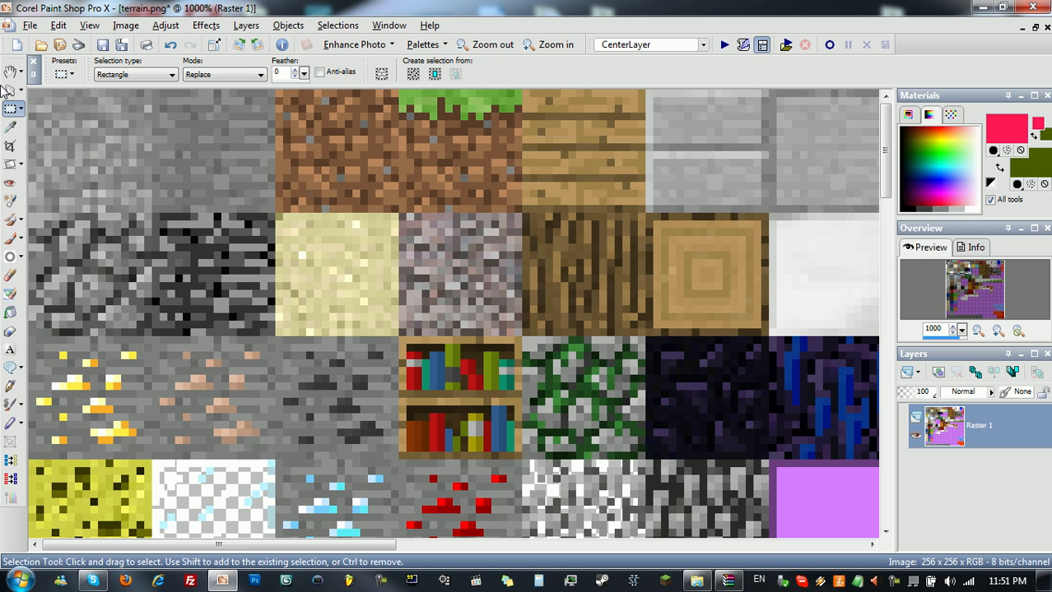
{"action": "left_click_drag", "start_coordinate": [29, 94], "coordinate": [152, 213]}
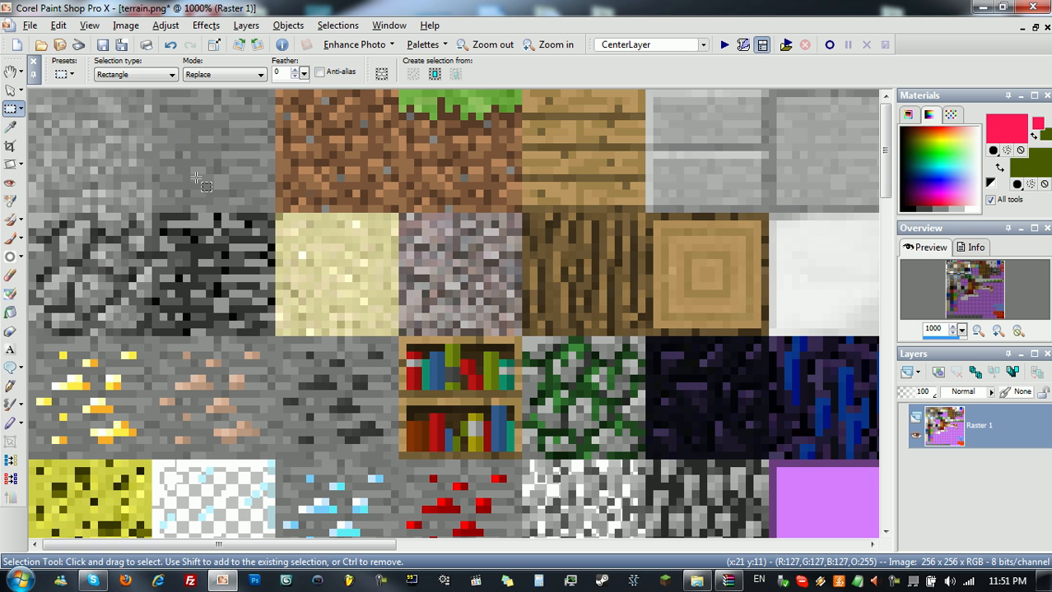
{"action": "mouse_move", "coordinate": [409, 301]}
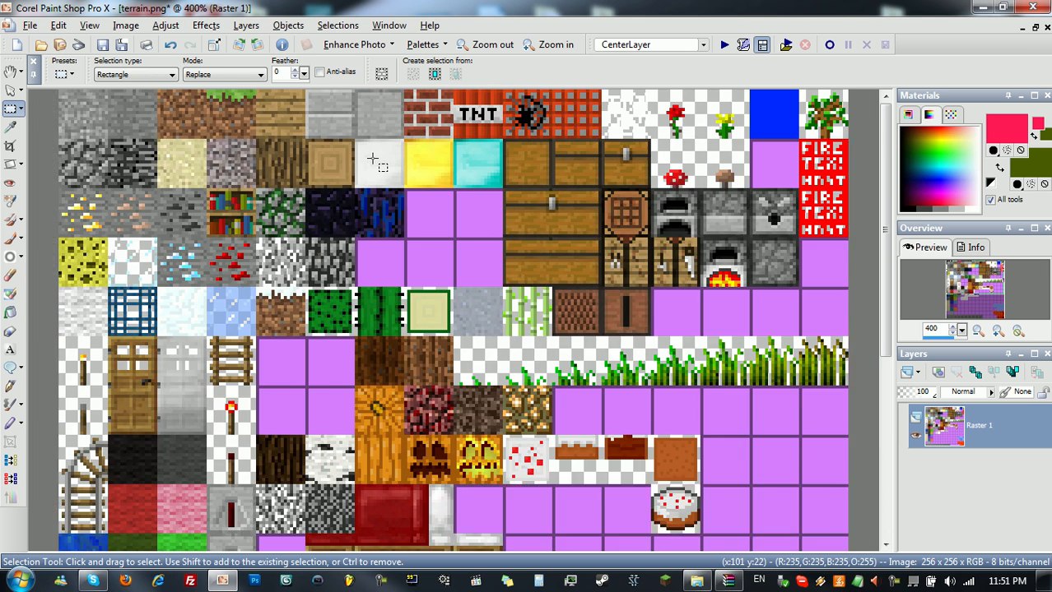
View the whole sheet, zoom back in and add a new empty layer Raster 2
{"action": "left_click", "coordinate": [481, 45]}
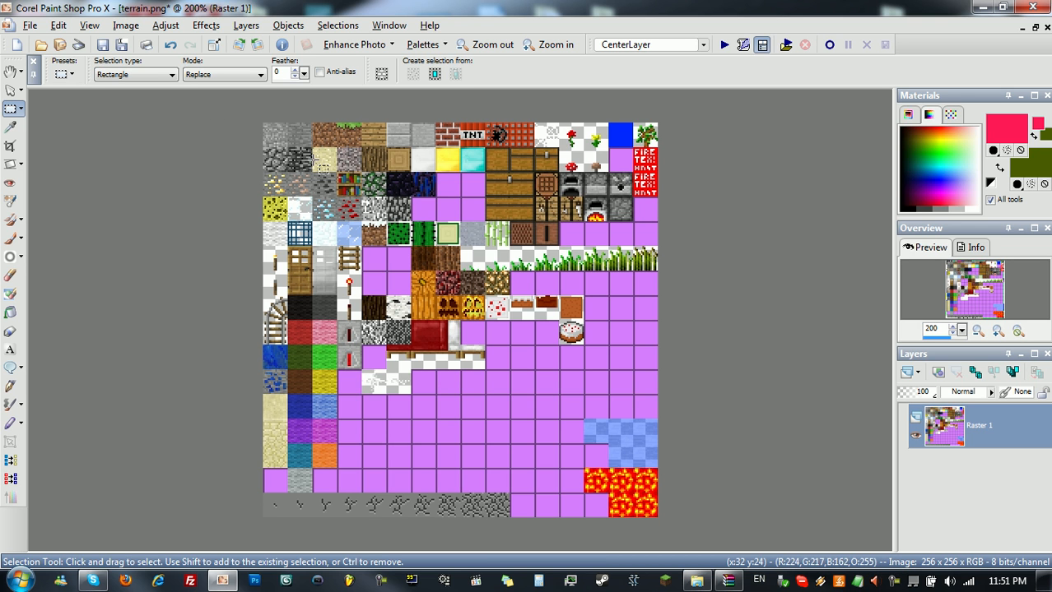
{"action": "mouse_move", "coordinate": [190, 198]}
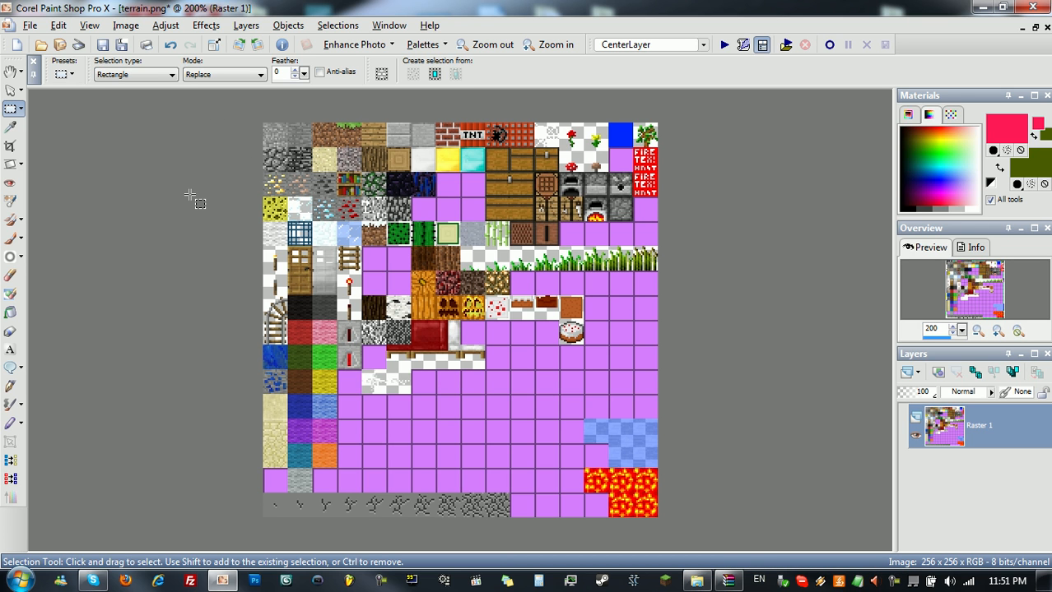
{"action": "mouse_move", "coordinate": [309, 140]}
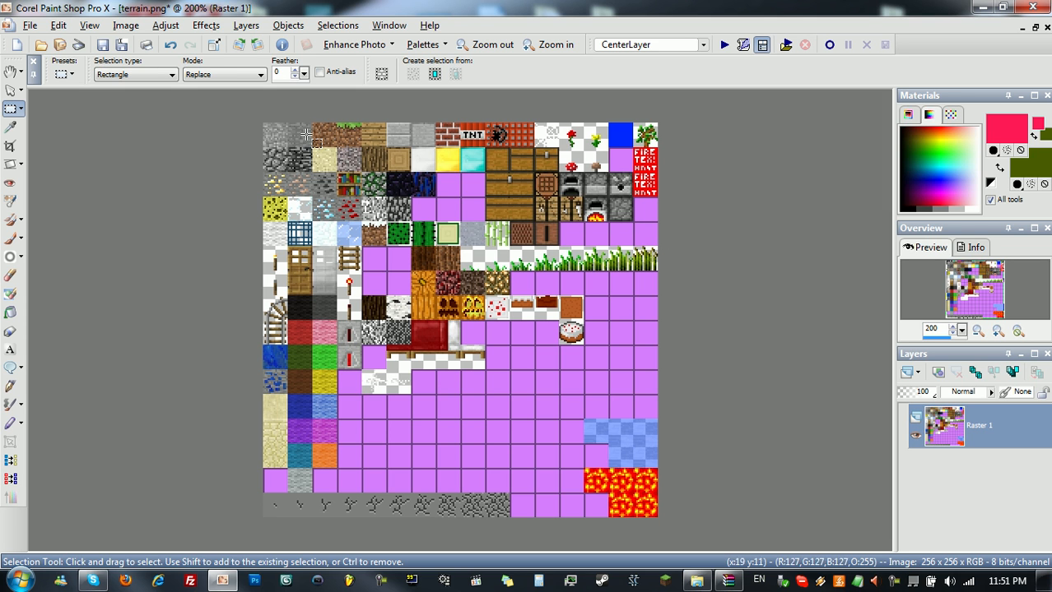
{"action": "mouse_move", "coordinate": [632, 298]}
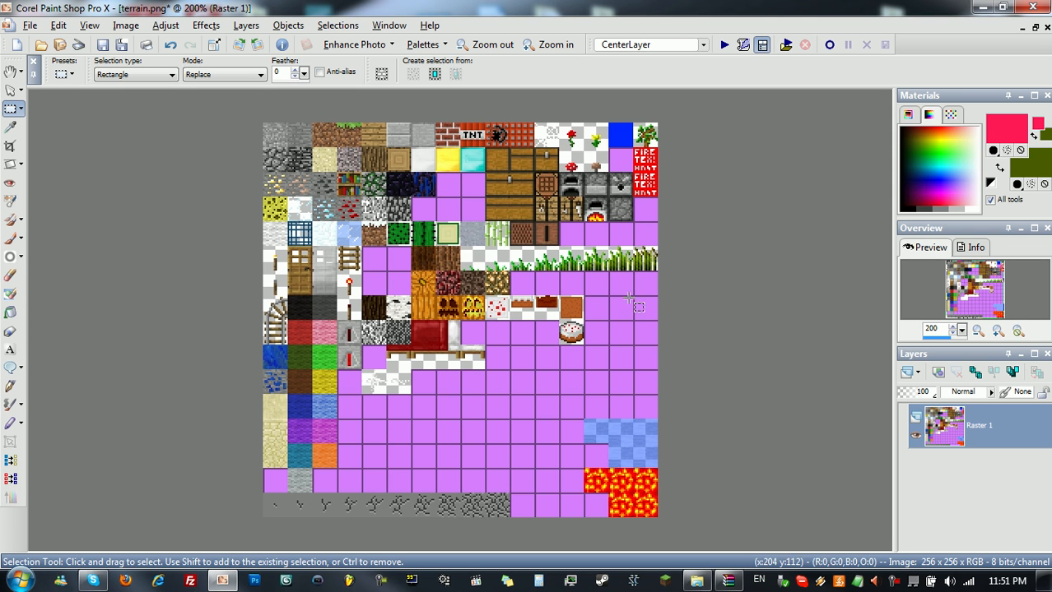
{"action": "mouse_move", "coordinate": [683, 222]}
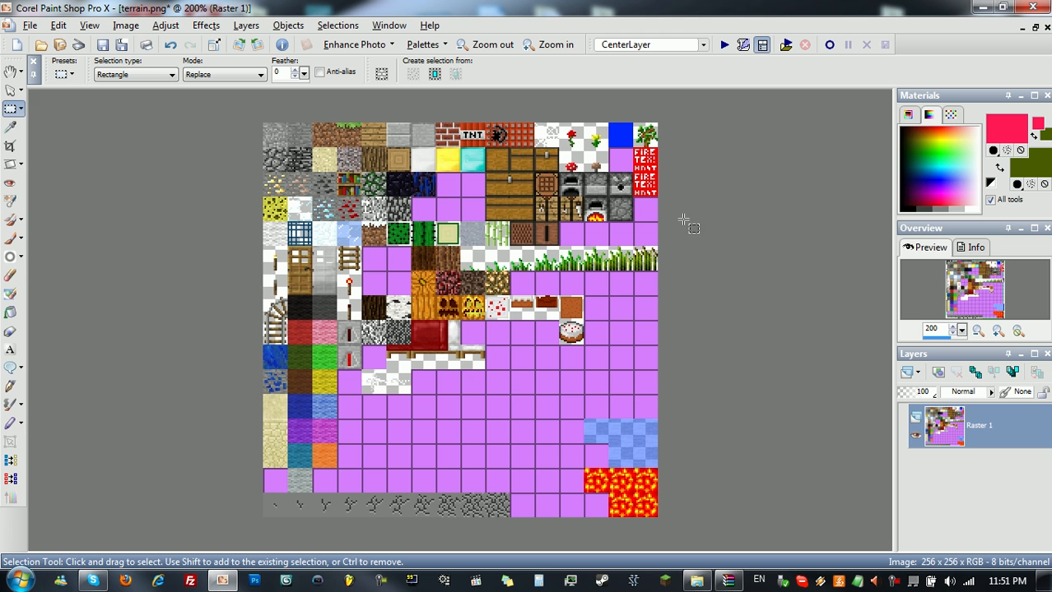
{"action": "mouse_move", "coordinate": [841, 382]}
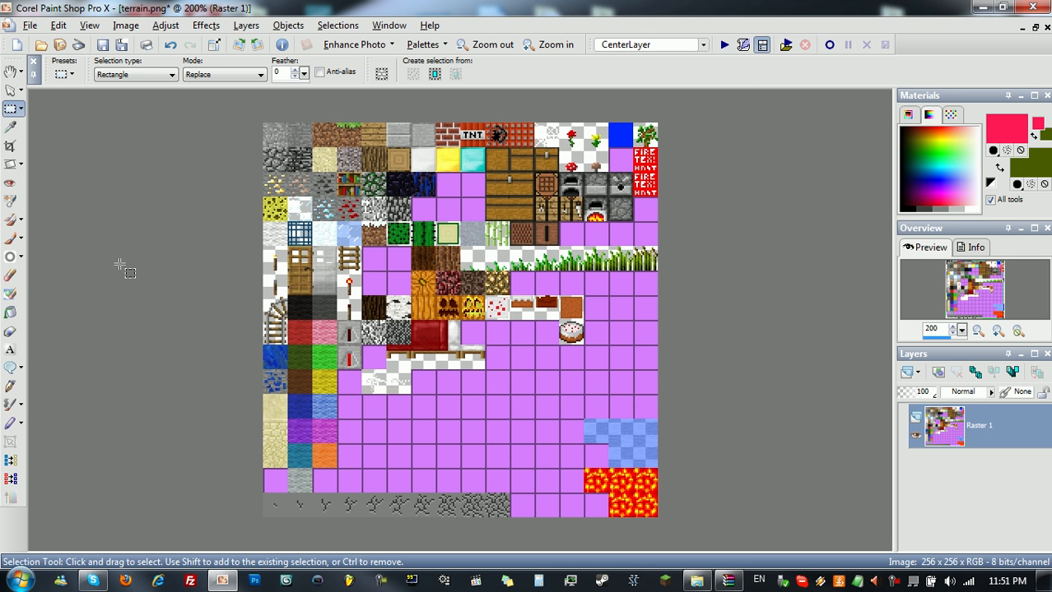
{"action": "left_click", "coordinate": [550, 44]}
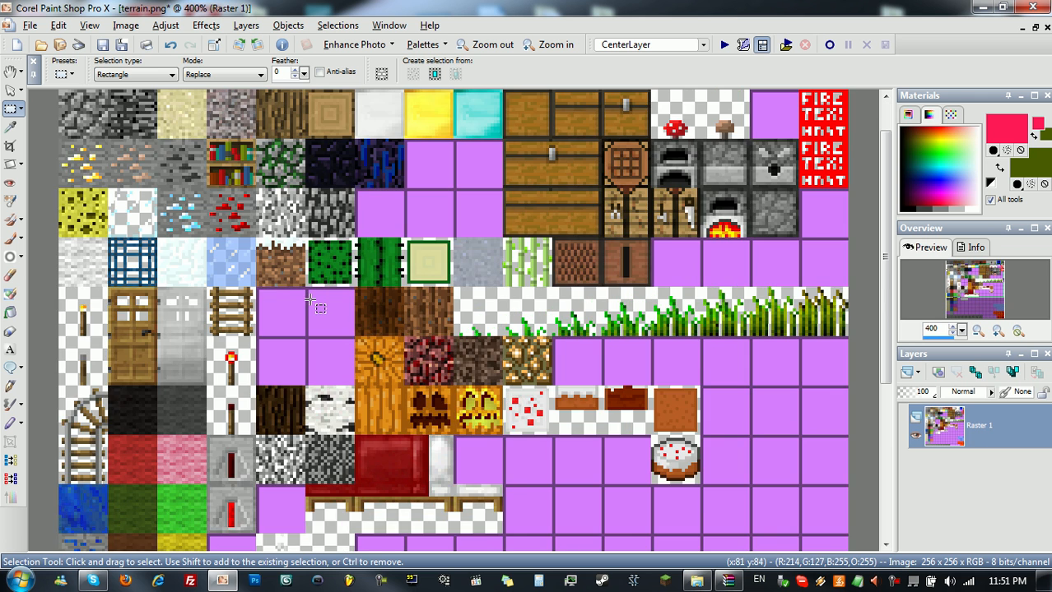
{"action": "left_click", "coordinate": [556, 44]}
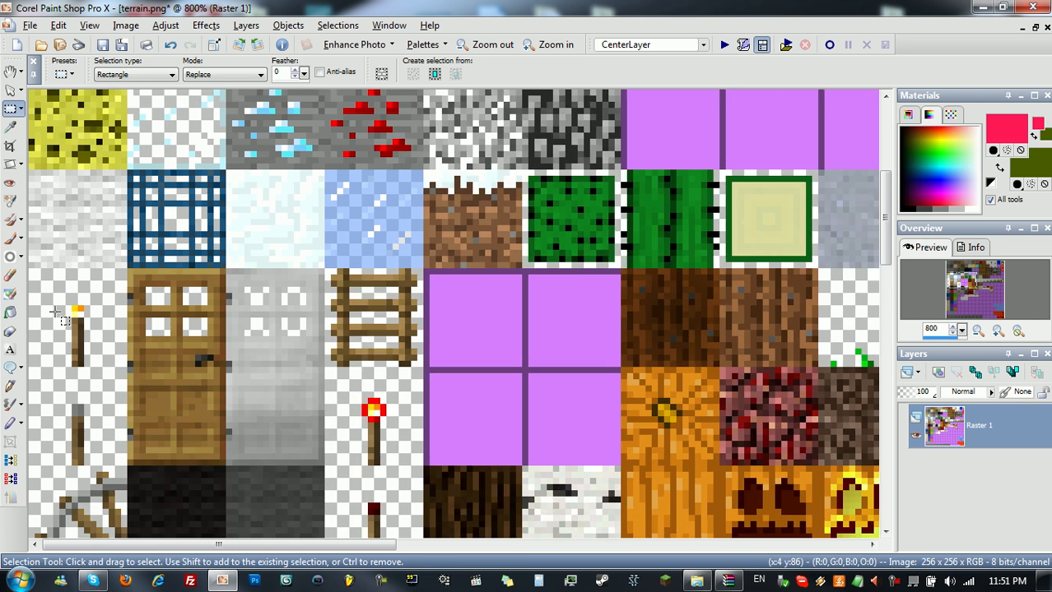
{"action": "left_click", "coordinate": [553, 44]}
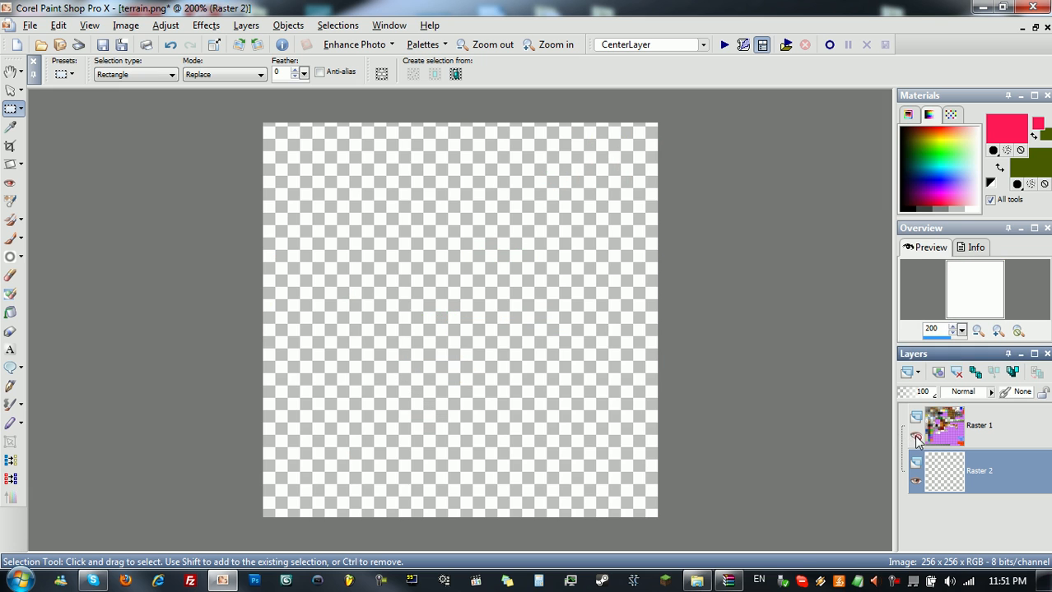
Toggle the terrain layer's visibility and view the whole texture sheet
{"action": "left_click", "coordinate": [915, 441]}
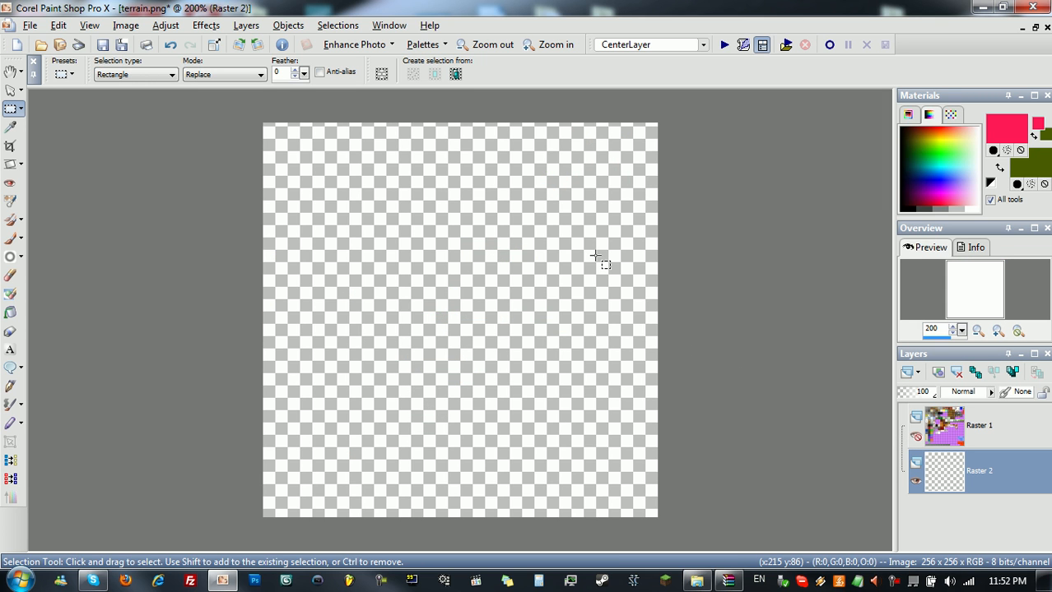
{"action": "mouse_move", "coordinate": [528, 344]}
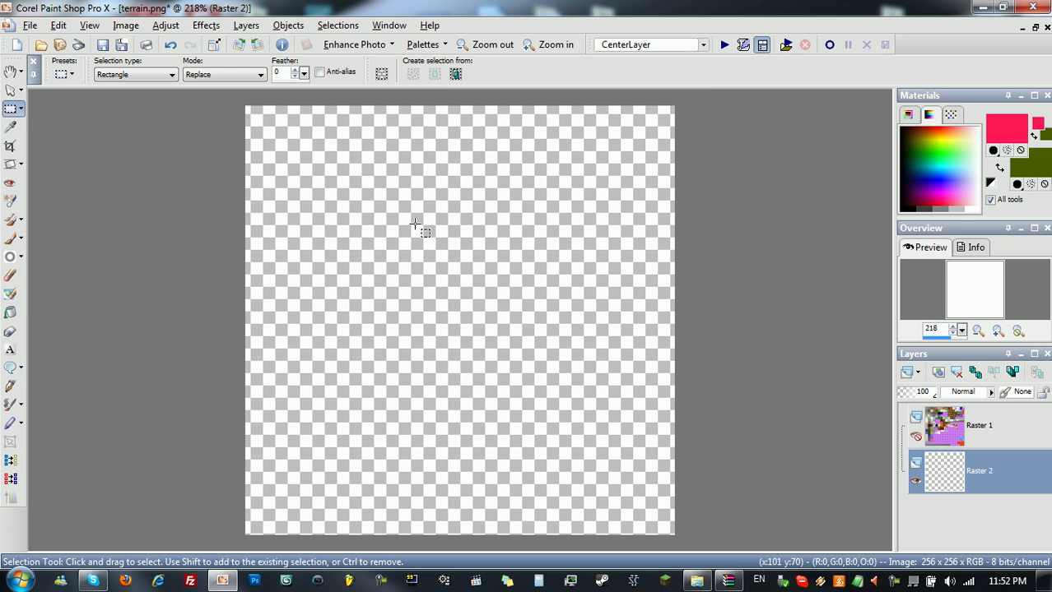
{"action": "mouse_move", "coordinate": [405, 220]}
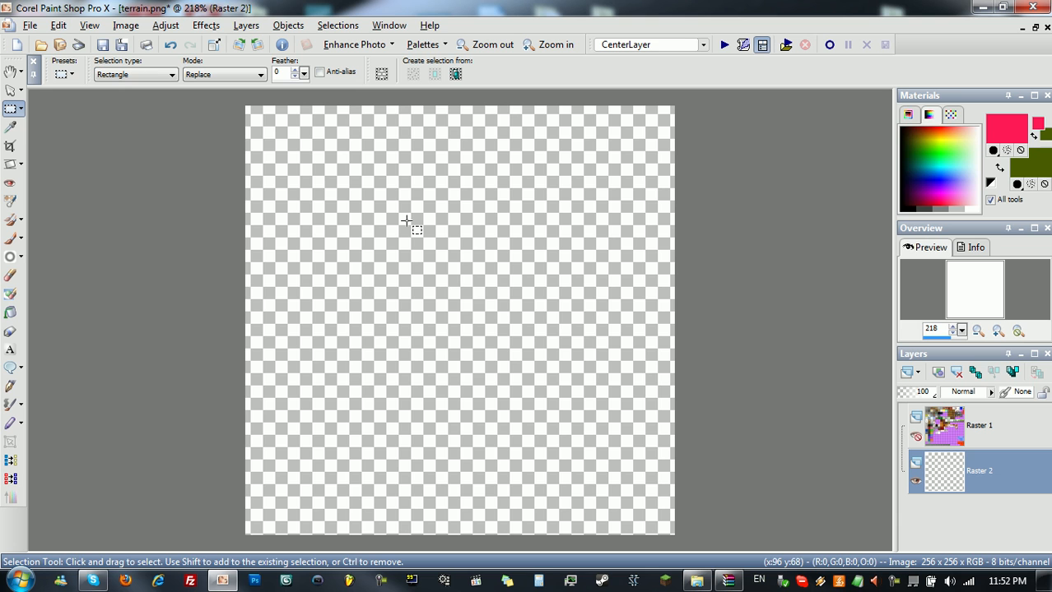
{"action": "mouse_move", "coordinate": [430, 345]}
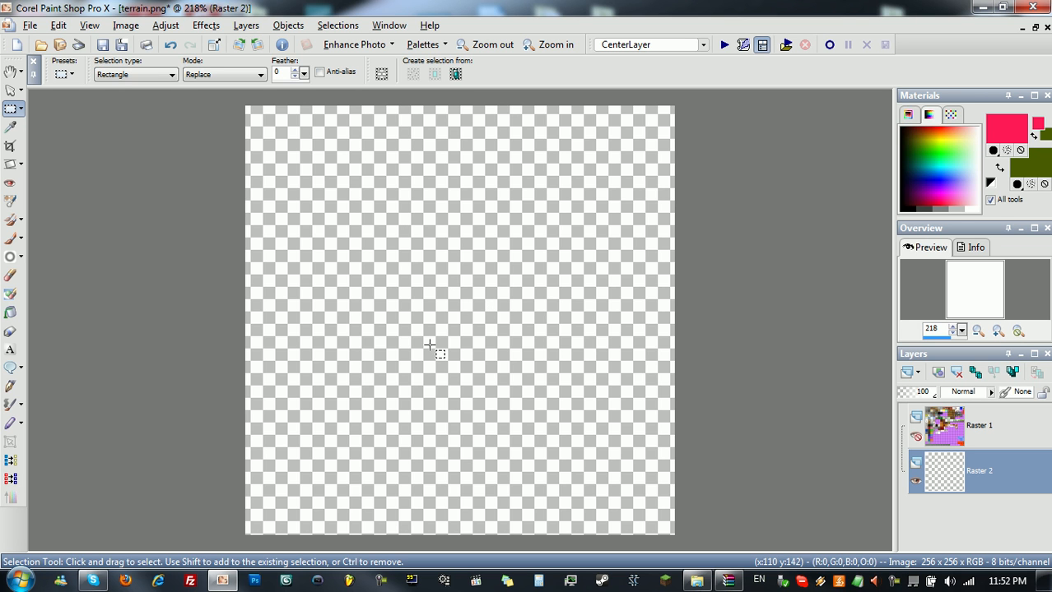
{"action": "mouse_move", "coordinate": [813, 438]}
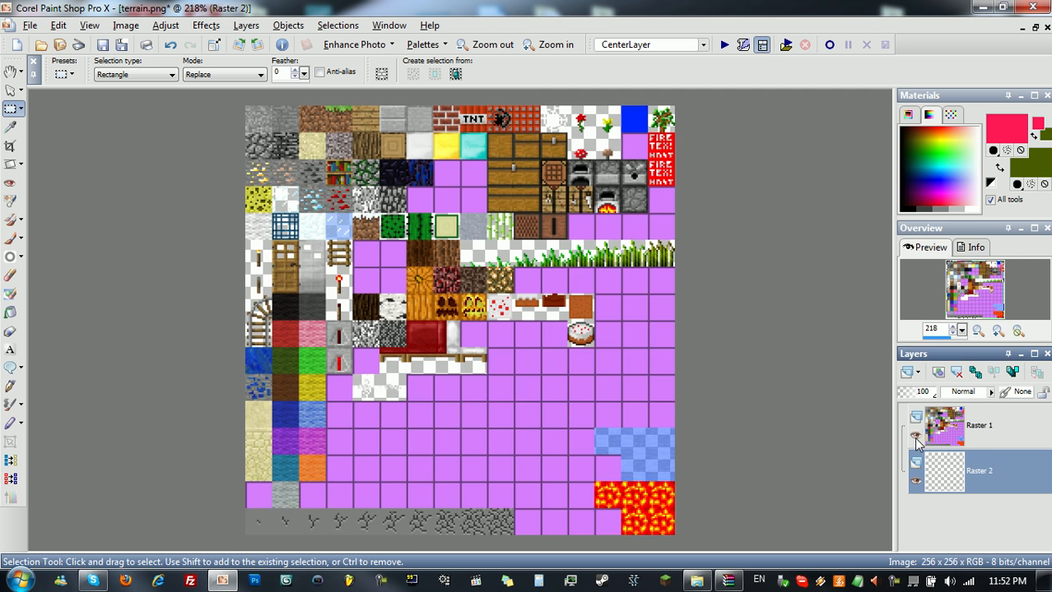
{"action": "left_click", "coordinate": [915, 437]}
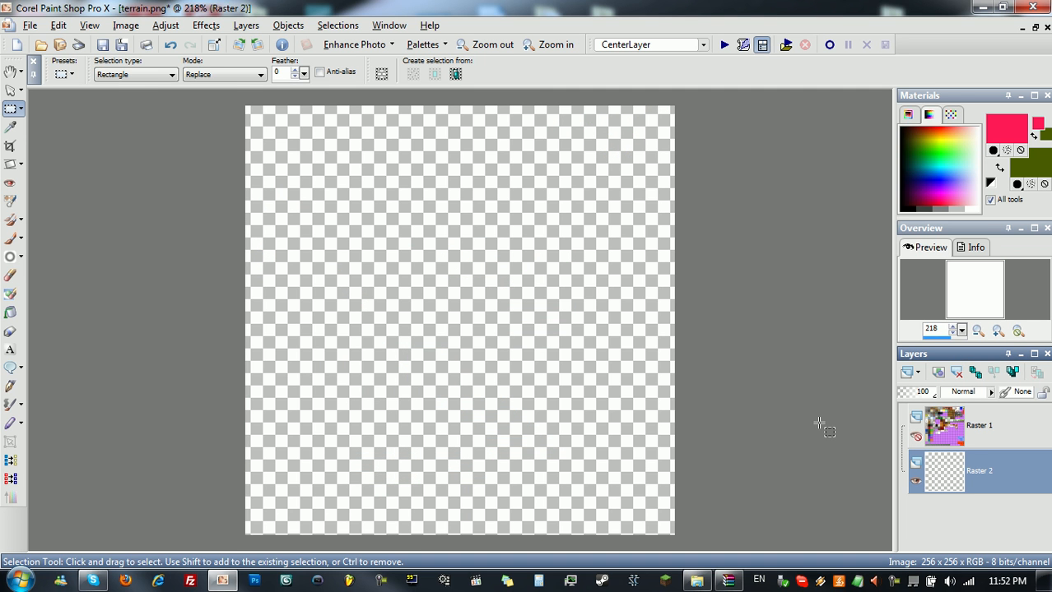
{"action": "mouse_move", "coordinate": [187, 199]}
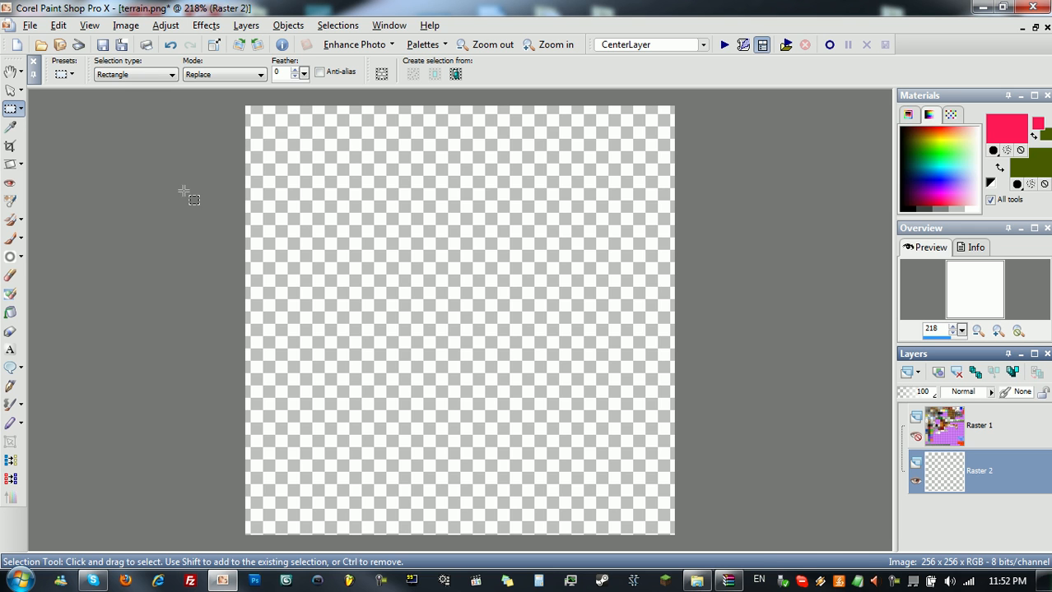
{"action": "mouse_move", "coordinate": [439, 308]}
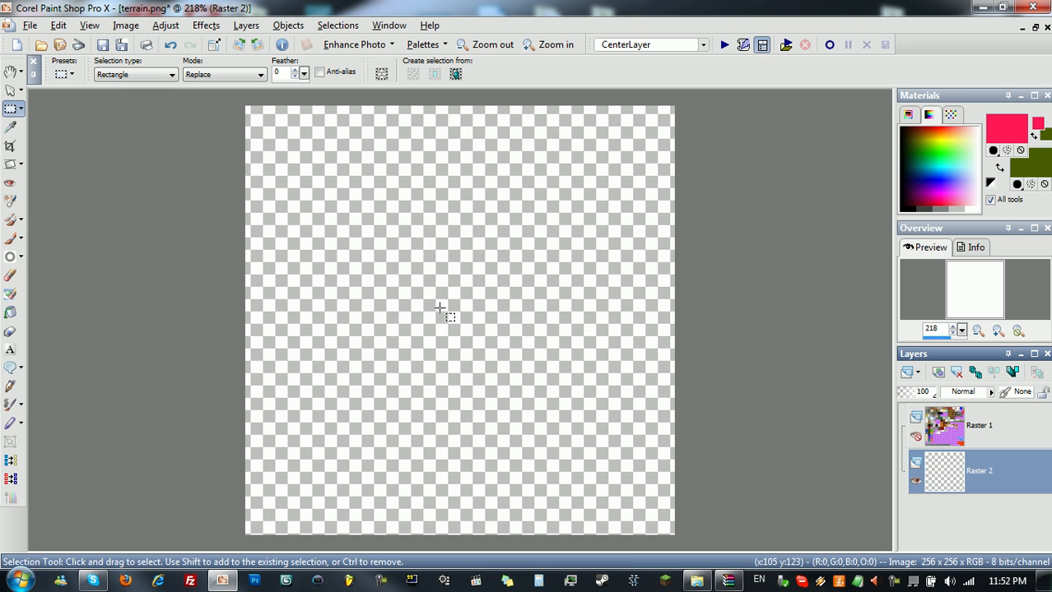
{"action": "mouse_move", "coordinate": [572, 319]}
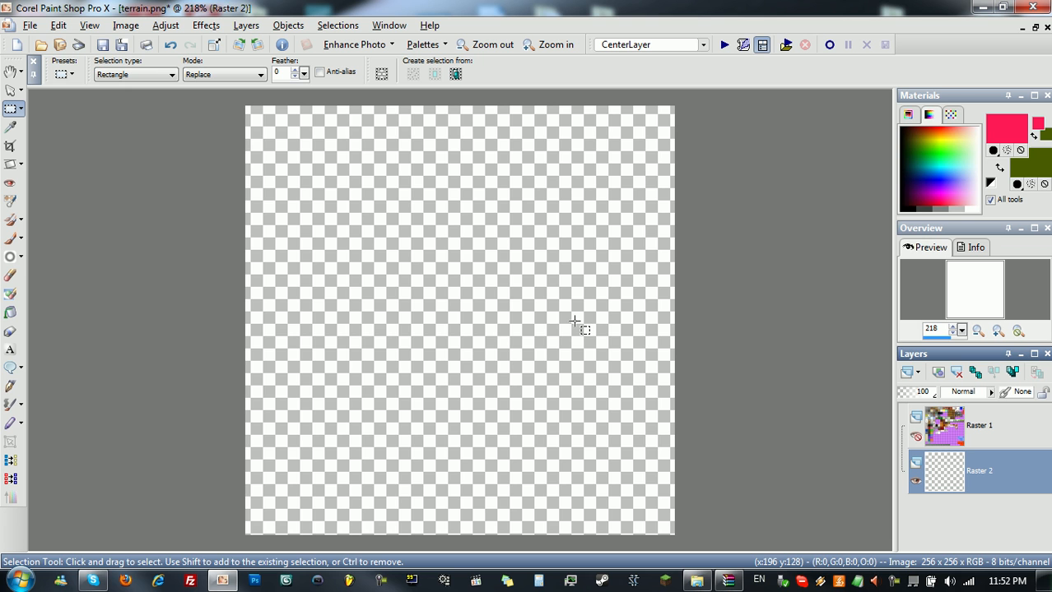
{"action": "mouse_move", "coordinate": [696, 371]}
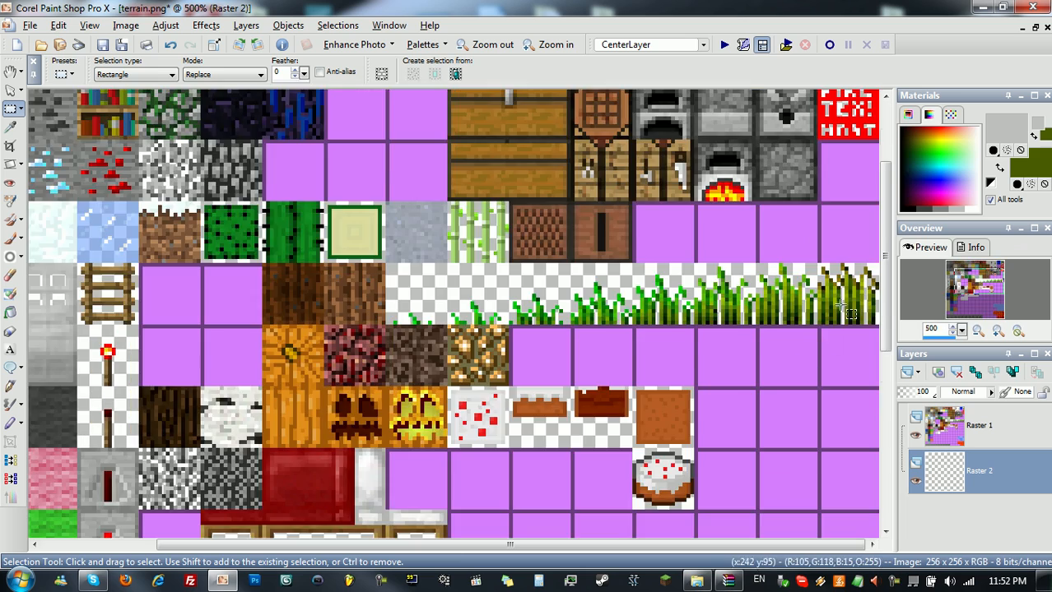
{"action": "left_click", "coordinate": [486, 45]}
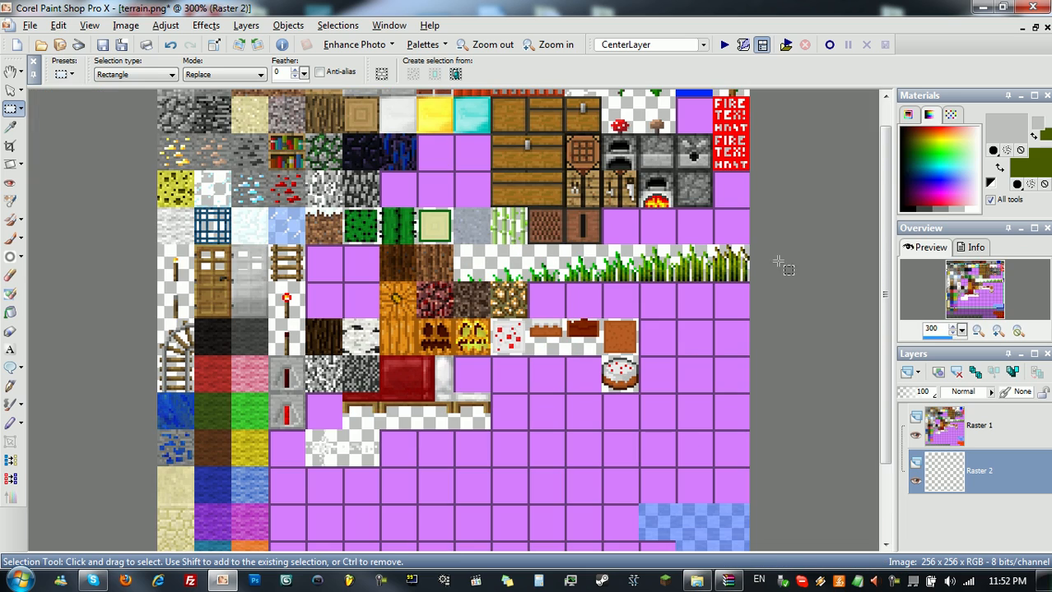
{"action": "mouse_move", "coordinate": [273, 225]}
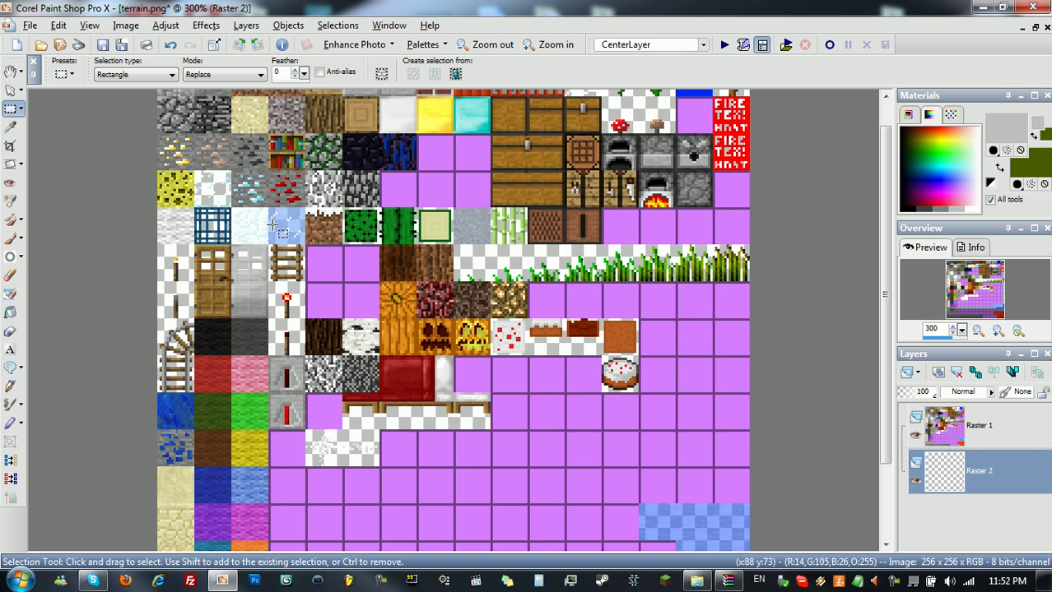
{"action": "left_click", "coordinate": [482, 45]}
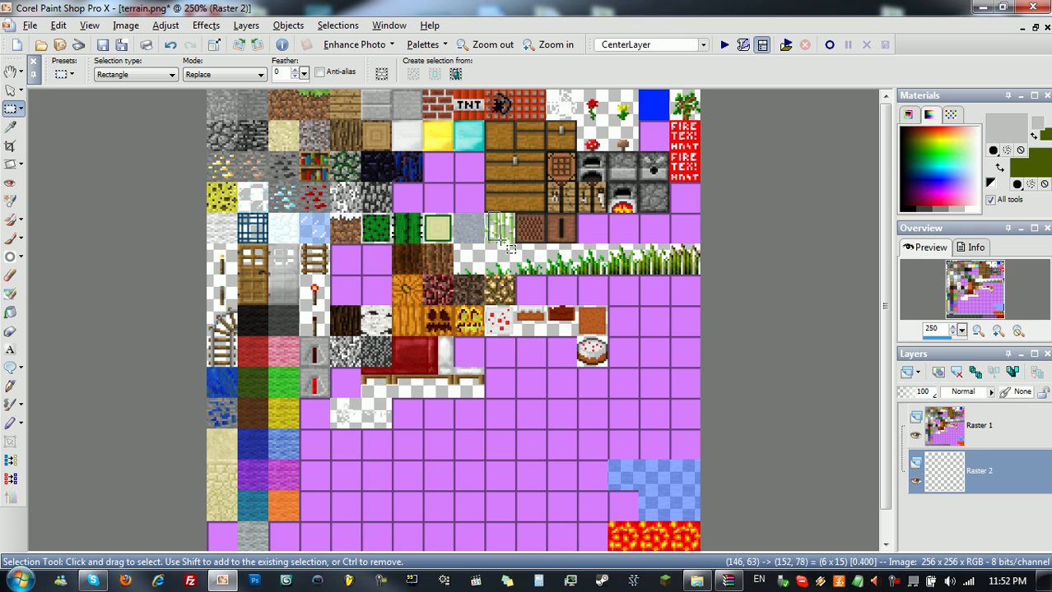
{"action": "mouse_move", "coordinate": [161, 269]}
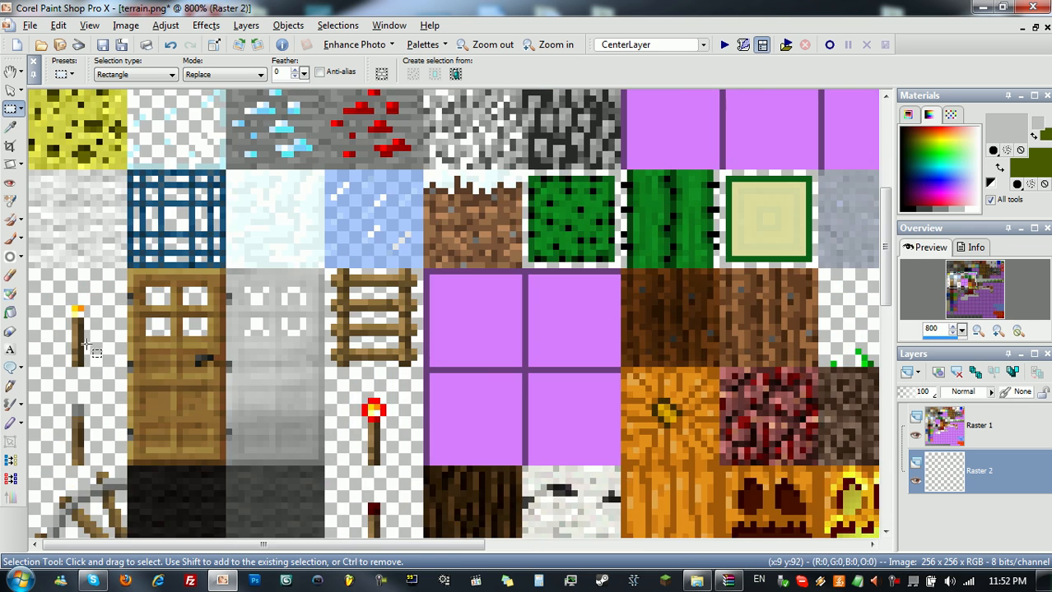
Inspect the door and torch tiles, then hide Raster 1 to work on the empty layer
{"action": "left_click", "coordinate": [555, 44]}
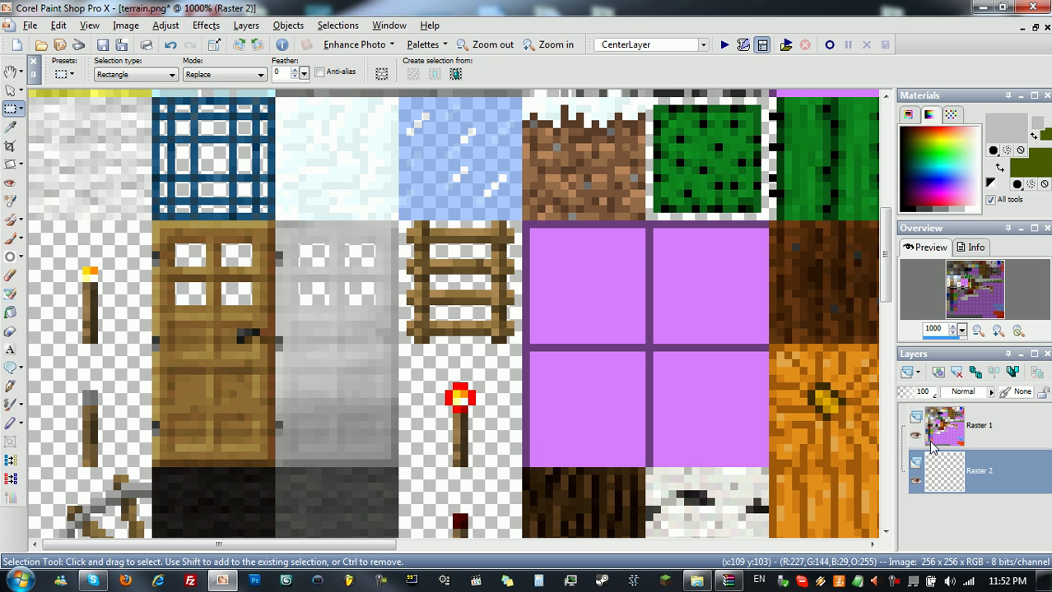
{"action": "left_click", "coordinate": [978, 425]}
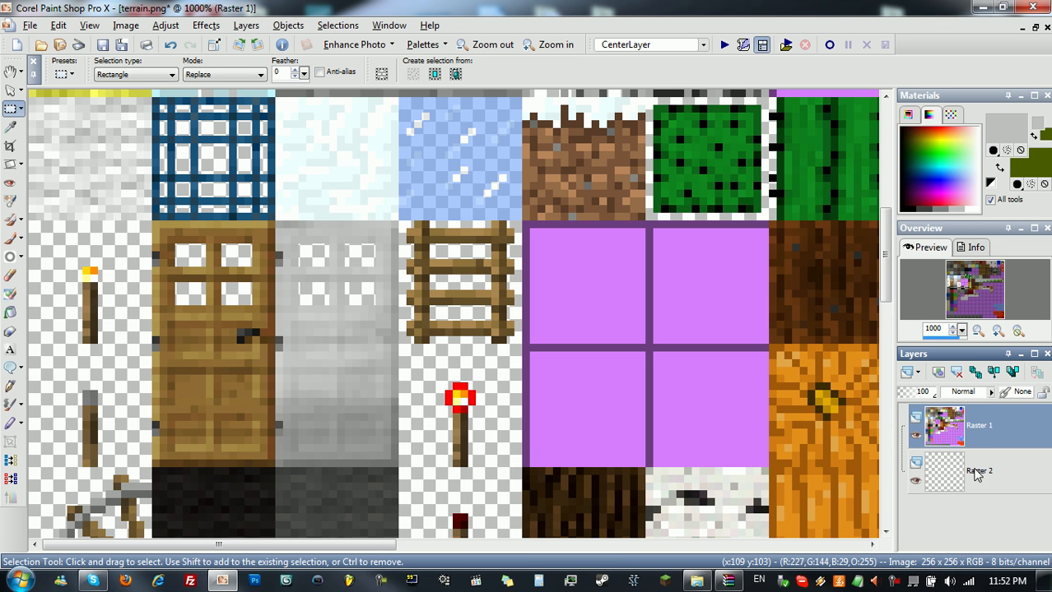
{"action": "left_click", "coordinate": [987, 470]}
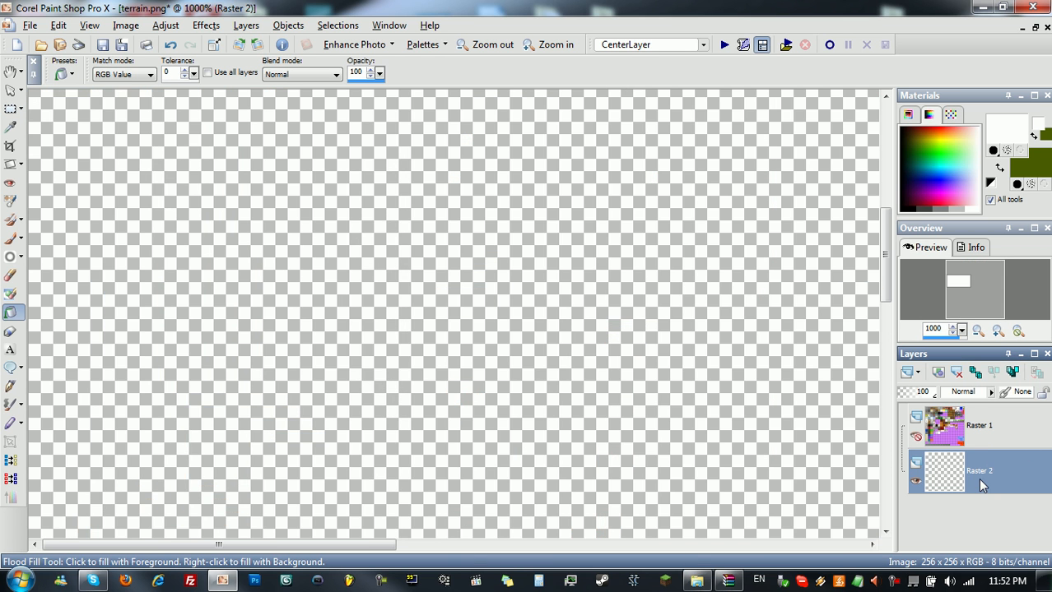
Flood-fill the empty layer white, adjust the zoom and start a new layer above the terrain
{"action": "left_click", "coordinate": [765, 276]}
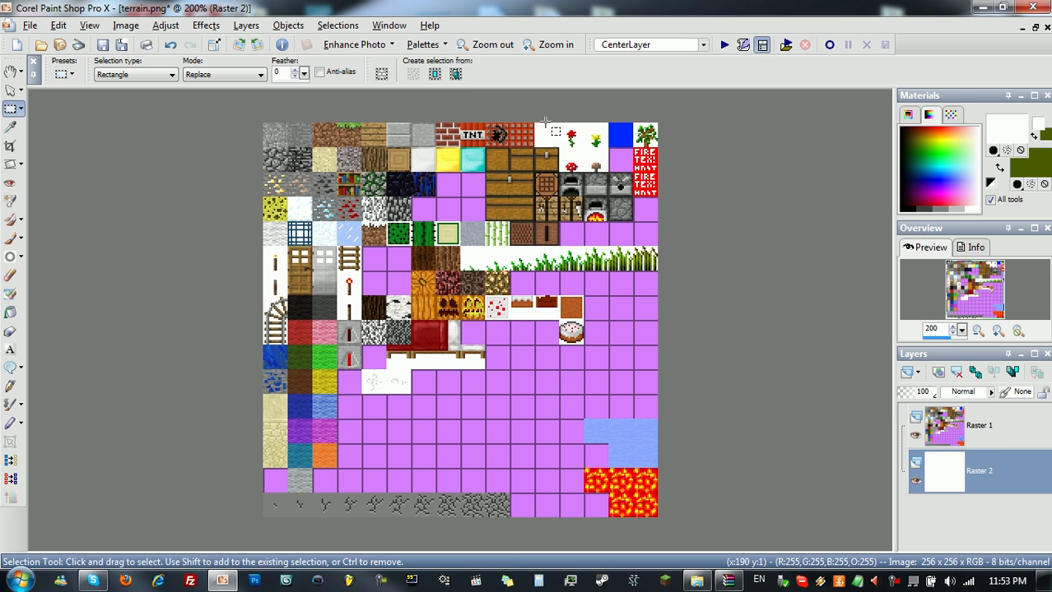
{"action": "mouse_move", "coordinate": [288, 385]}
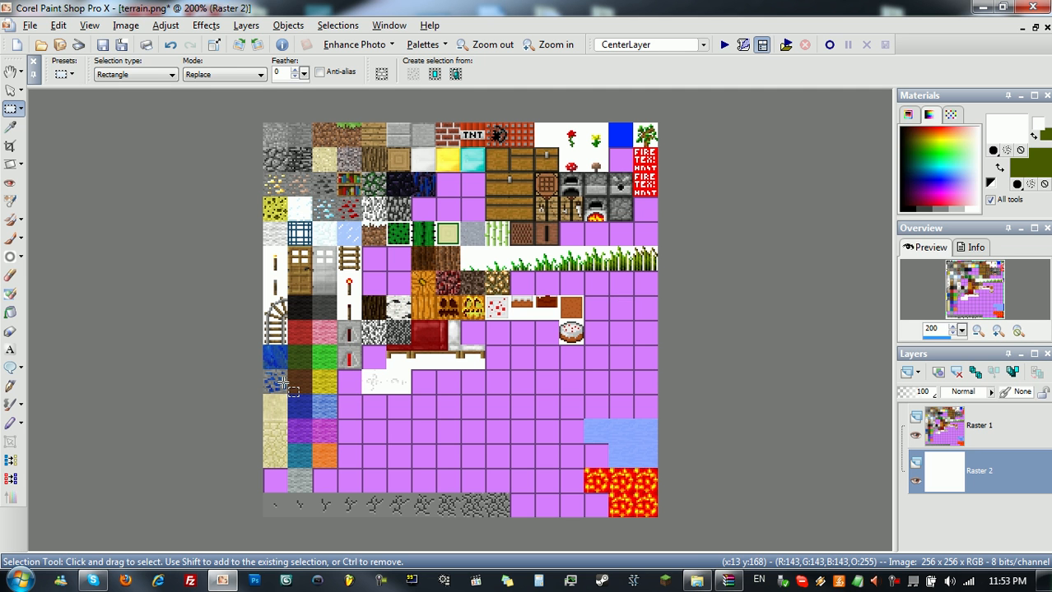
{"action": "left_click", "coordinate": [536, 44]}
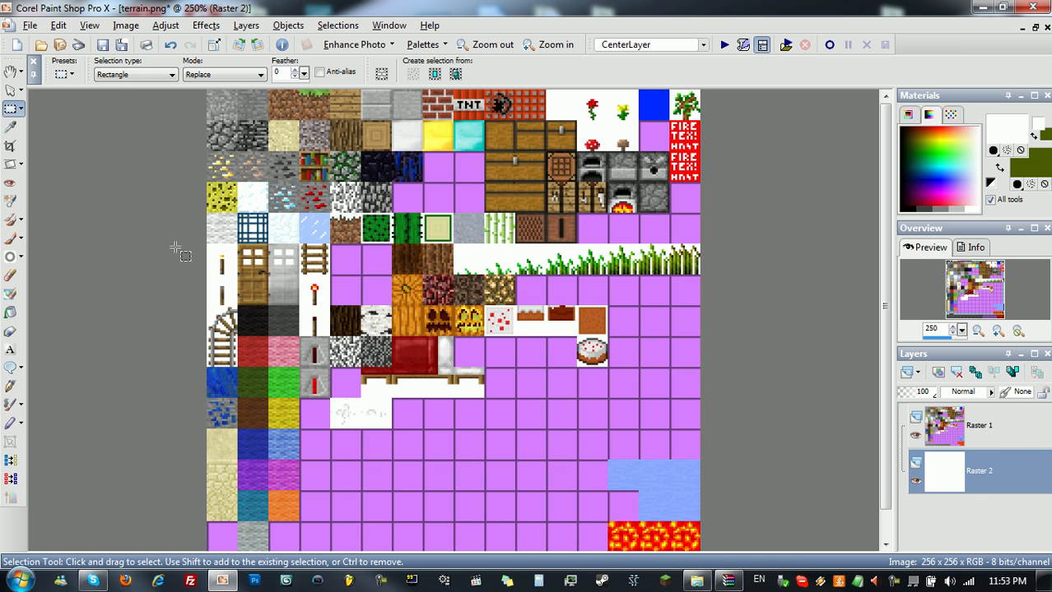
{"action": "mouse_move", "coordinate": [163, 234]}
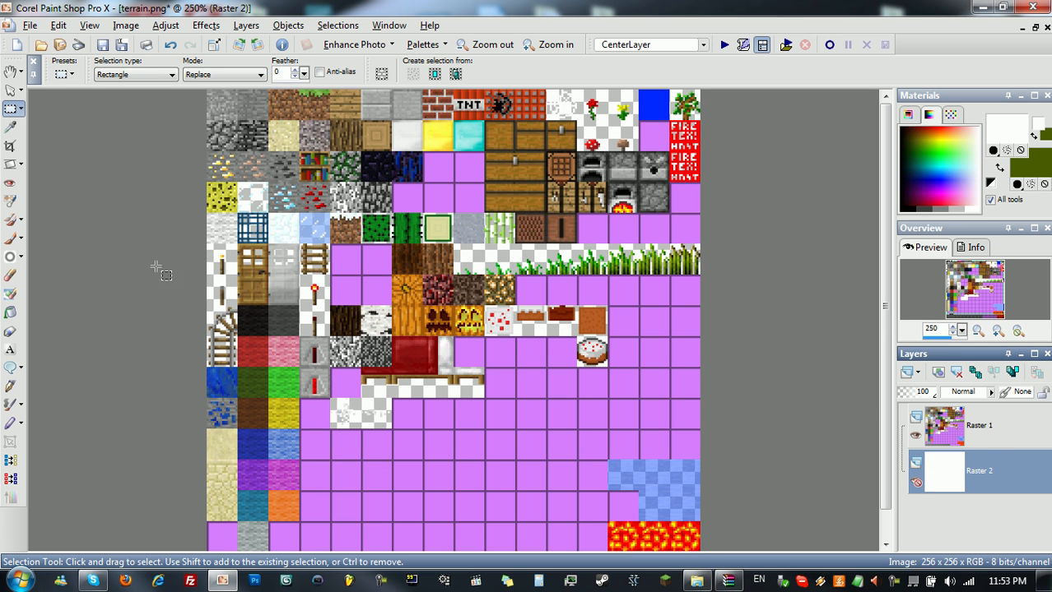
{"action": "left_click", "coordinate": [563, 45]}
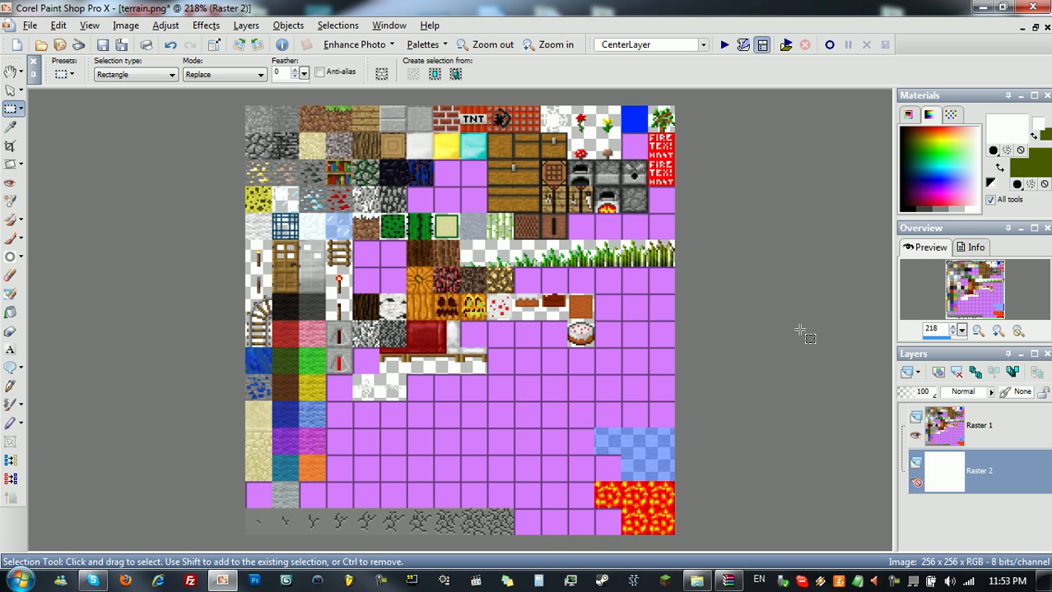
{"action": "left_click", "coordinate": [482, 45]}
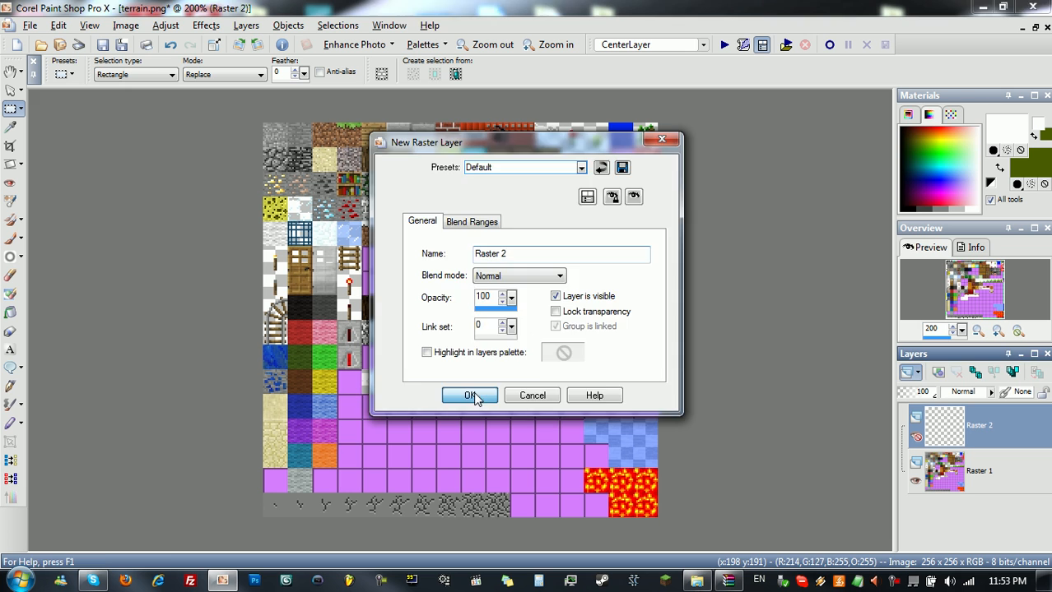
Confirm the new Raster 2 layer and flood-fill it solid dark purple
{"action": "left_click", "coordinate": [469, 395]}
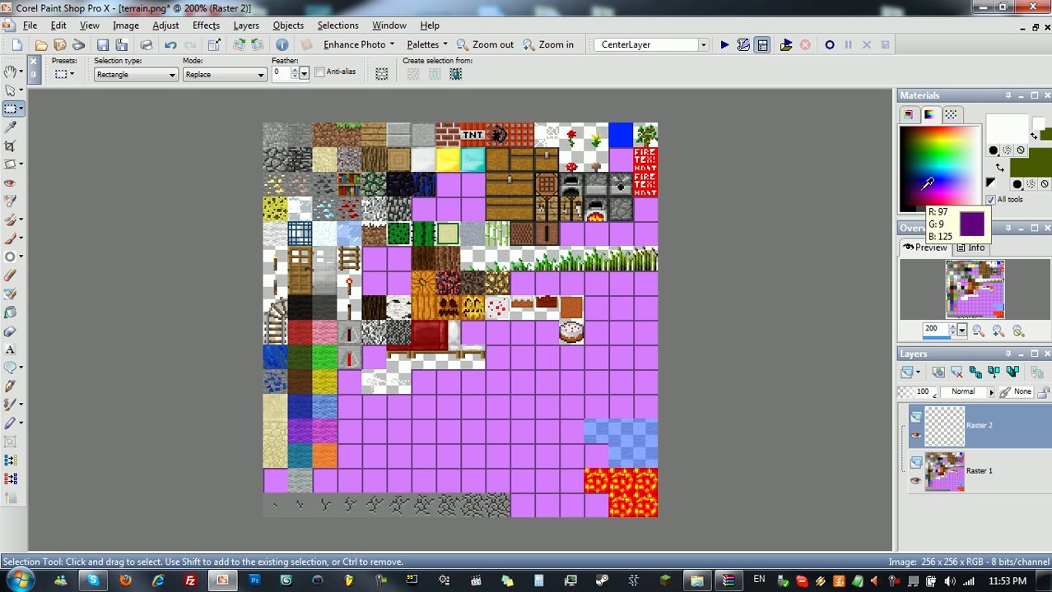
{"action": "left_click", "coordinate": [11, 276]}
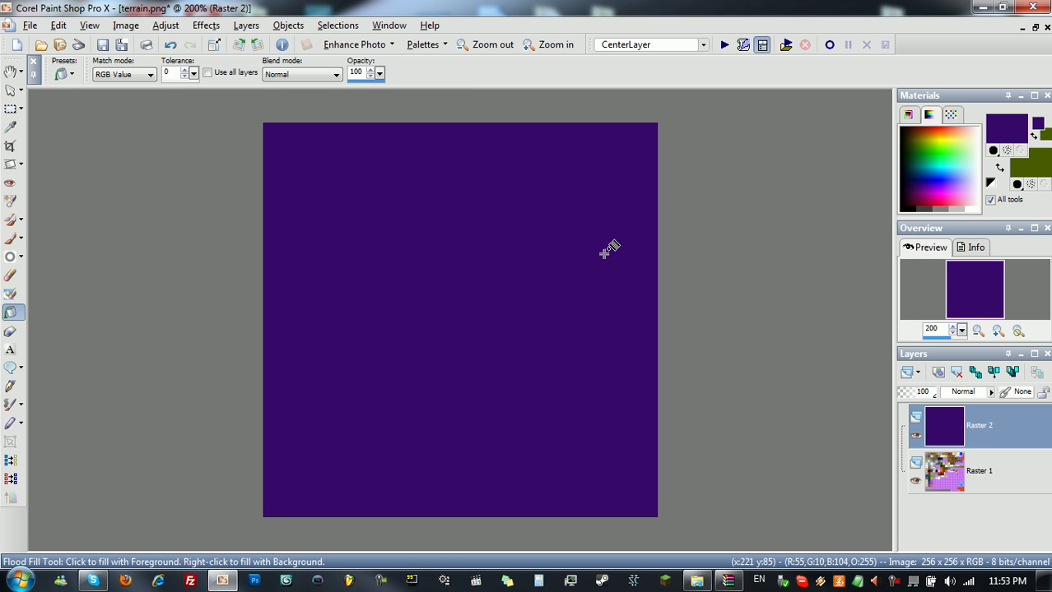
{"action": "mouse_move", "coordinate": [887, 179]}
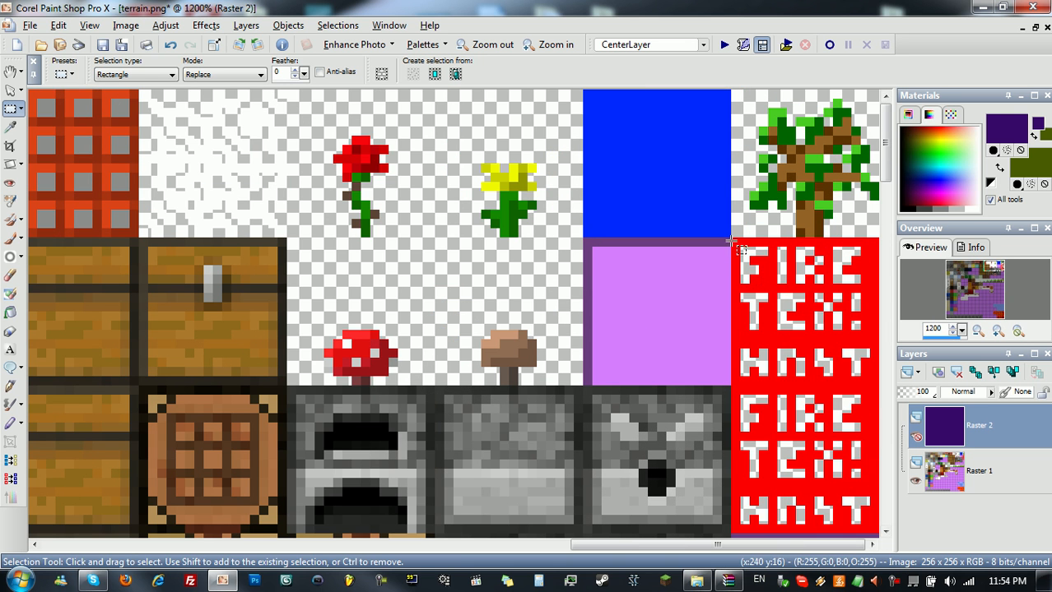
Adjust the purple layer in the Layers palette and zoom in to 200%
{"action": "left_click", "coordinate": [916, 431]}
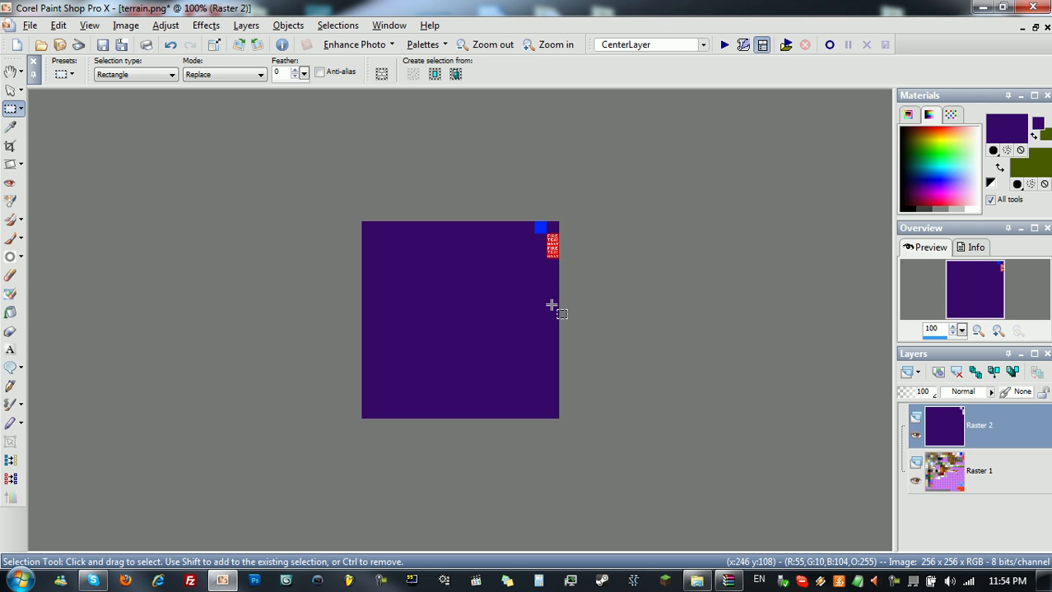
{"action": "left_click", "coordinate": [550, 45]}
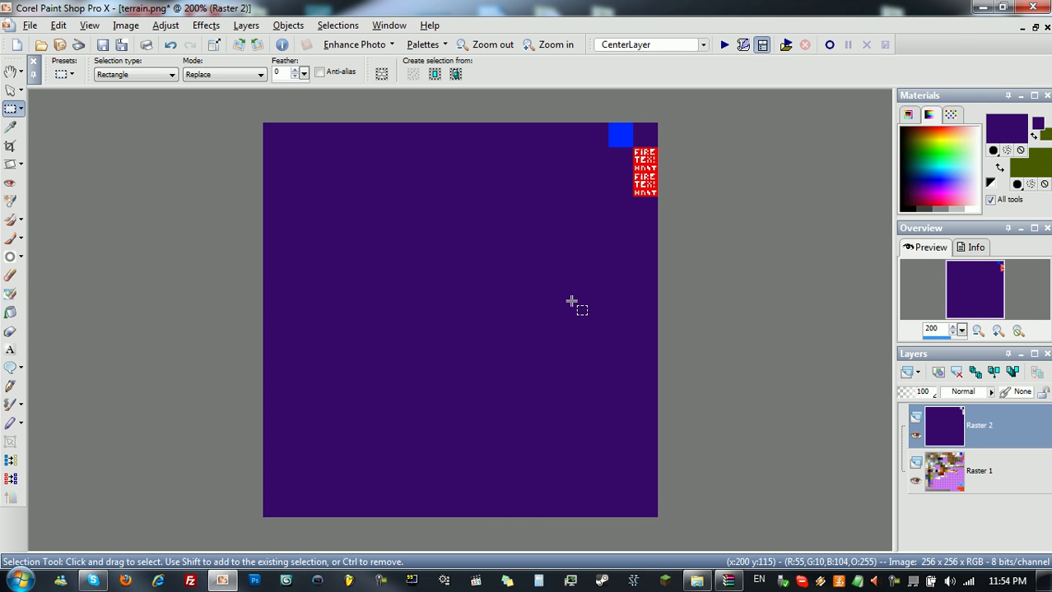
{"action": "mouse_move", "coordinate": [568, 303]}
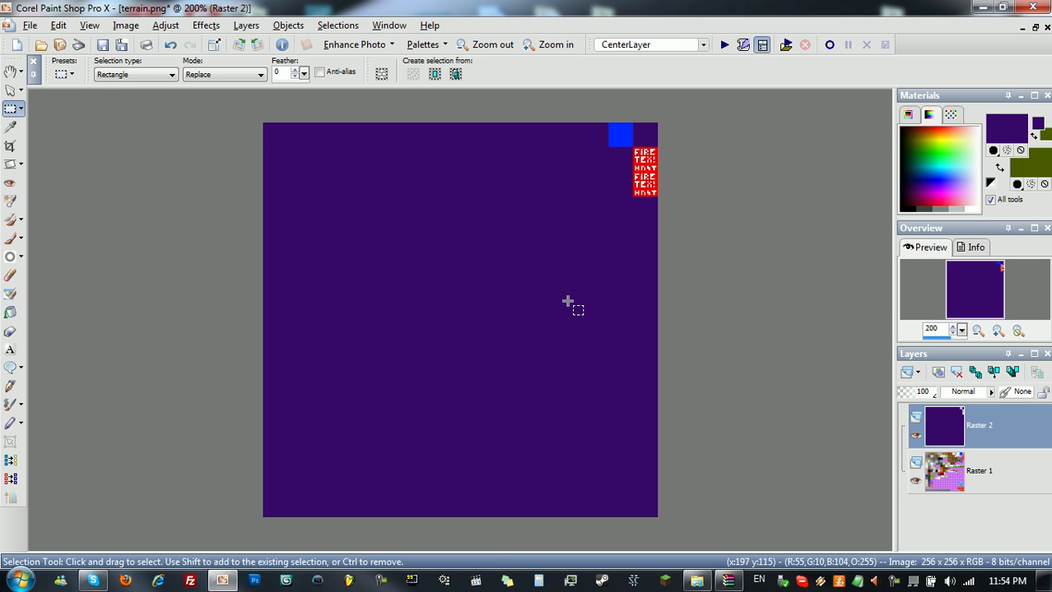
{"action": "mouse_move", "coordinate": [454, 253]}
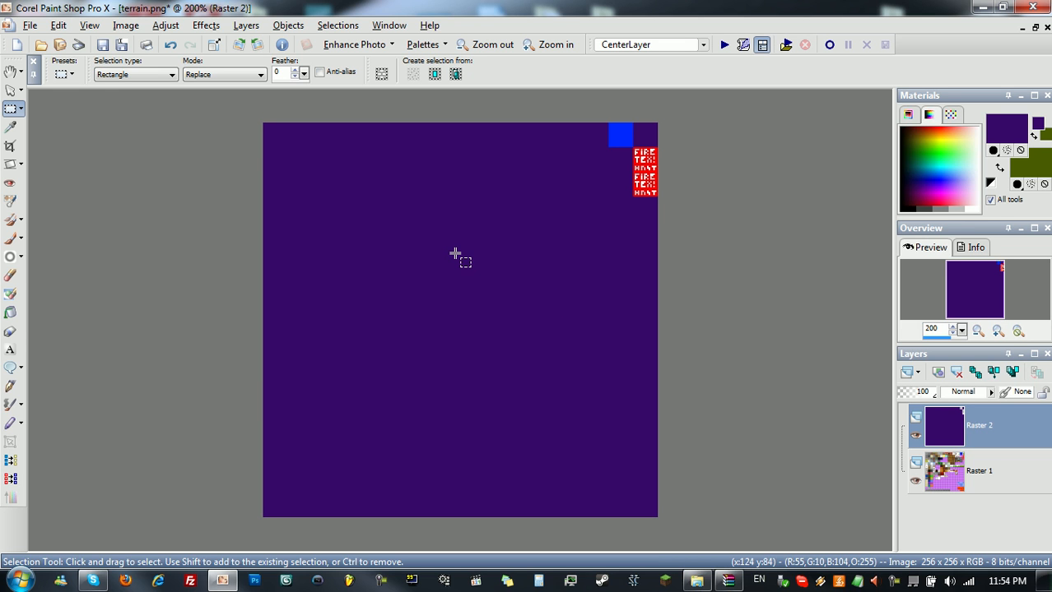
{"action": "mouse_move", "coordinate": [446, 248]}
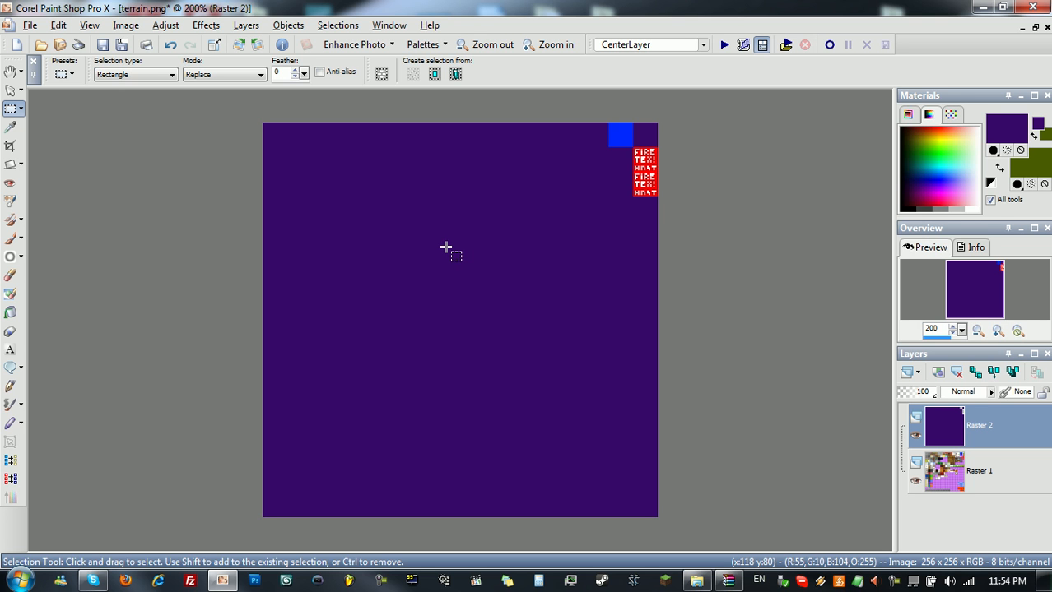
{"action": "mouse_move", "coordinate": [447, 224]}
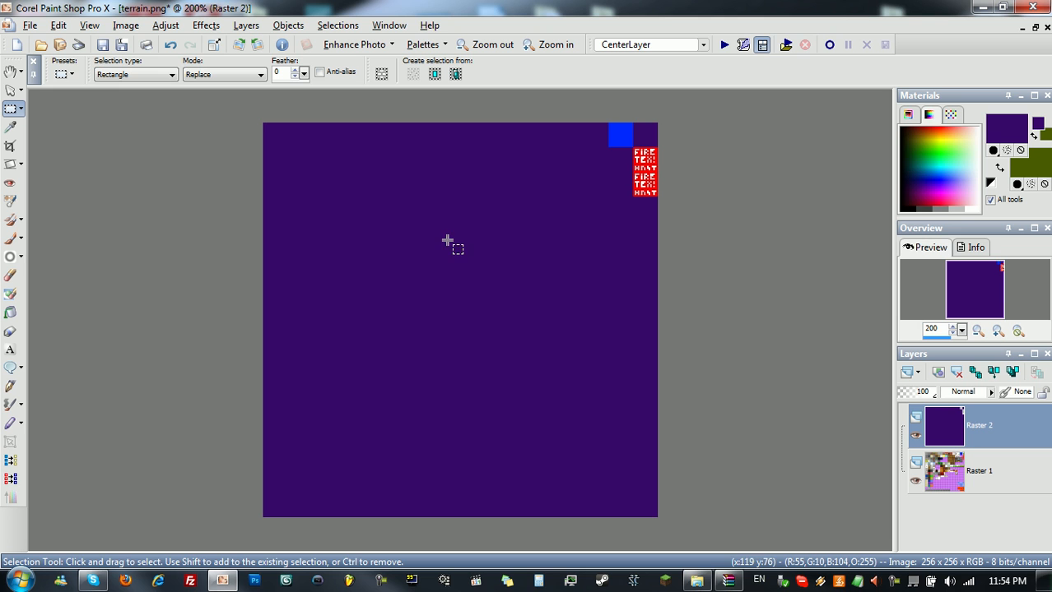
{"action": "mouse_move", "coordinate": [427, 352]}
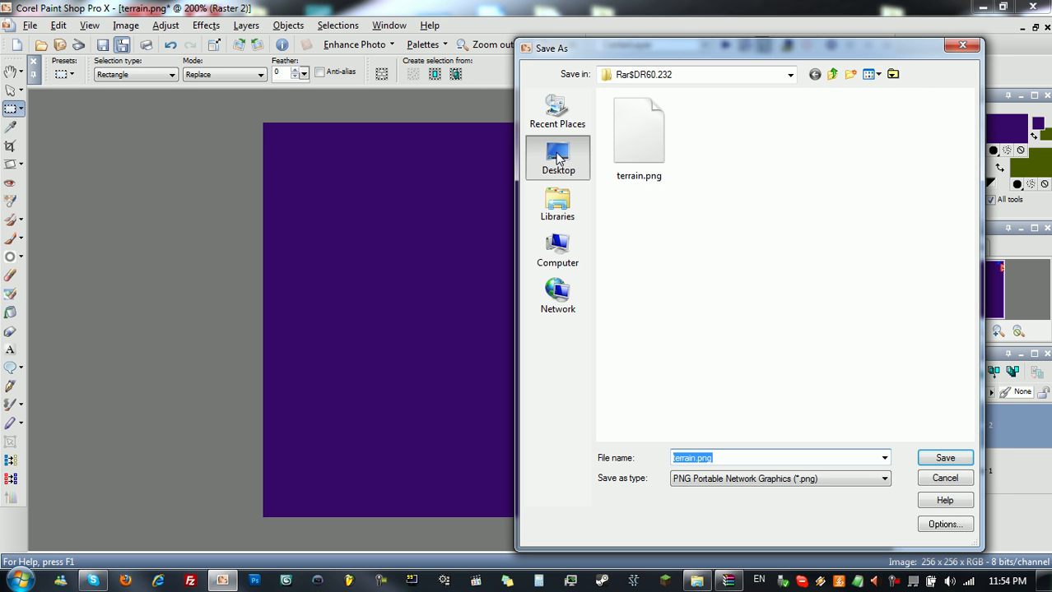
Save terrain.png merged into the Hunniebee Texture Pack folder on the desktop
{"action": "left_click", "coordinate": [556, 158]}
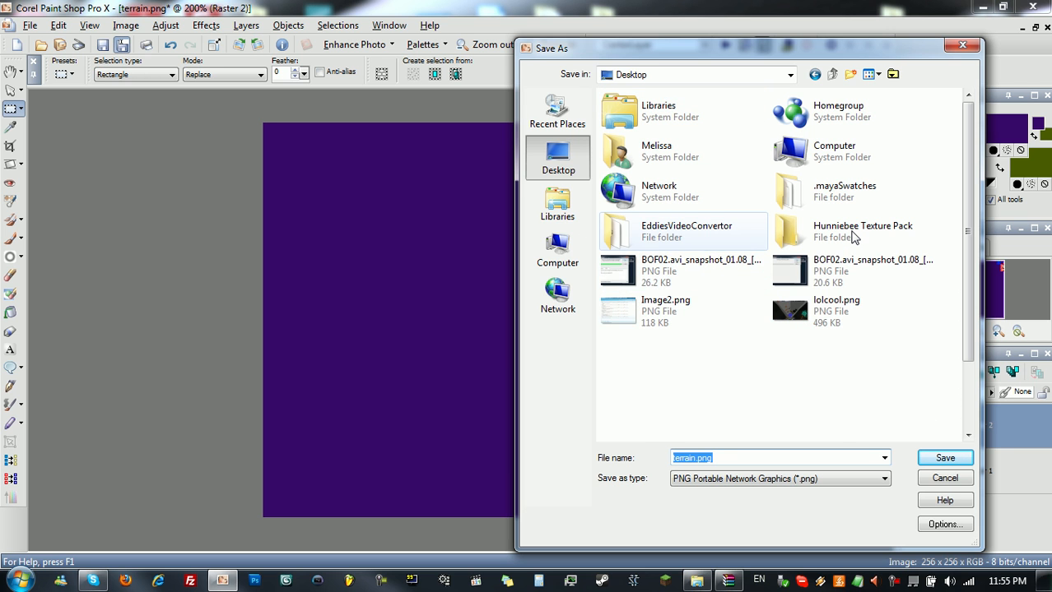
{"action": "left_click", "coordinate": [862, 230]}
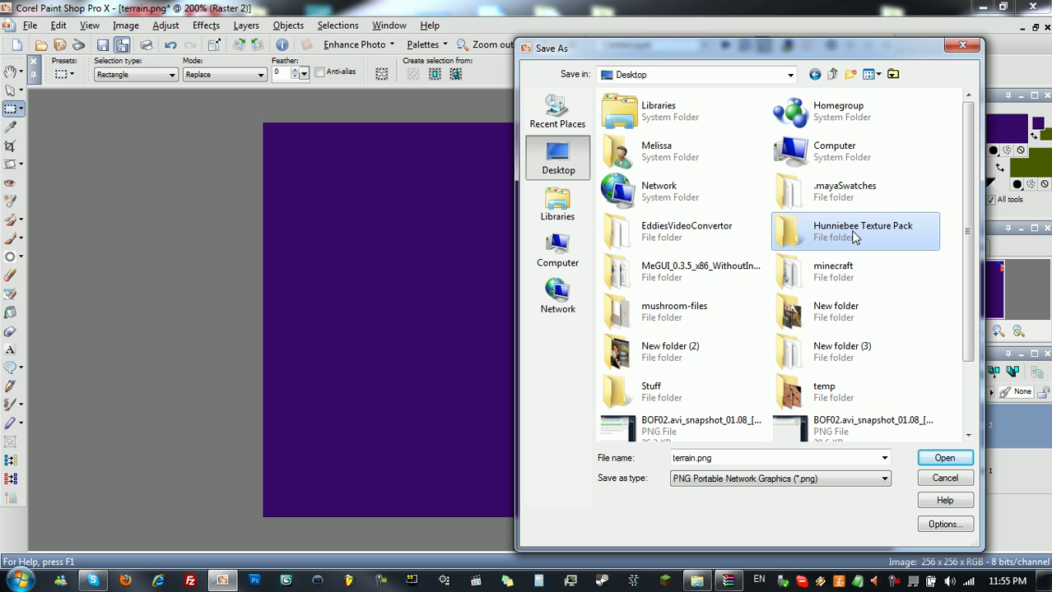
{"action": "double_click", "coordinate": [862, 231]}
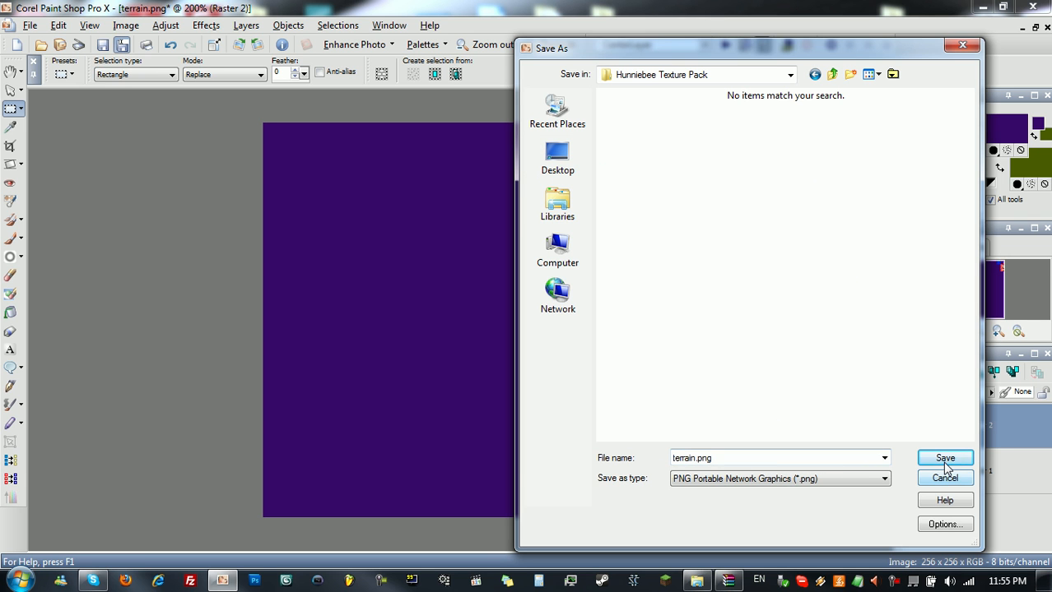
{"action": "left_click", "coordinate": [945, 457]}
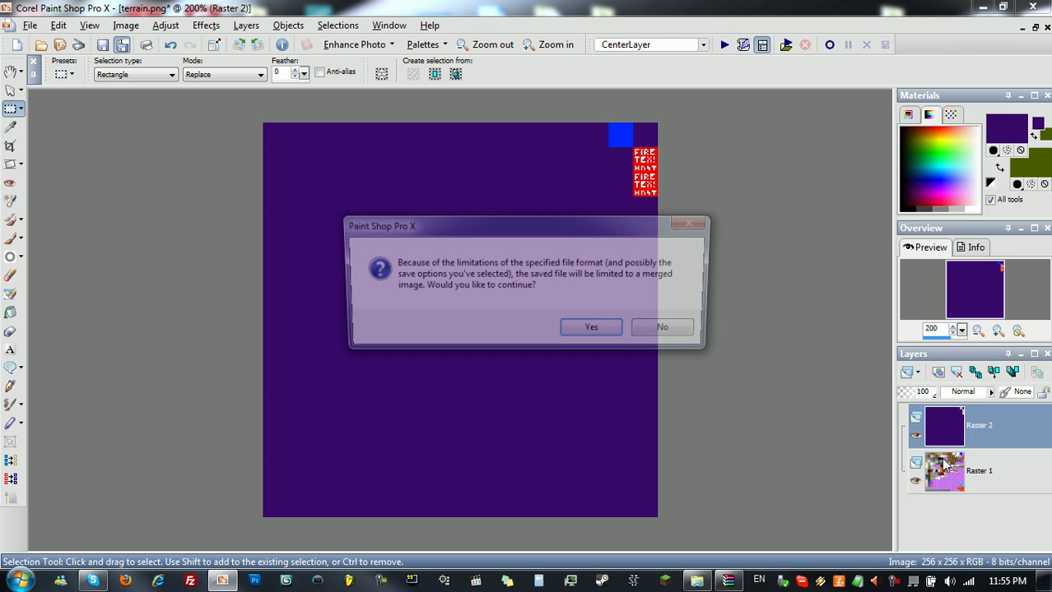
{"action": "left_click", "coordinate": [591, 326]}
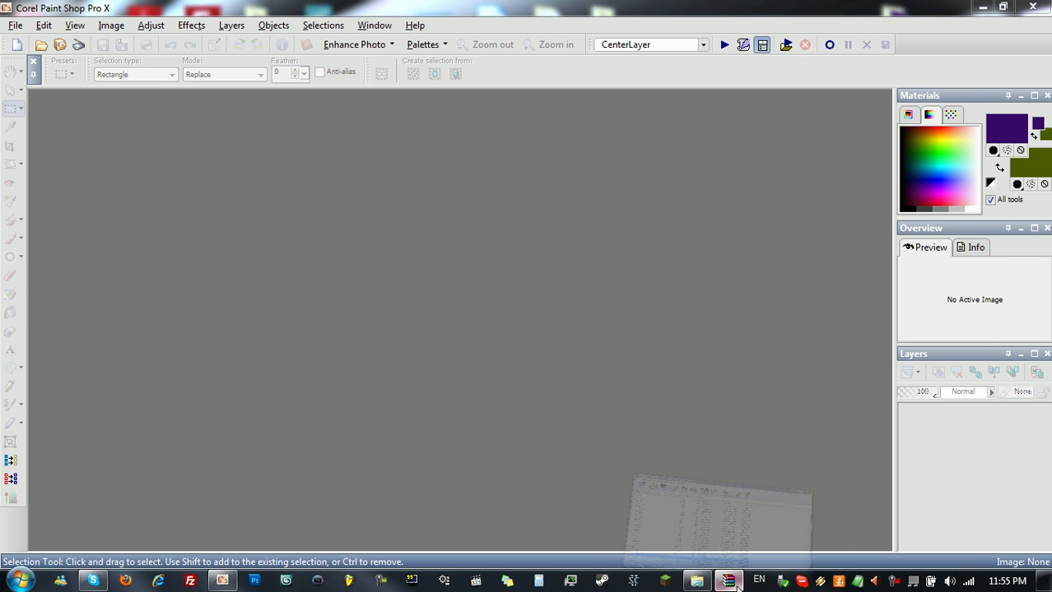
Load particles.png from minecraft.jar and begin its dark purple cover layer
{"action": "left_click", "coordinate": [734, 581]}
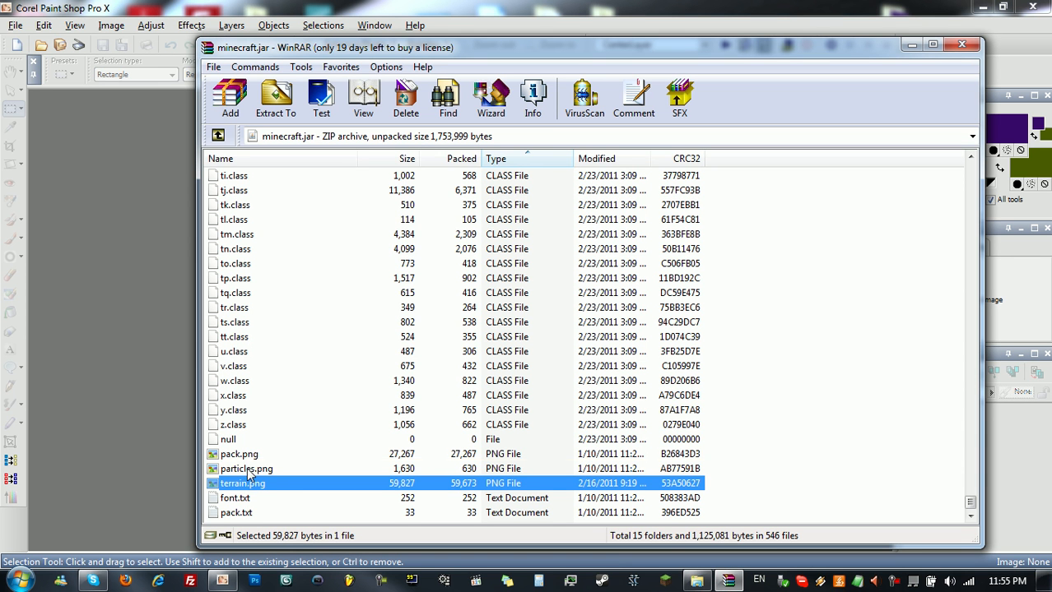
{"action": "double_click", "coordinate": [244, 468]}
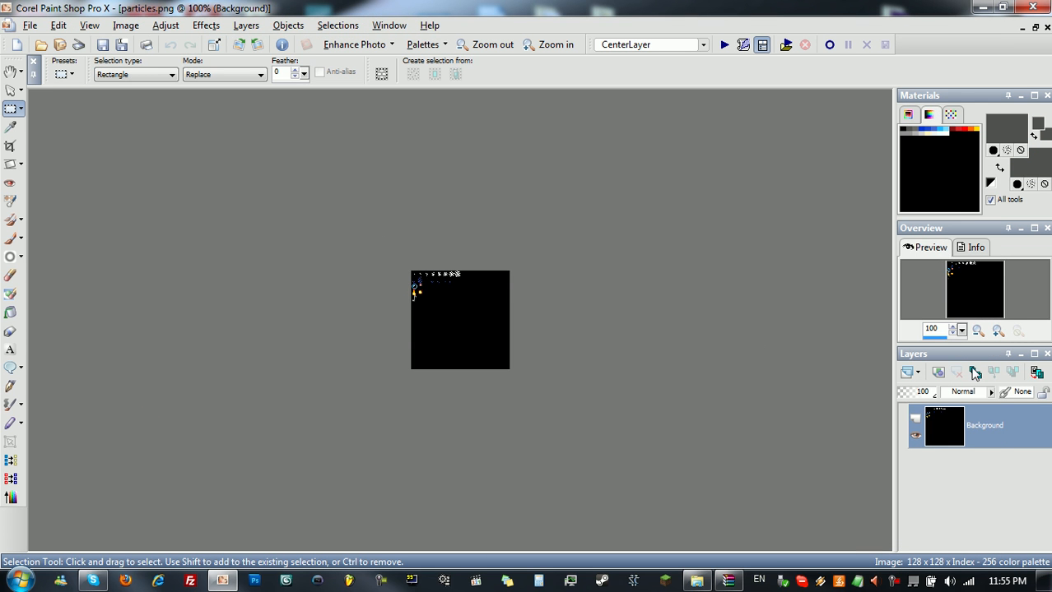
{"action": "left_click", "coordinate": [552, 43]}
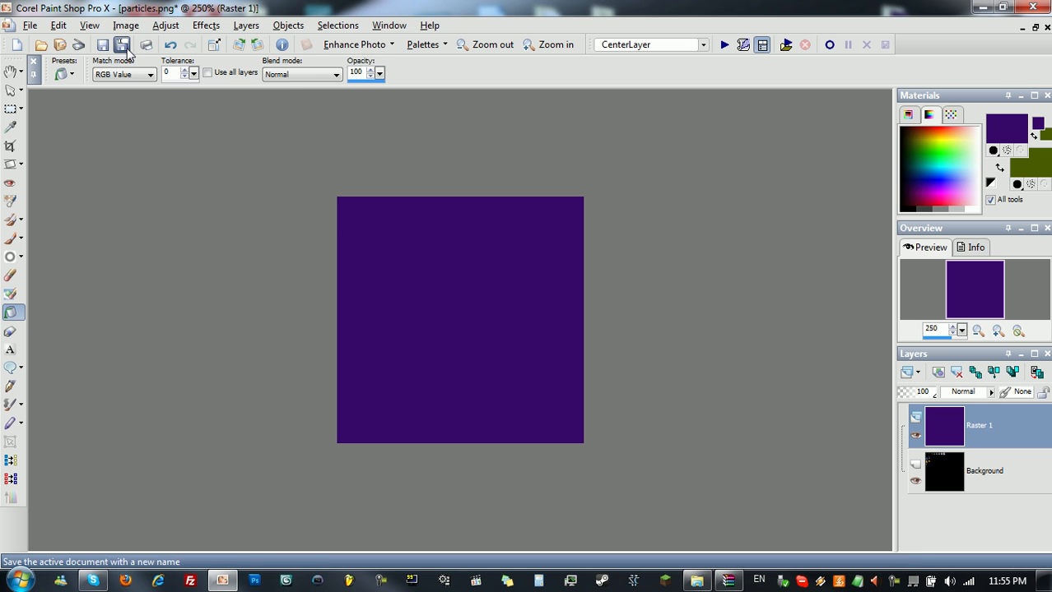
{"action": "mouse_move", "coordinate": [754, 400]}
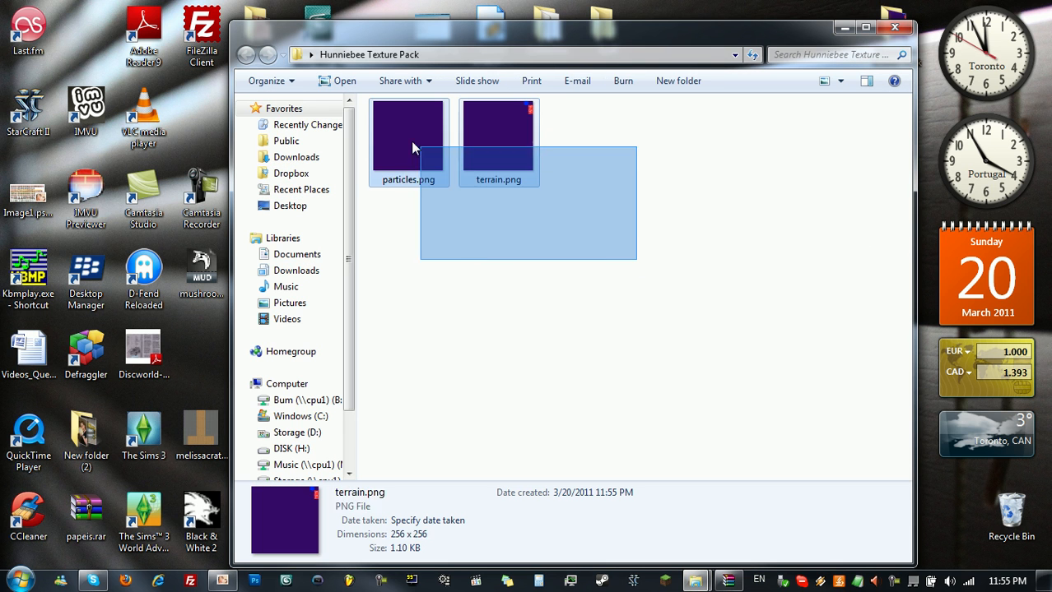
Zip particles.png and terrain.png into Hunniebee Texture Pack.zip from the context menu
{"action": "right_click", "coordinate": [414, 148]}
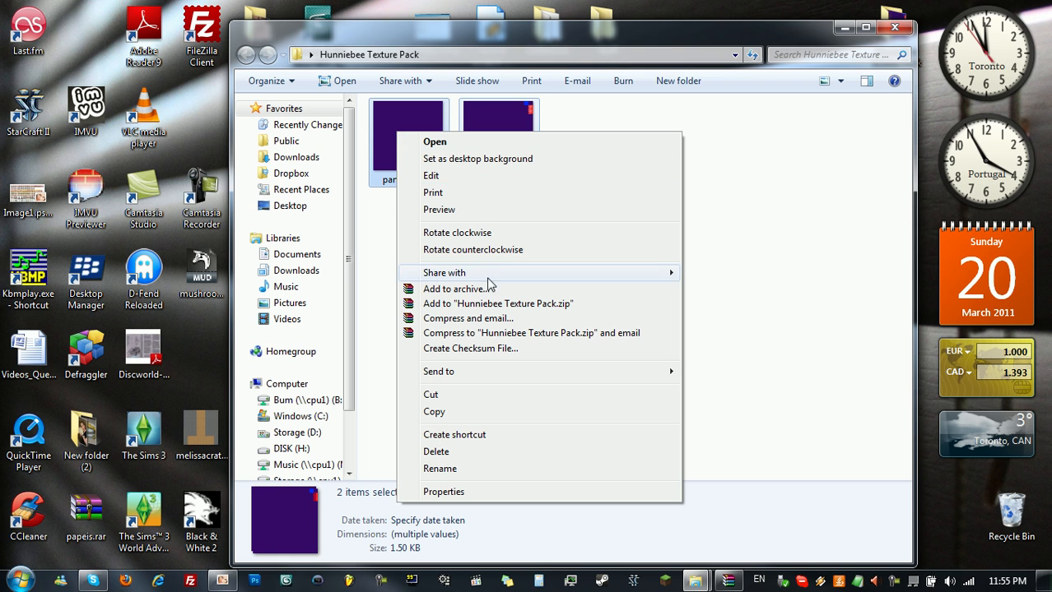
{"action": "mouse_move", "coordinate": [525, 309]}
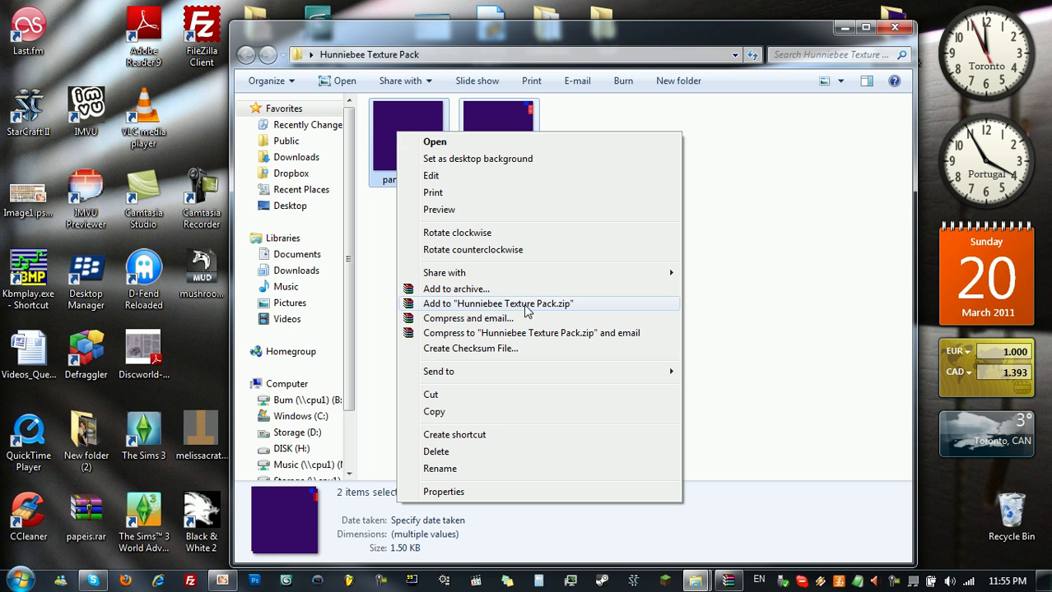
{"action": "left_click", "coordinate": [497, 303]}
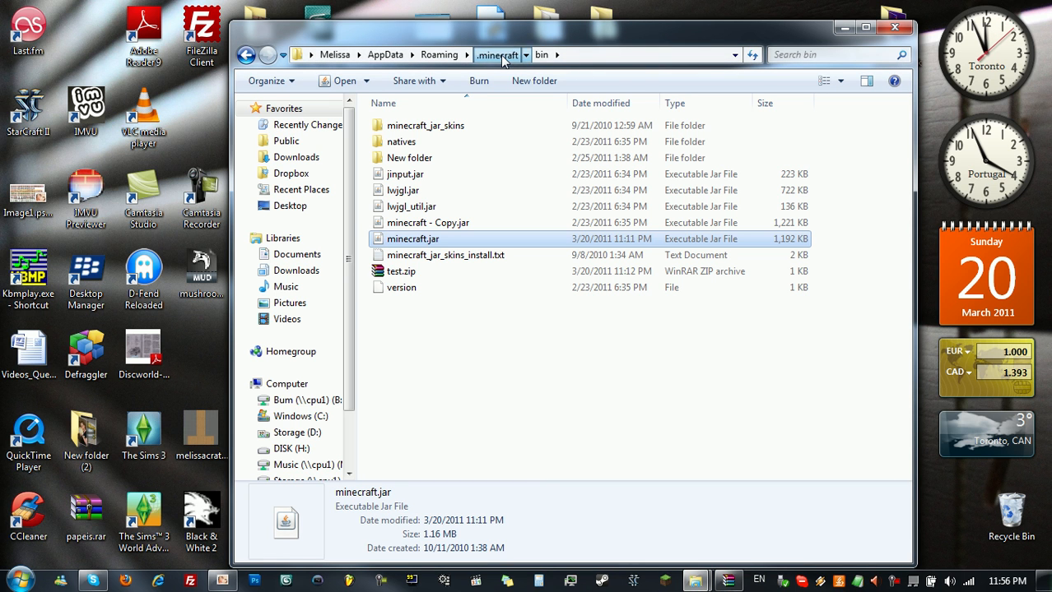
Move Hunniebee Texture Pack.zip into the .minecraft texturepacks folder
{"action": "left_click", "coordinate": [497, 55]}
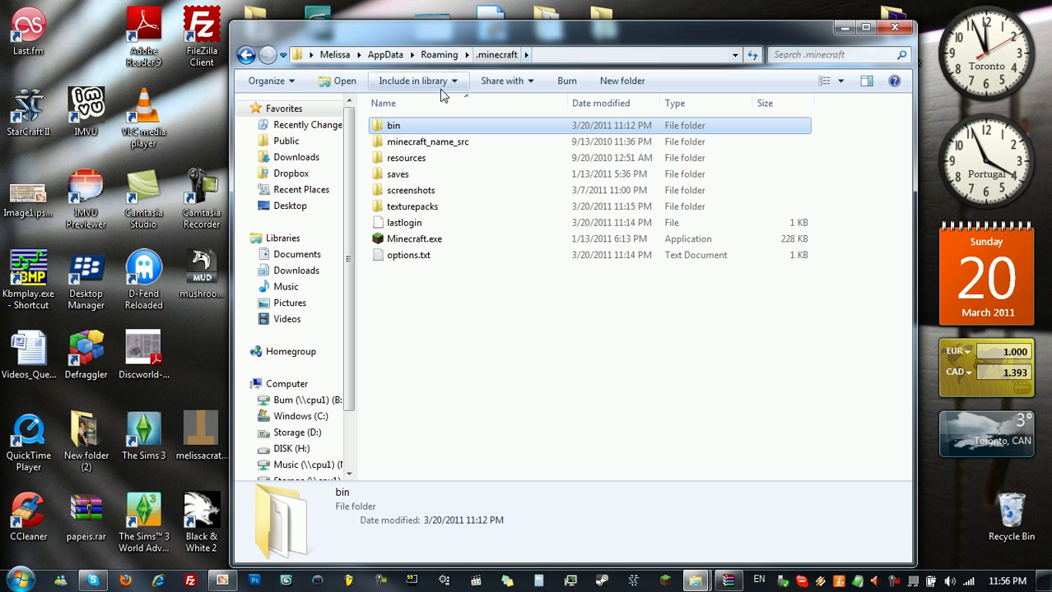
{"action": "left_click", "coordinate": [411, 206]}
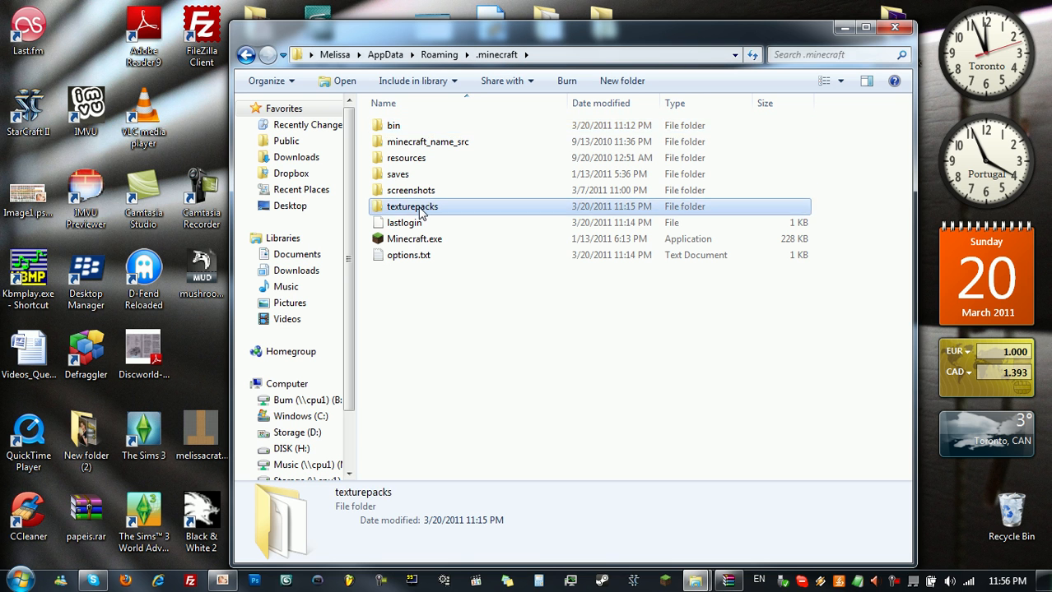
{"action": "double_click", "coordinate": [410, 207]}
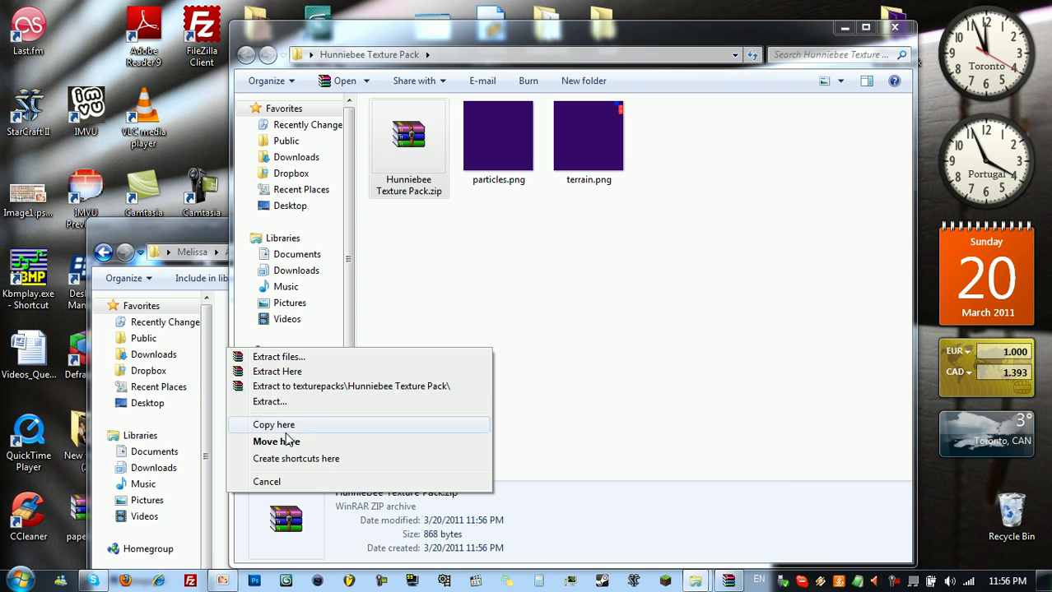
{"action": "left_click", "coordinate": [273, 425]}
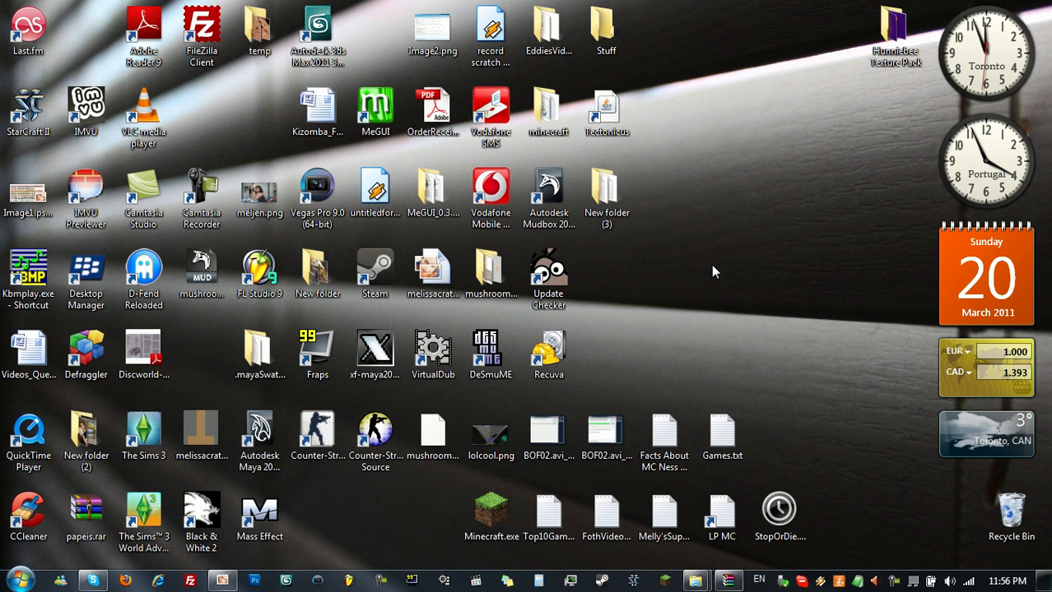
{"action": "mouse_move", "coordinate": [751, 319]}
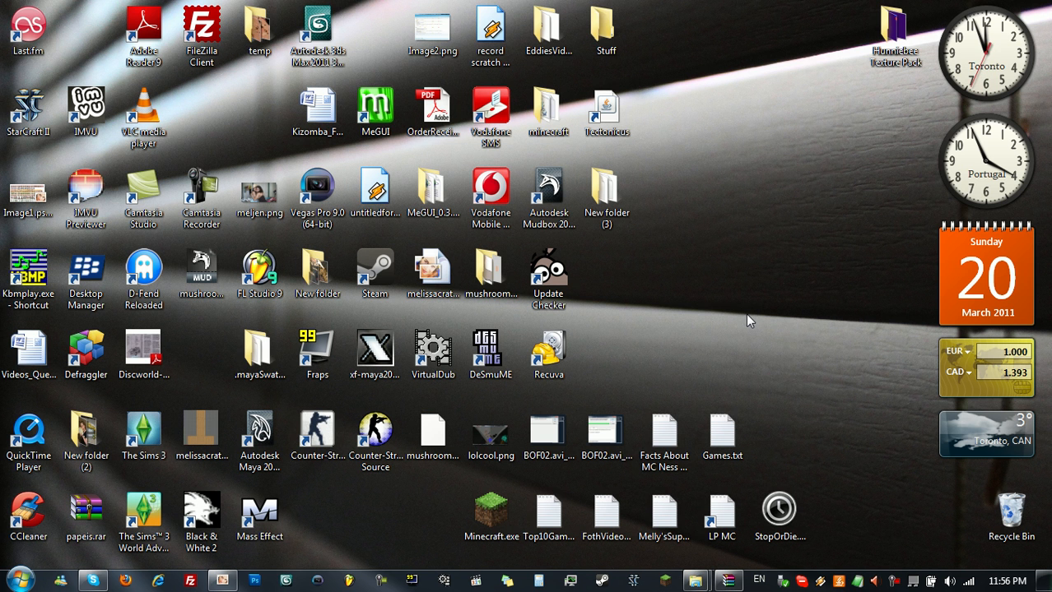
{"action": "mouse_move", "coordinate": [688, 579]}
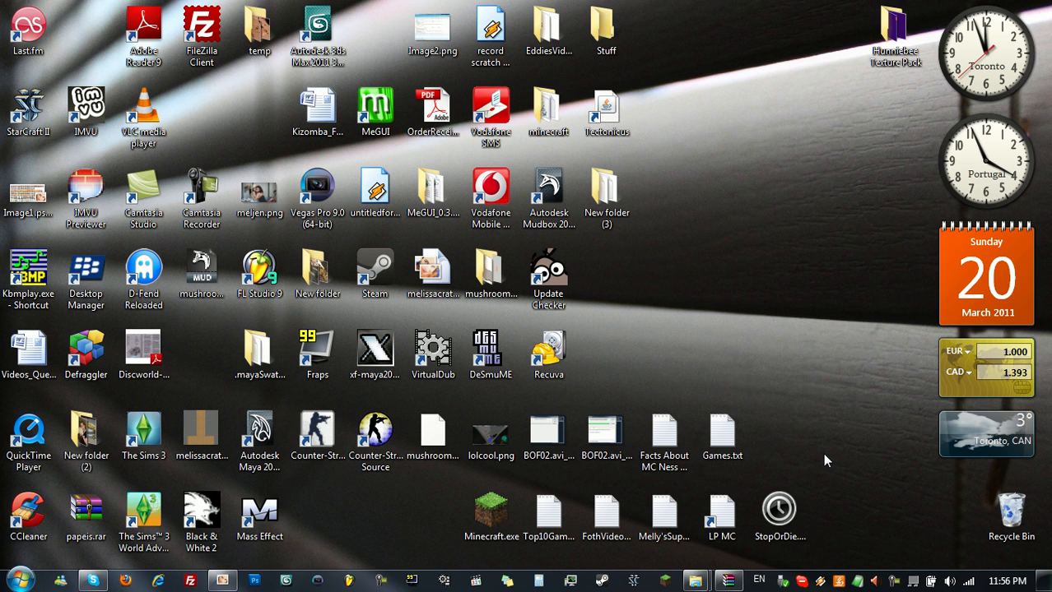
{"action": "mouse_move", "coordinate": [652, 578]}
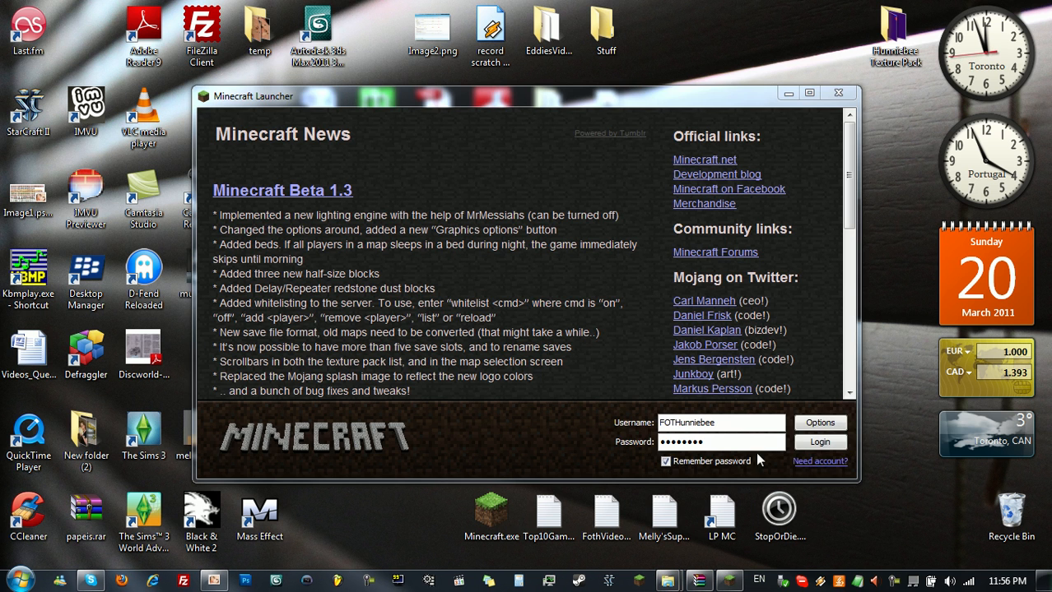
Log in at the Minecraft launcher so the game loads to its title screen
{"action": "left_click", "coordinate": [820, 441]}
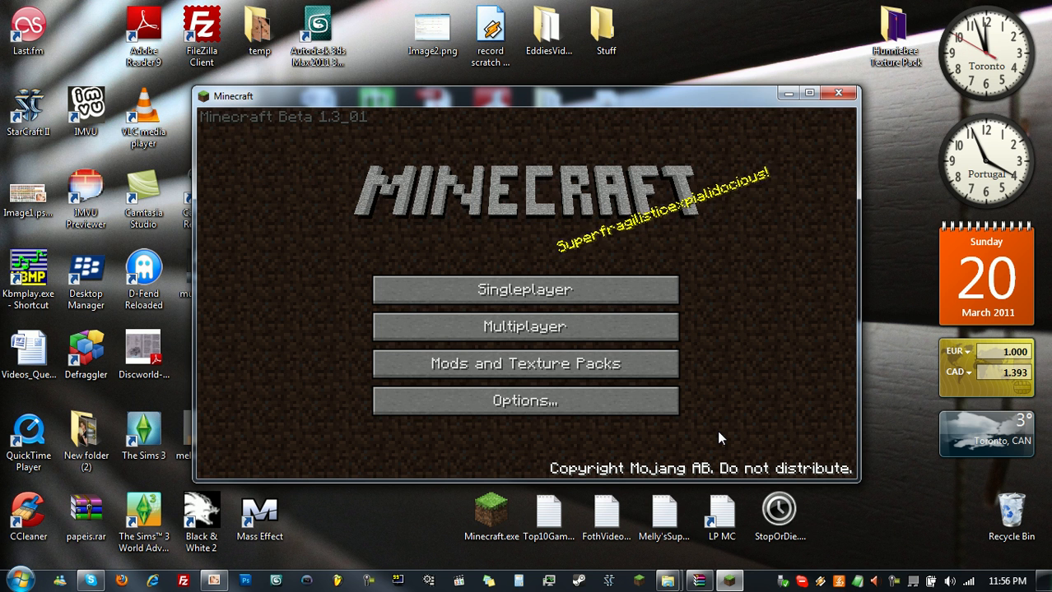
{"action": "mouse_move", "coordinate": [714, 422]}
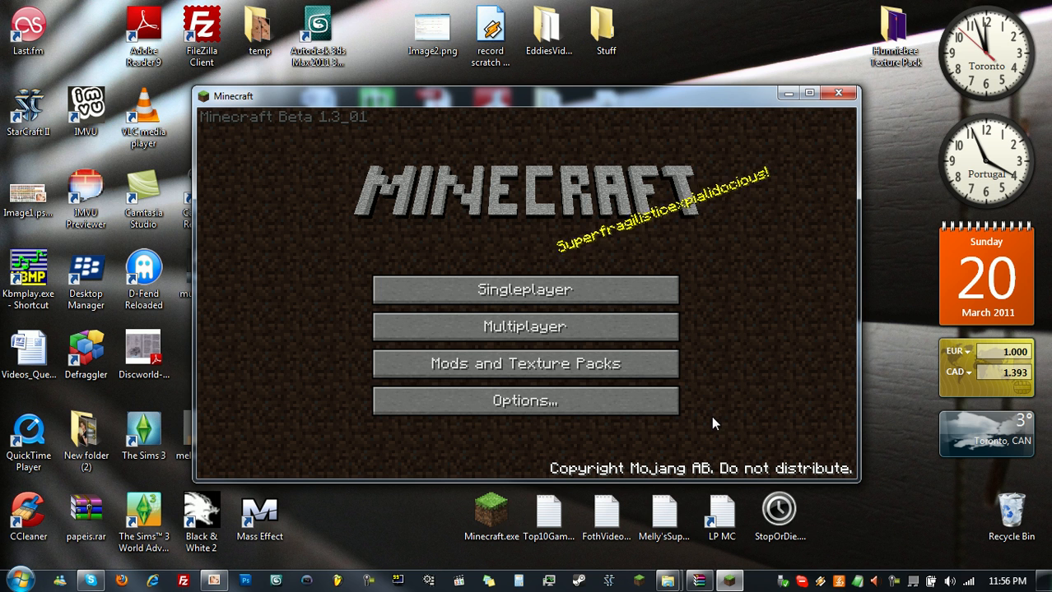
{"action": "mouse_move", "coordinate": [673, 382]}
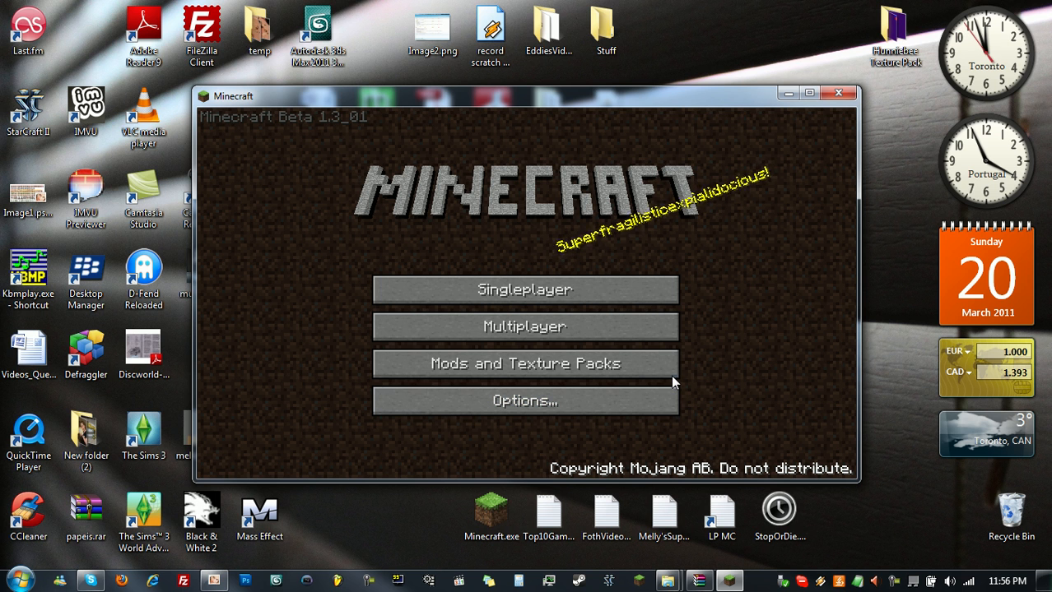
Activate Munniebee Texture Pack.zip under Mods and Texture Packs, turning the title purple
{"action": "left_click", "coordinate": [523, 364]}
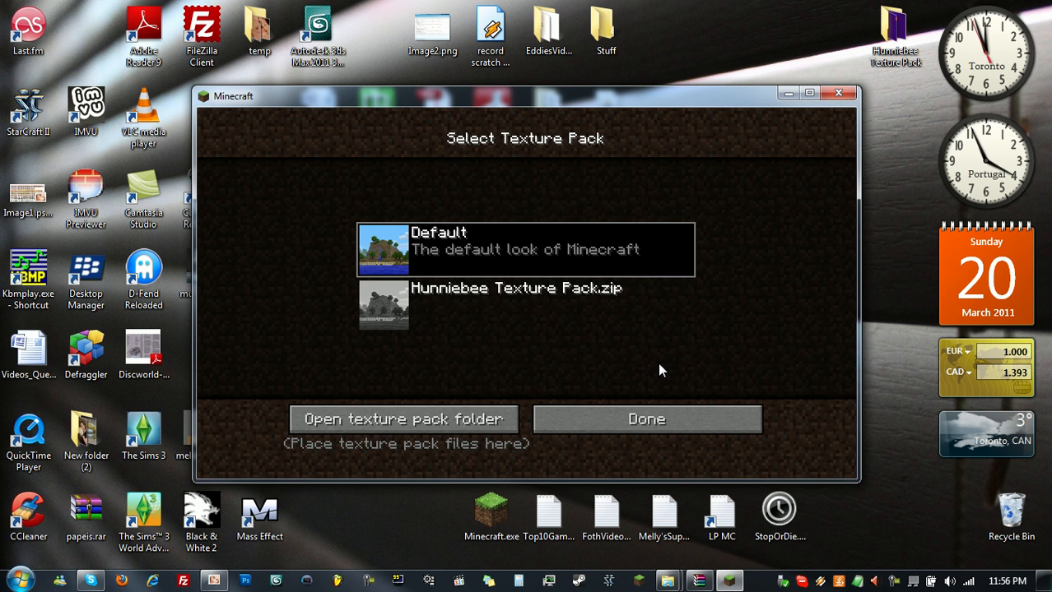
{"action": "left_click", "coordinate": [523, 305]}
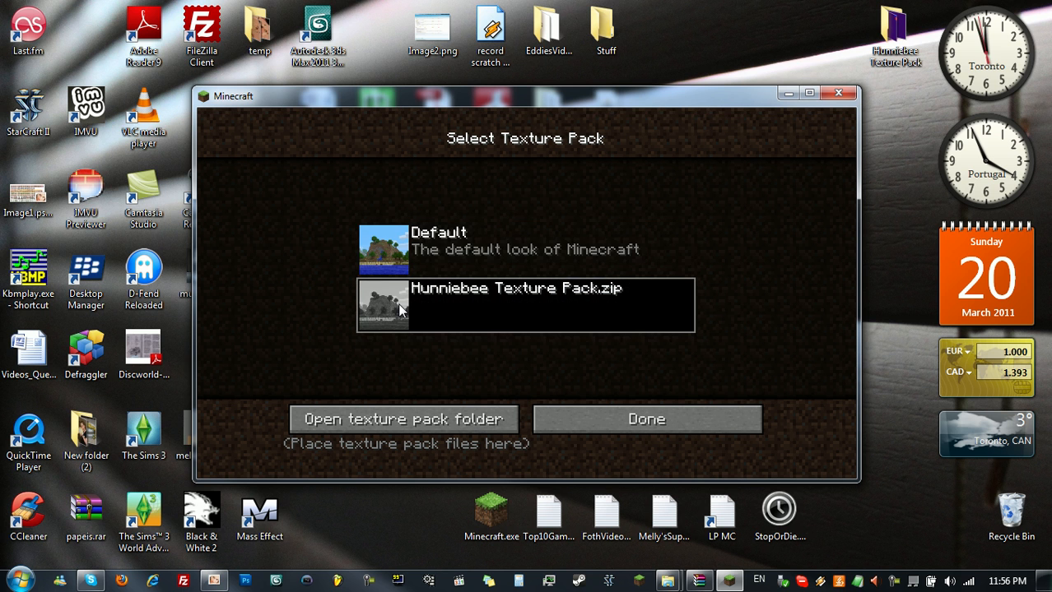
{"action": "mouse_move", "coordinate": [464, 388]}
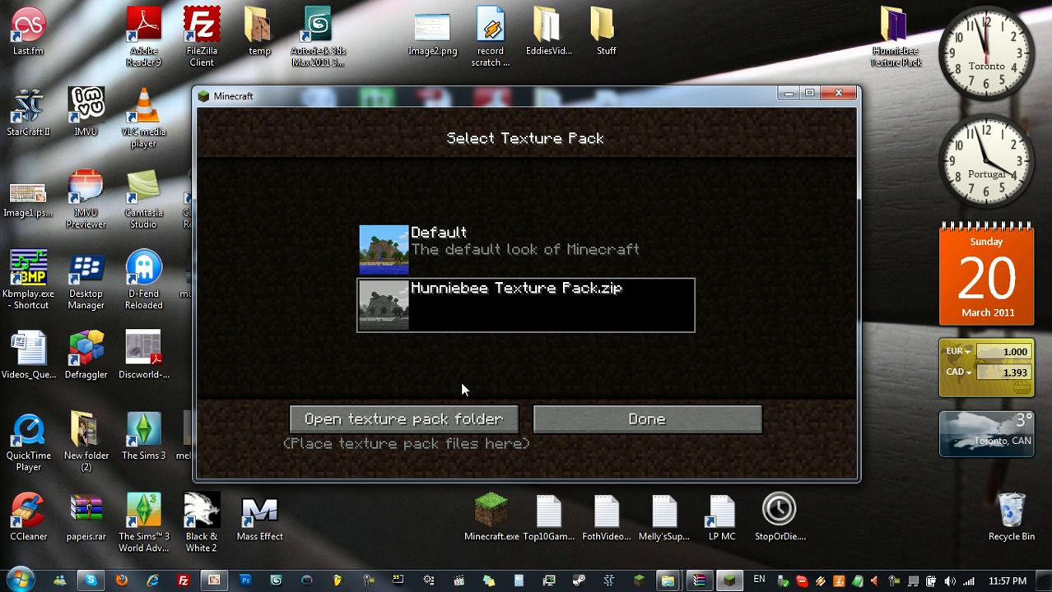
{"action": "left_click", "coordinate": [645, 420]}
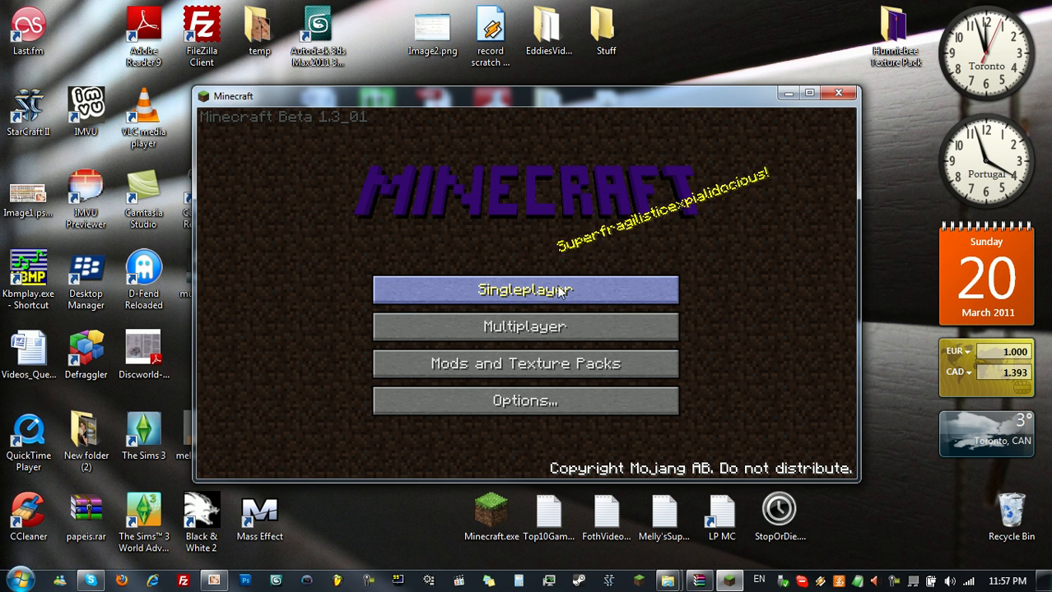
Go to Singleplayer and select World2 from the saved worlds
{"action": "left_click", "coordinate": [523, 290]}
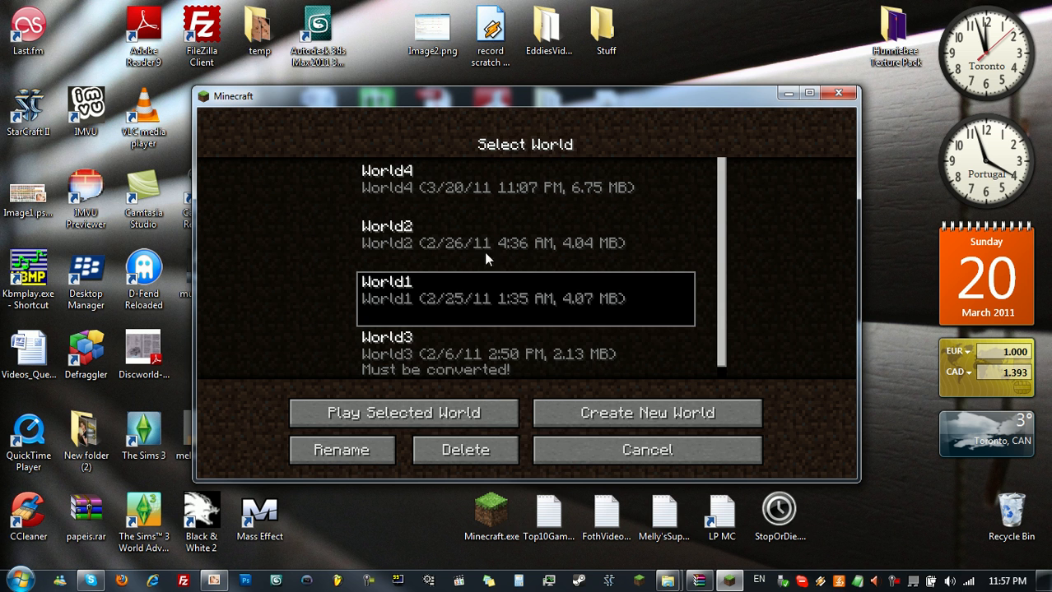
{"action": "left_click", "coordinate": [403, 413]}
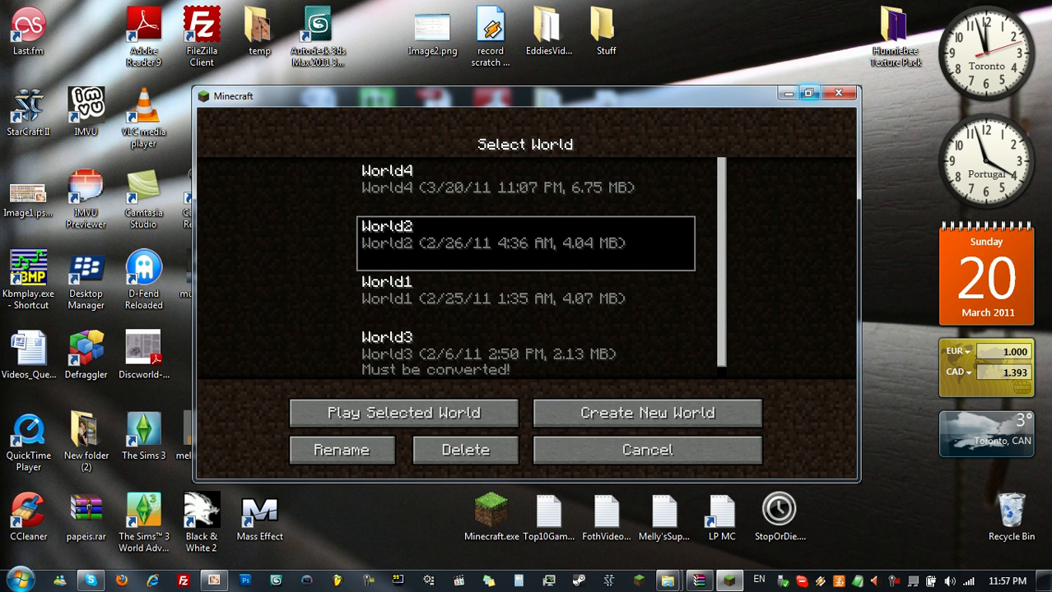
Load World2, pause briefly via Esc, and resume exploring the purple-textured landscape
{"action": "left_click", "coordinate": [401, 413]}
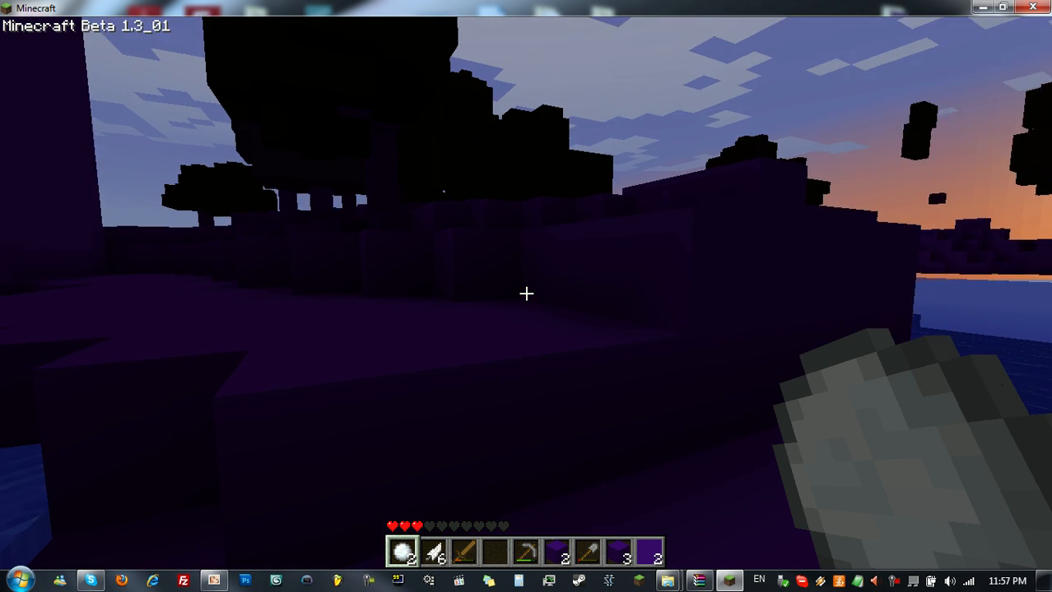
{"action": "mouse_move", "coordinate": [526, 293]}
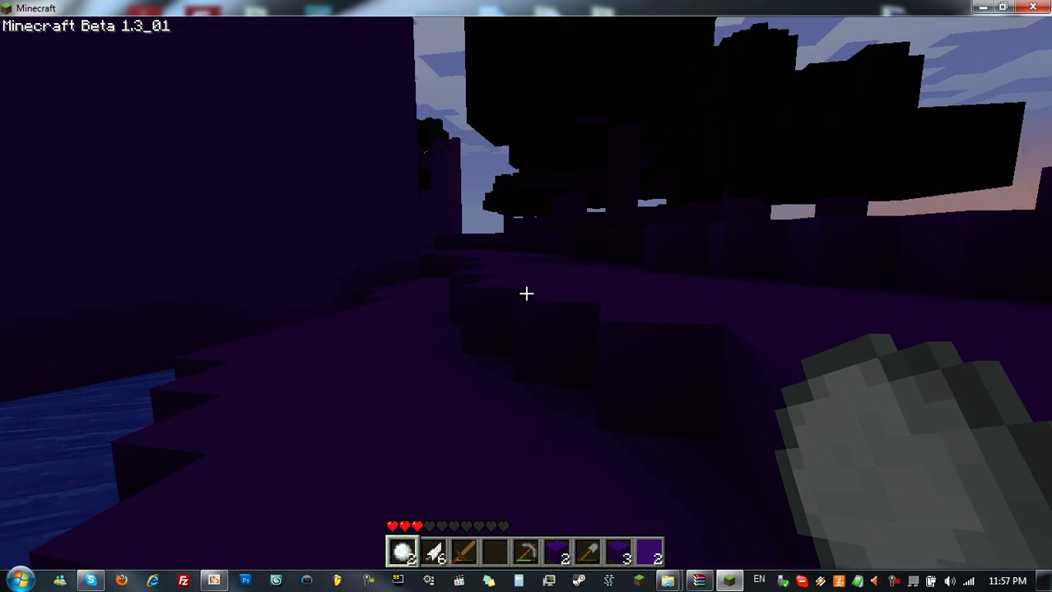
{"action": "mouse_move", "coordinate": [526, 293]}
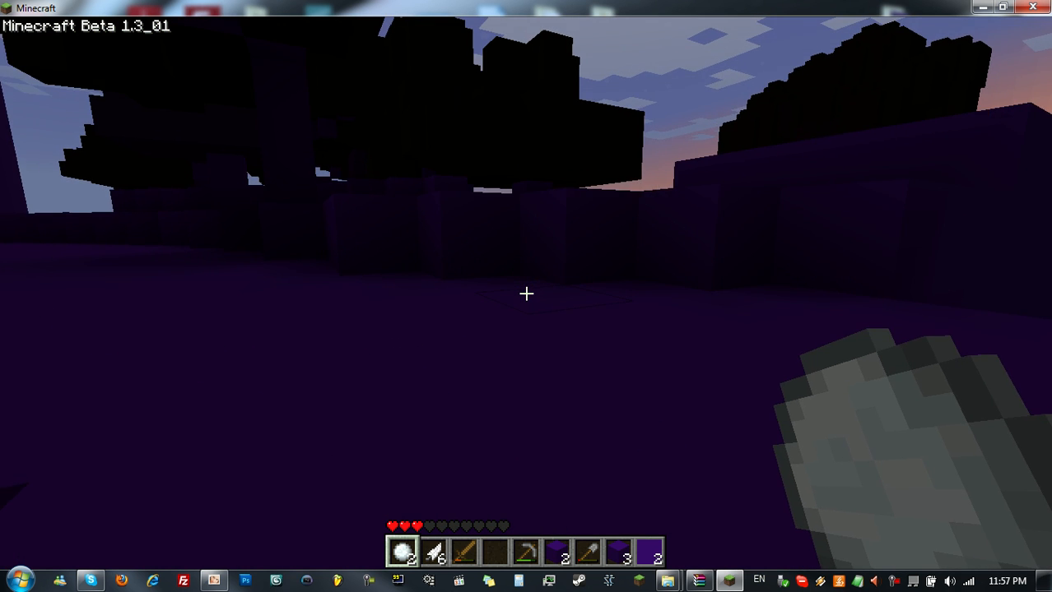
{"action": "mouse_move", "coordinate": [527, 293]}
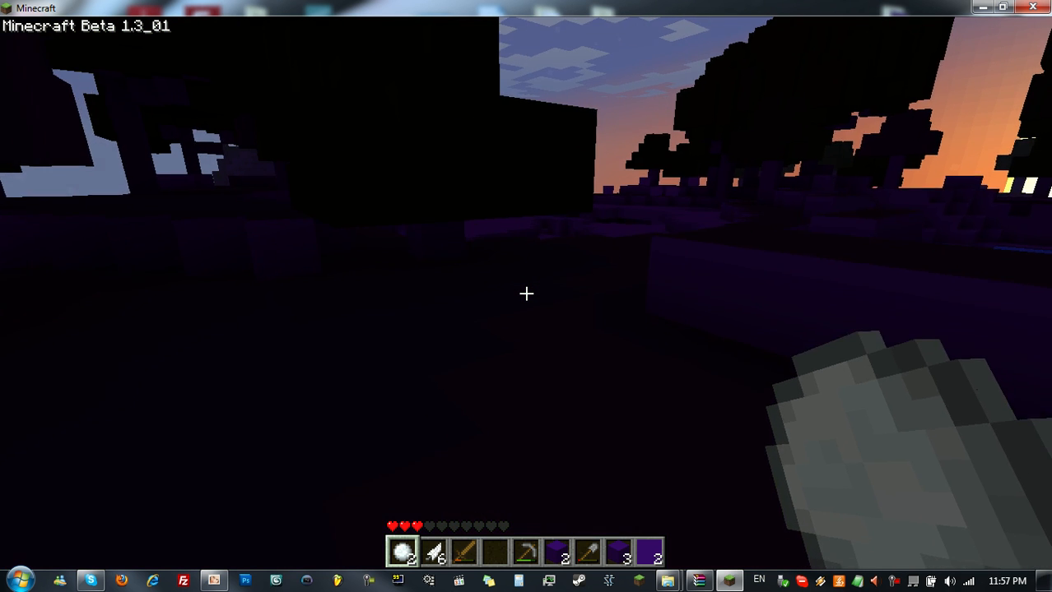
{"action": "mouse_move", "coordinate": [526, 280]}
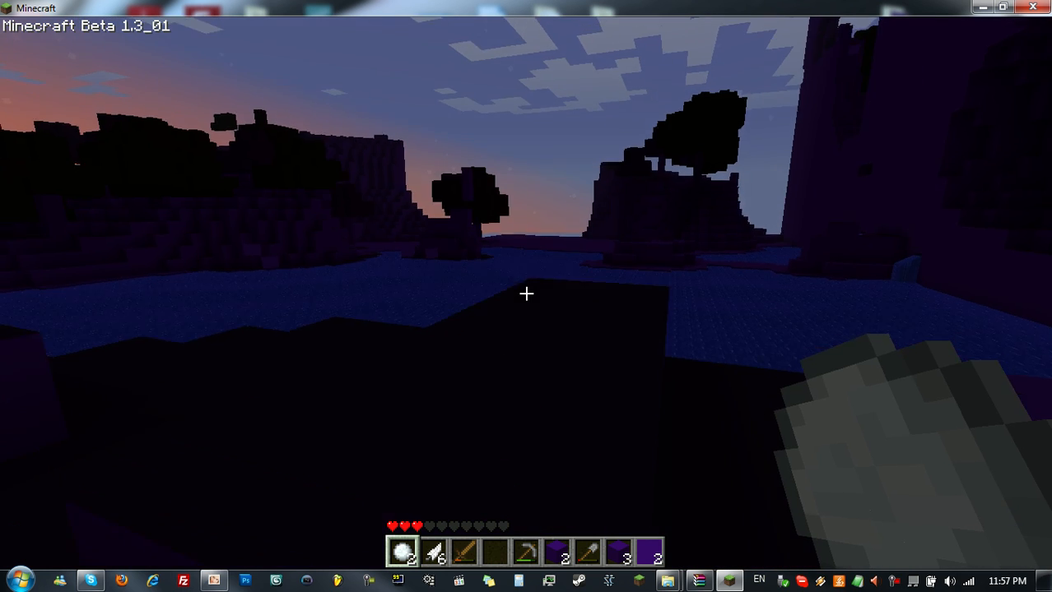
{"action": "mouse_move", "coordinate": [527, 292]}
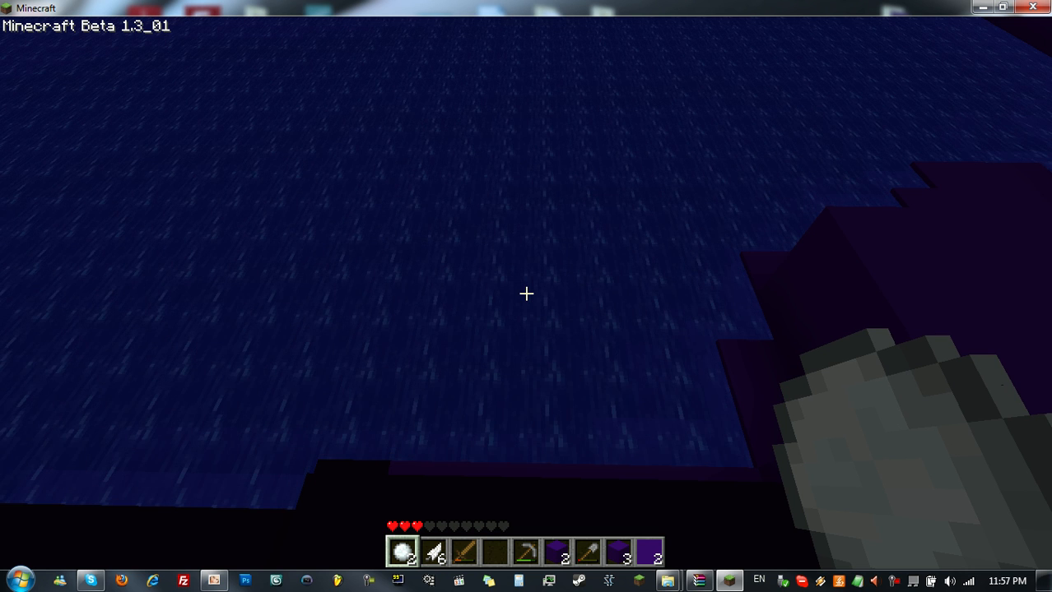
{"action": "key", "text": "Escape"}
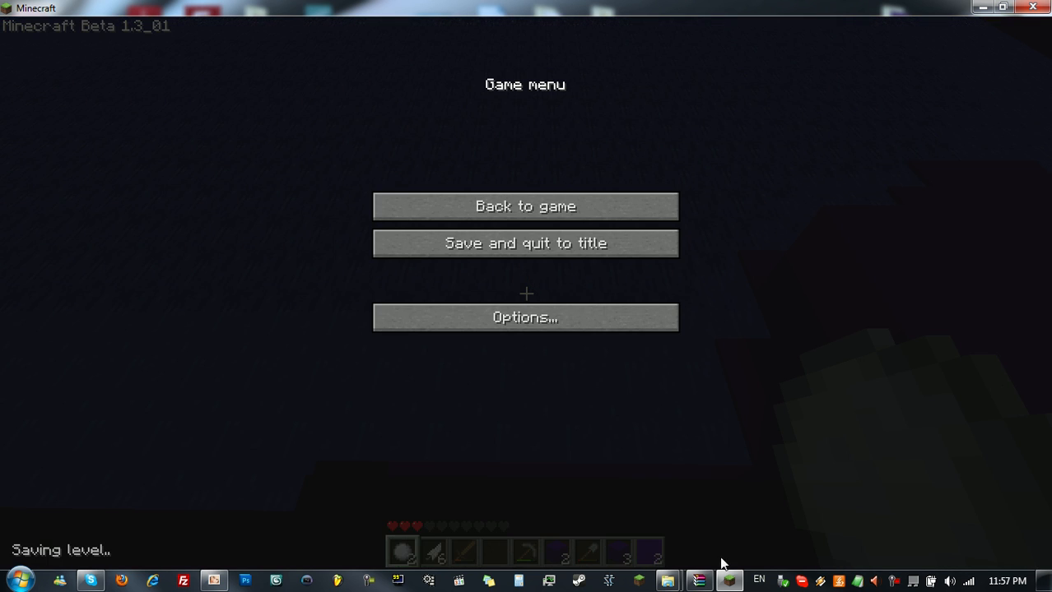
{"action": "mouse_move", "coordinate": [727, 579]}
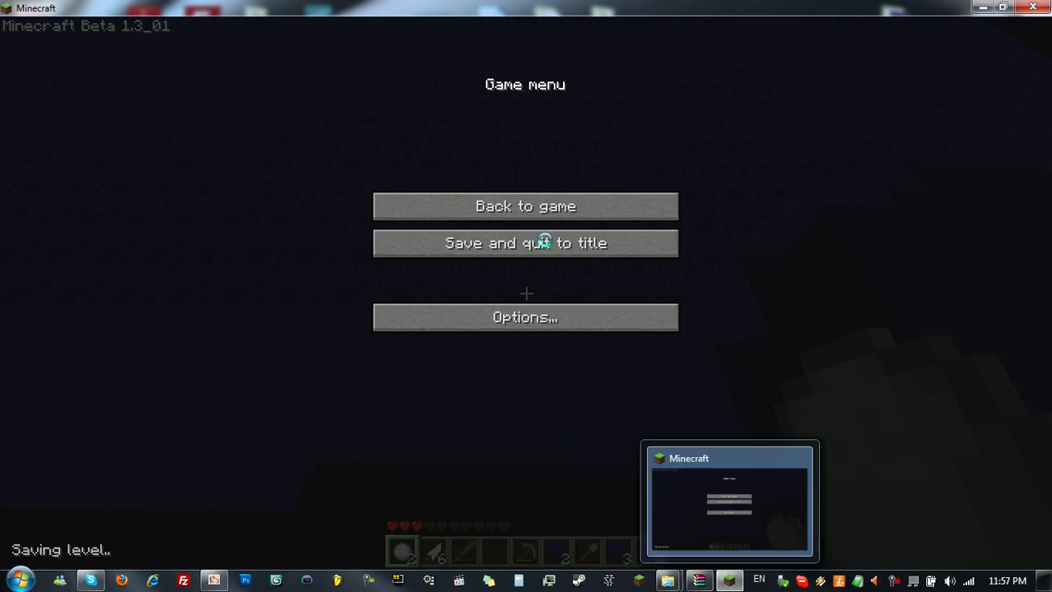
{"action": "left_click", "coordinate": [525, 206]}
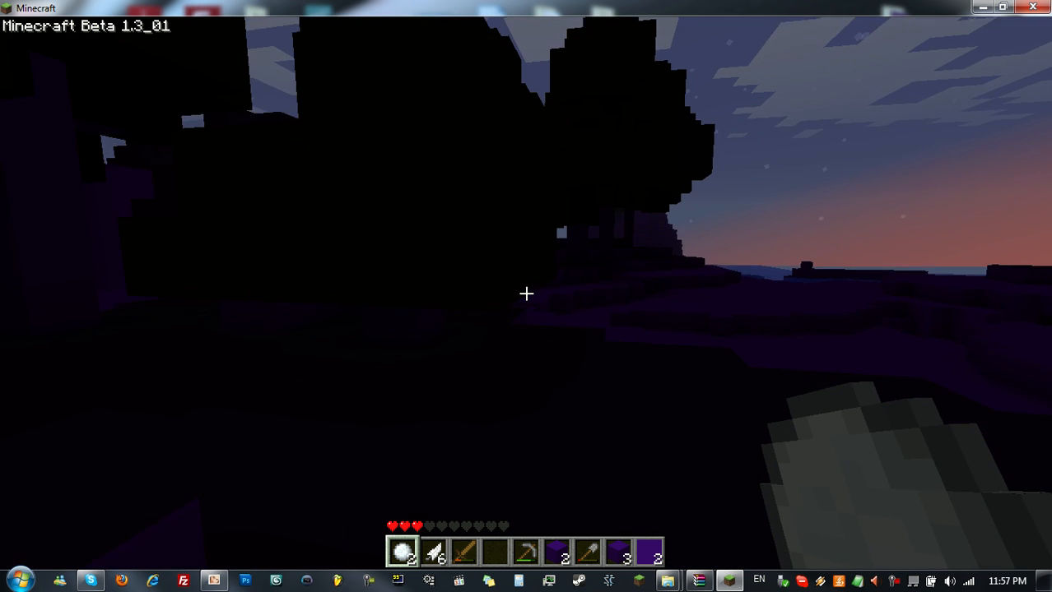
{"action": "mouse_move", "coordinate": [527, 293]}
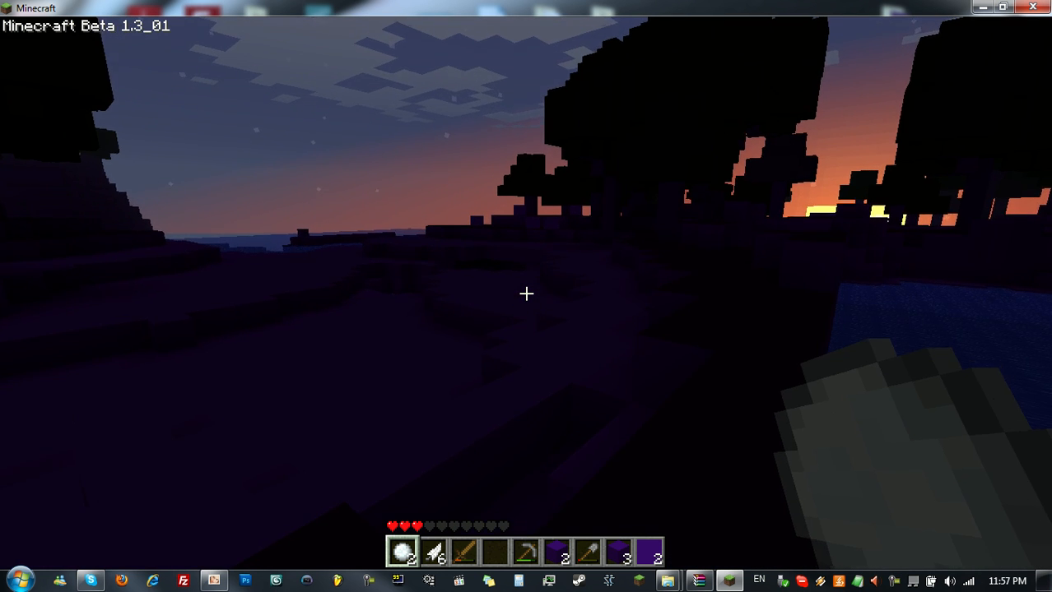
{"action": "mouse_move", "coordinate": [526, 293]}
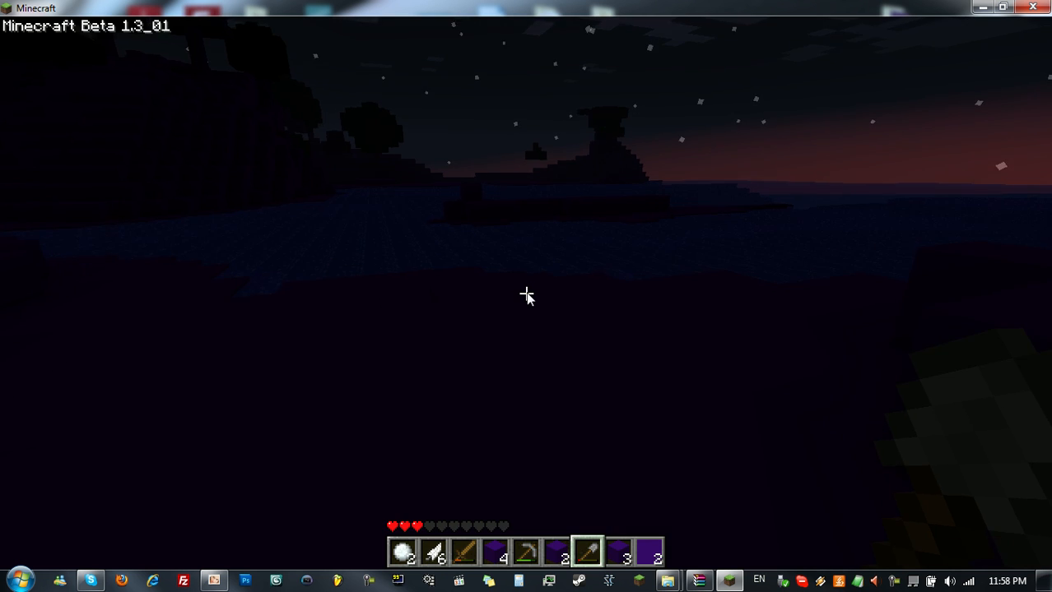
Save and quit to title, then switch back to the Default texture pack
{"action": "key", "text": "Escape"}
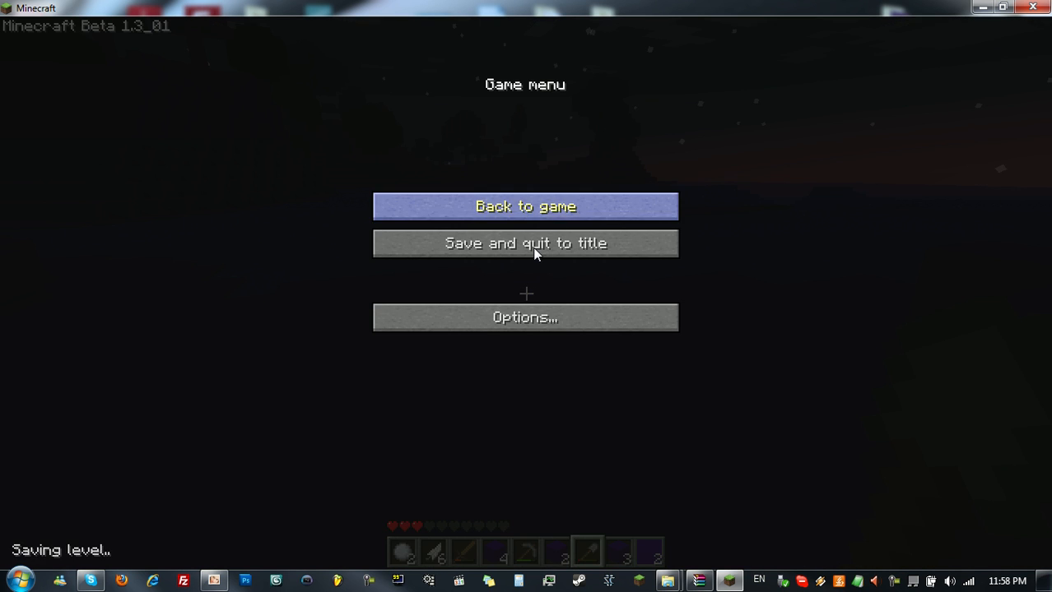
{"action": "left_click", "coordinate": [527, 243]}
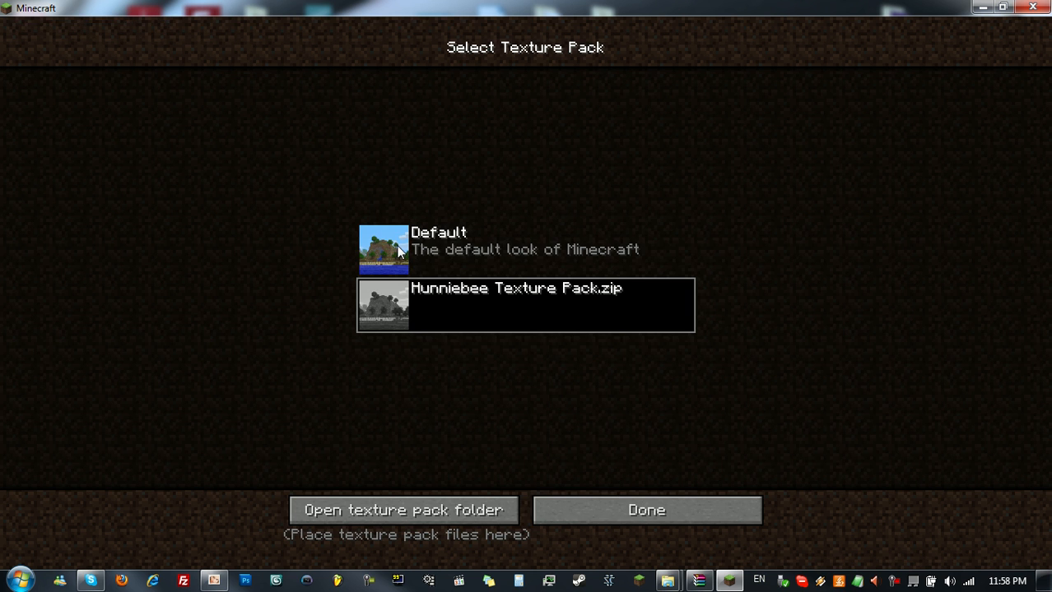
{"action": "left_click", "coordinate": [645, 510]}
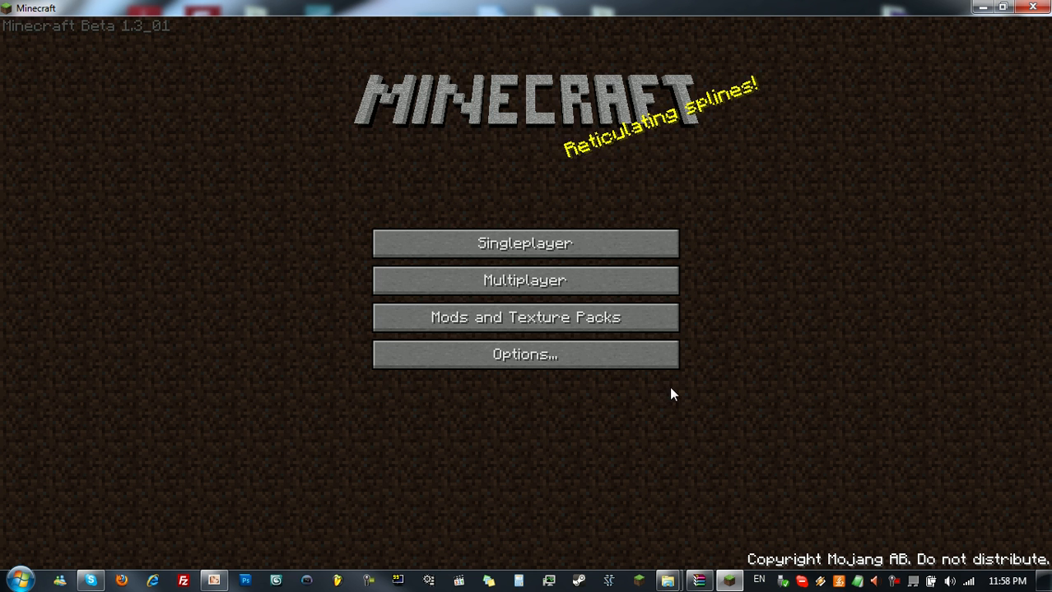
{"action": "mouse_move", "coordinate": [273, 541]}
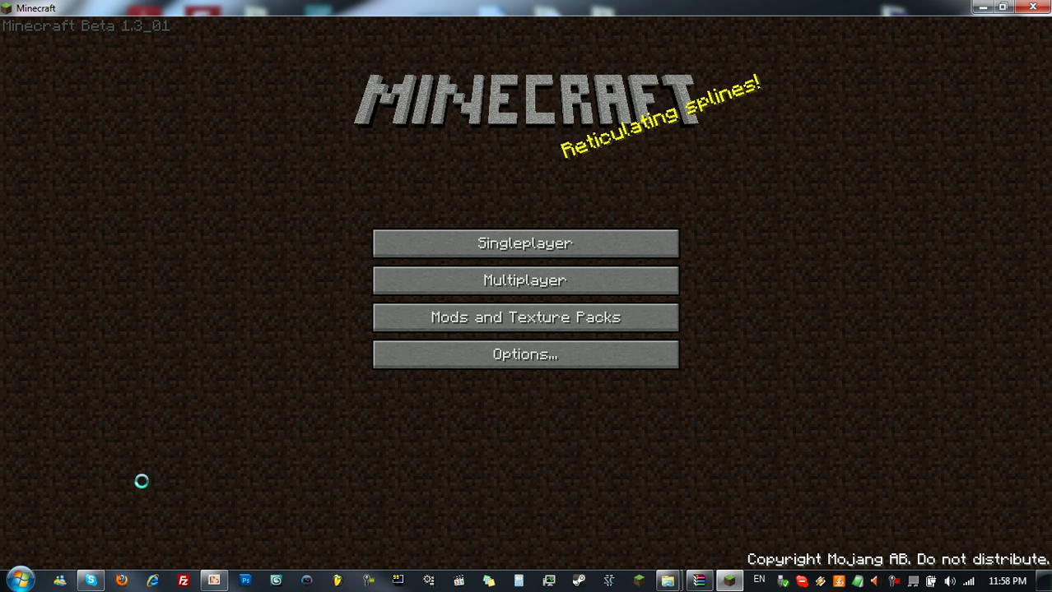
{"action": "mouse_move", "coordinate": [204, 536]}
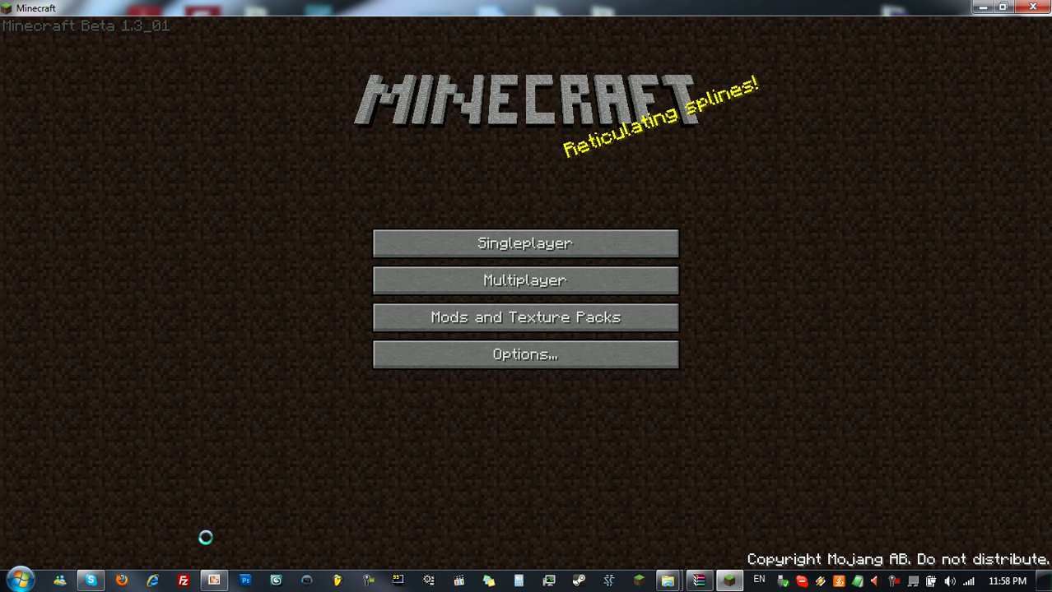
{"action": "mouse_move", "coordinate": [668, 579]}
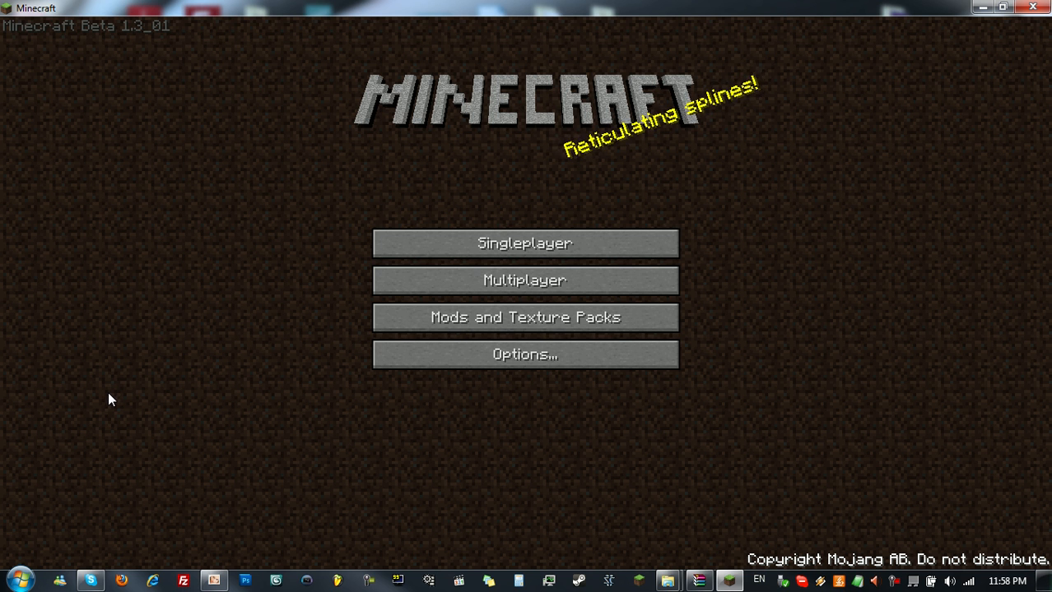
{"action": "mouse_move", "coordinate": [105, 405]}
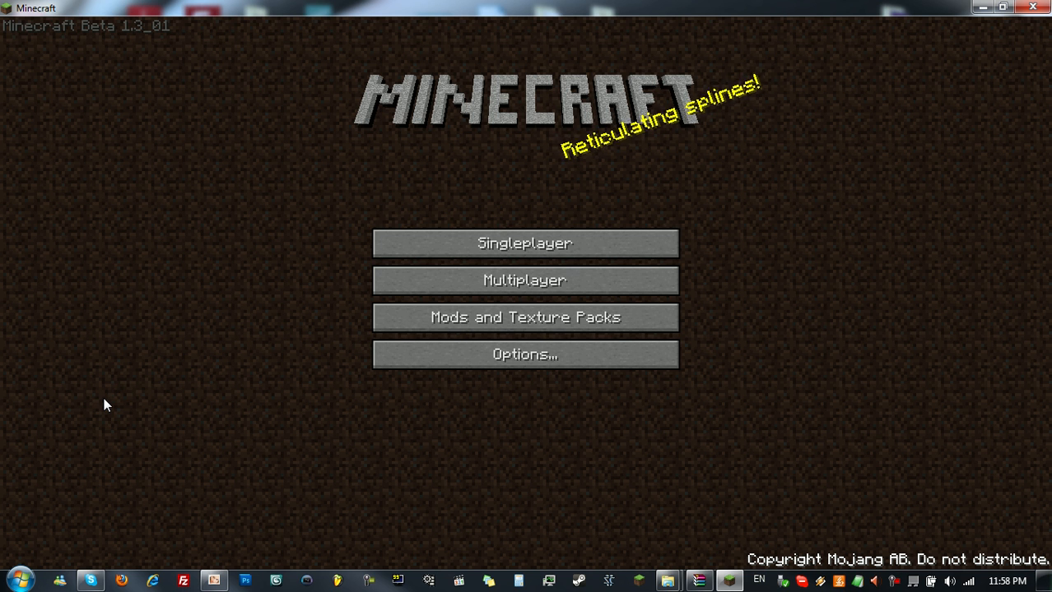